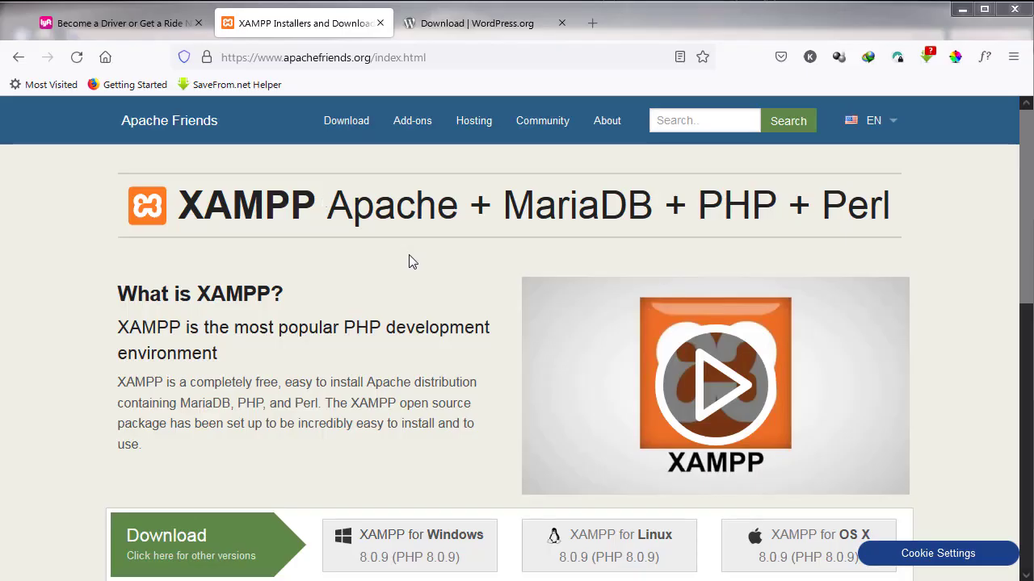
pyautogui.moveTo(365, 299)
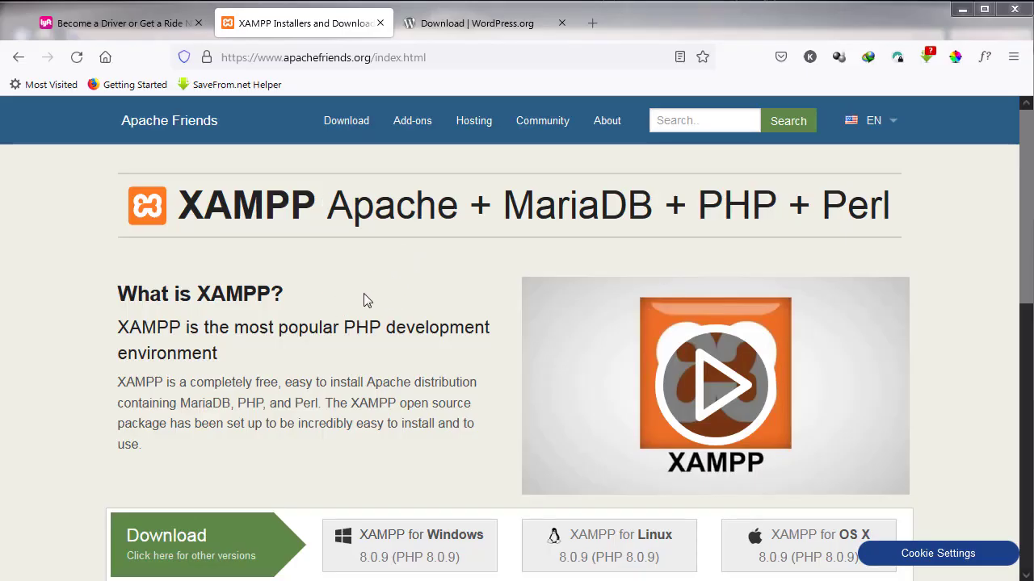
pyautogui.moveTo(289, 195)
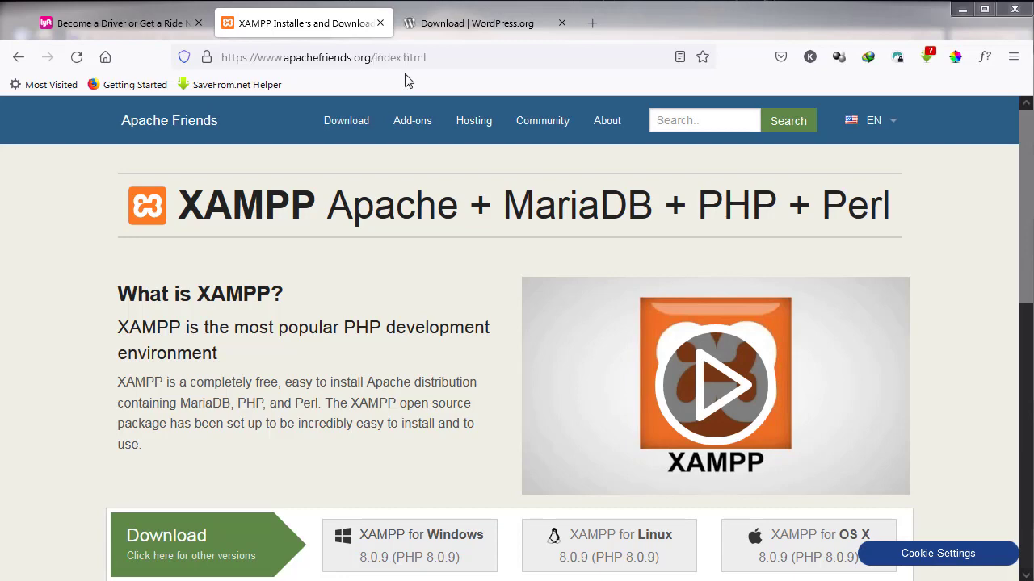
pyautogui.moveTo(360, 302)
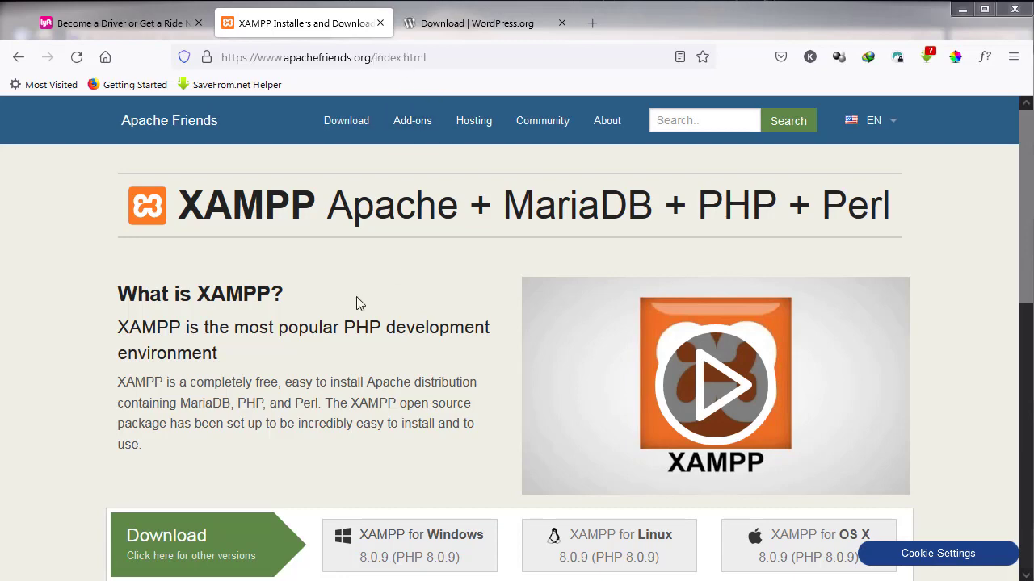
# Start the XAMPP 8.0.9 for Windows installer download, then return to the XAMPP home page.
pyautogui.scroll(-3)
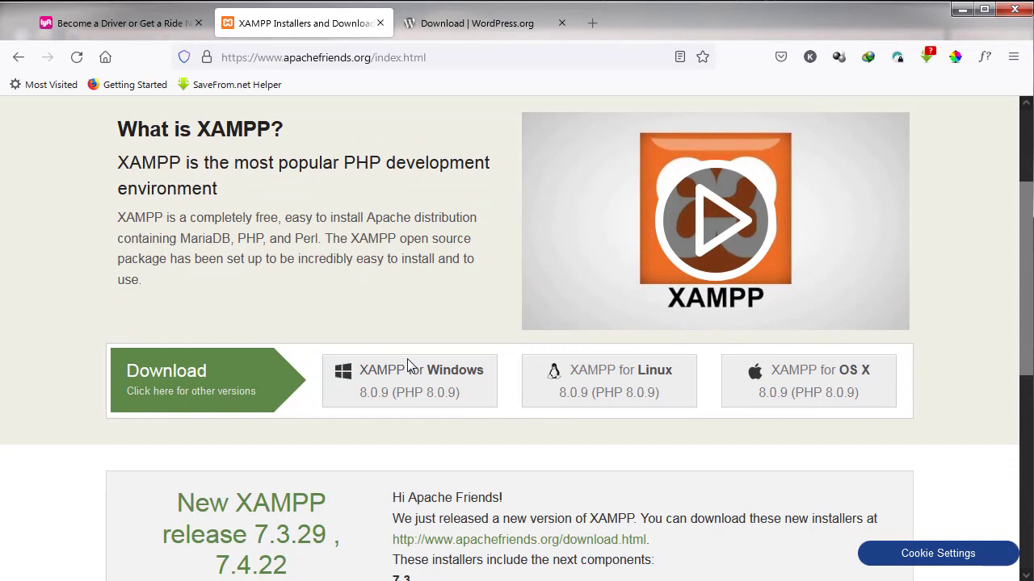
pyautogui.moveTo(661, 392)
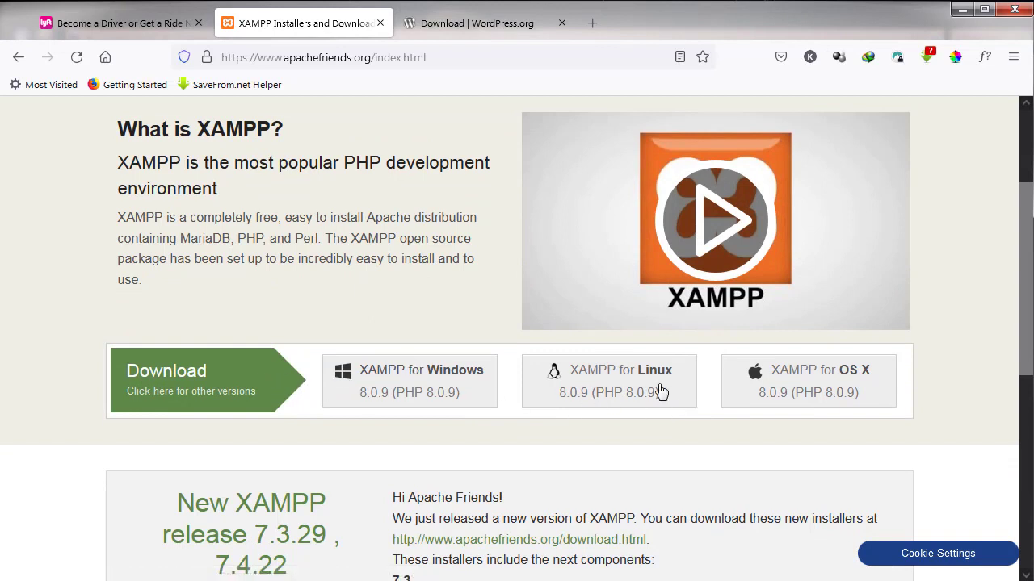
pyautogui.moveTo(570, 396)
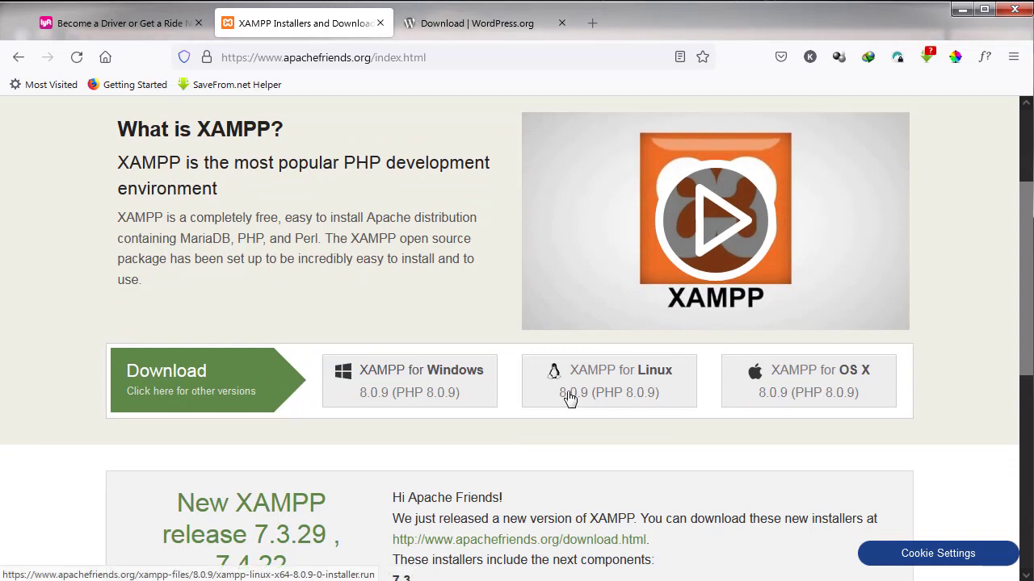
pyautogui.moveTo(461, 389)
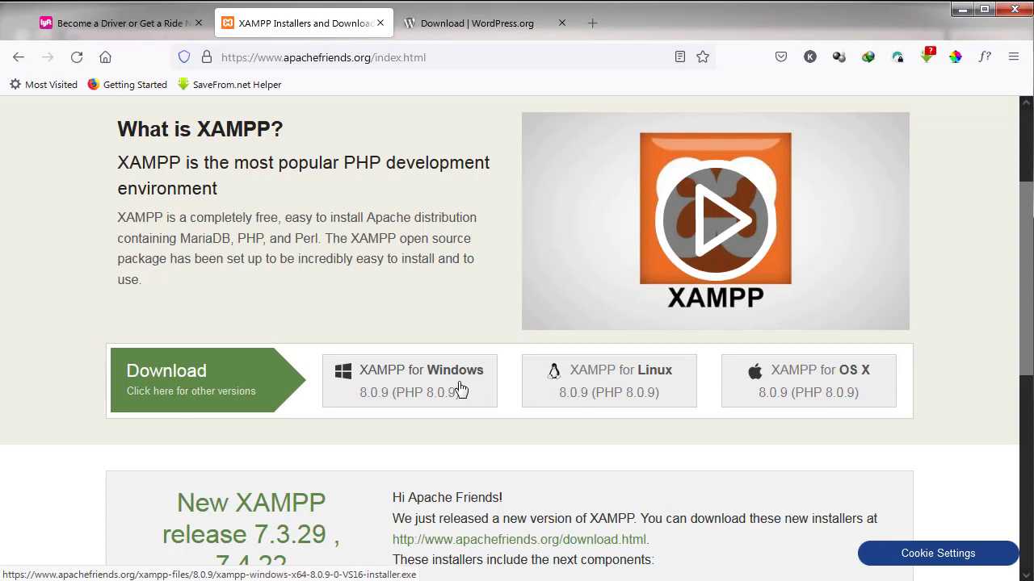
pyautogui.moveTo(426, 379)
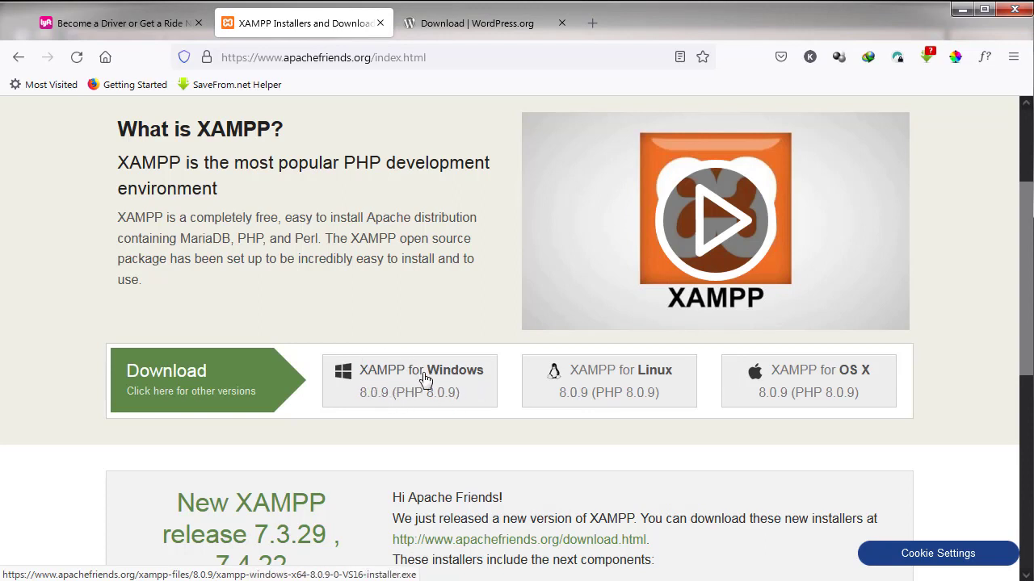
pyautogui.click(409, 382)
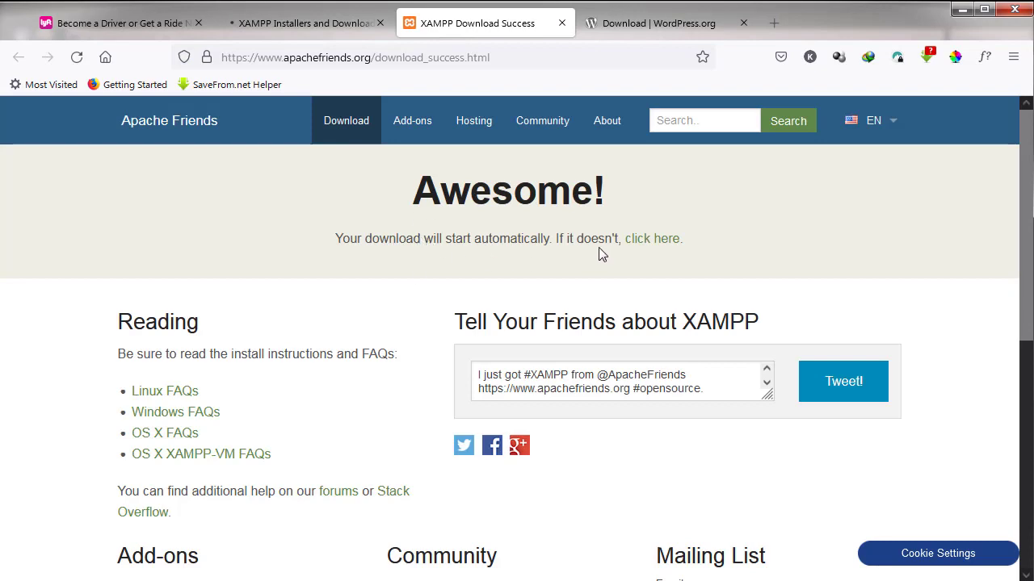
pyautogui.click(303, 23)
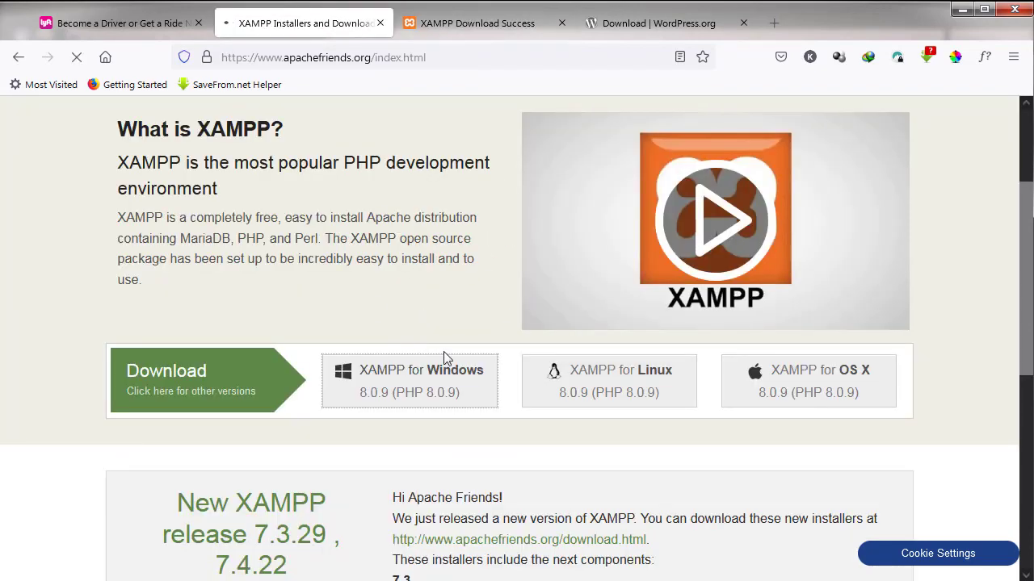
pyautogui.scroll(3)
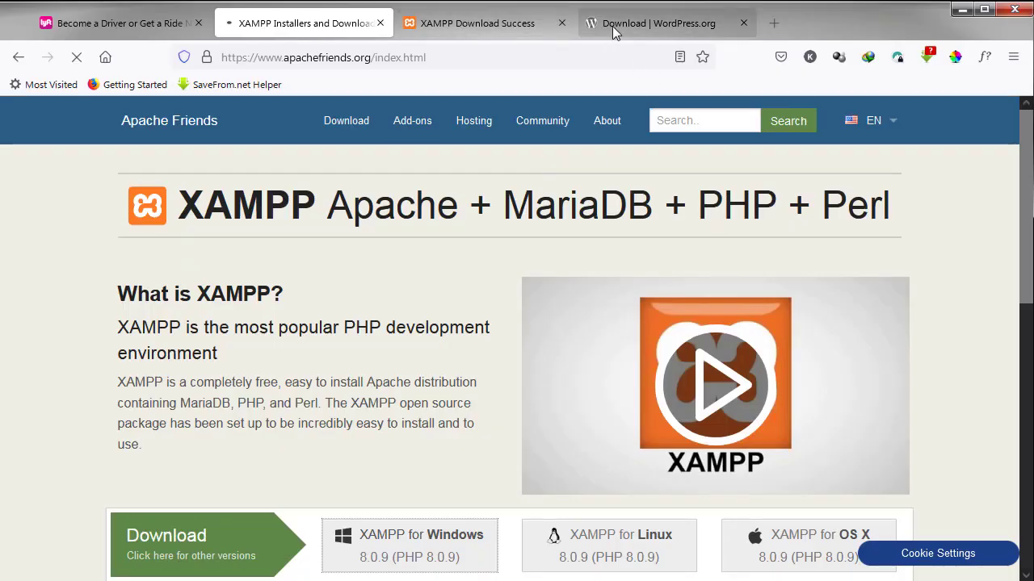
# Switch to the WordPress.org download tab and bring the 'Download WordPress 5.8' button into view.
pyautogui.click(657, 22)
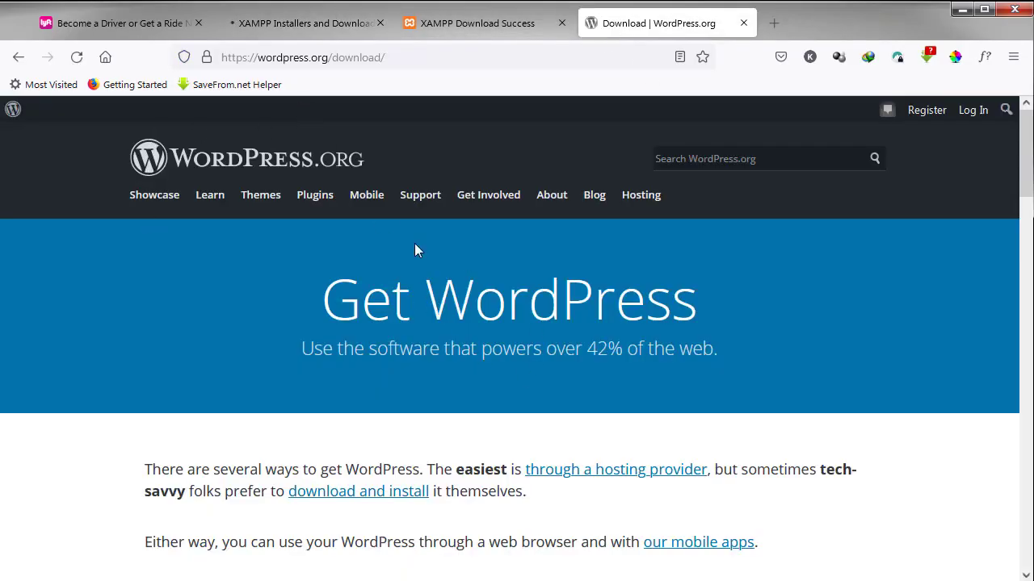
pyautogui.moveTo(331, 66)
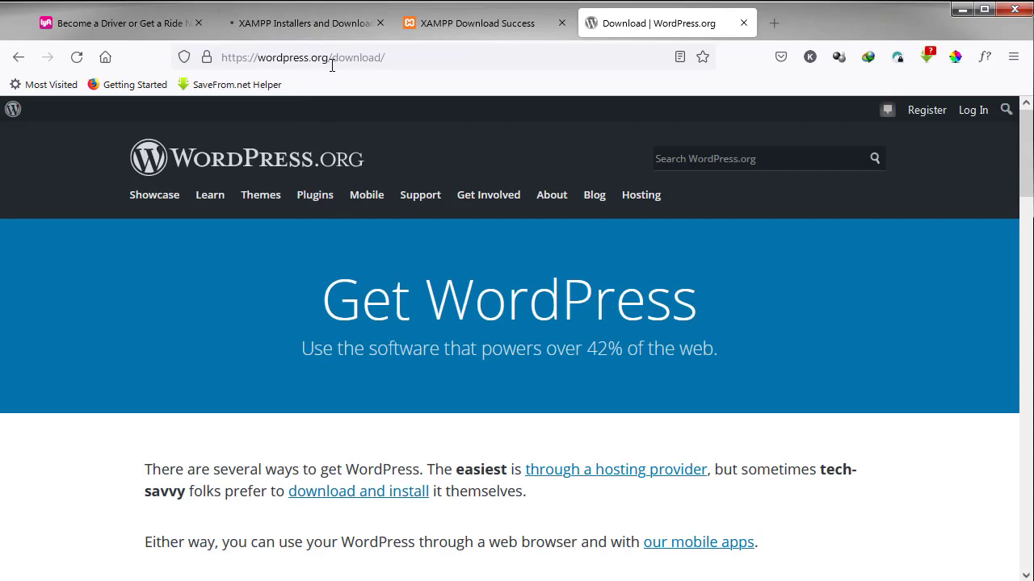
pyautogui.moveTo(649, 360)
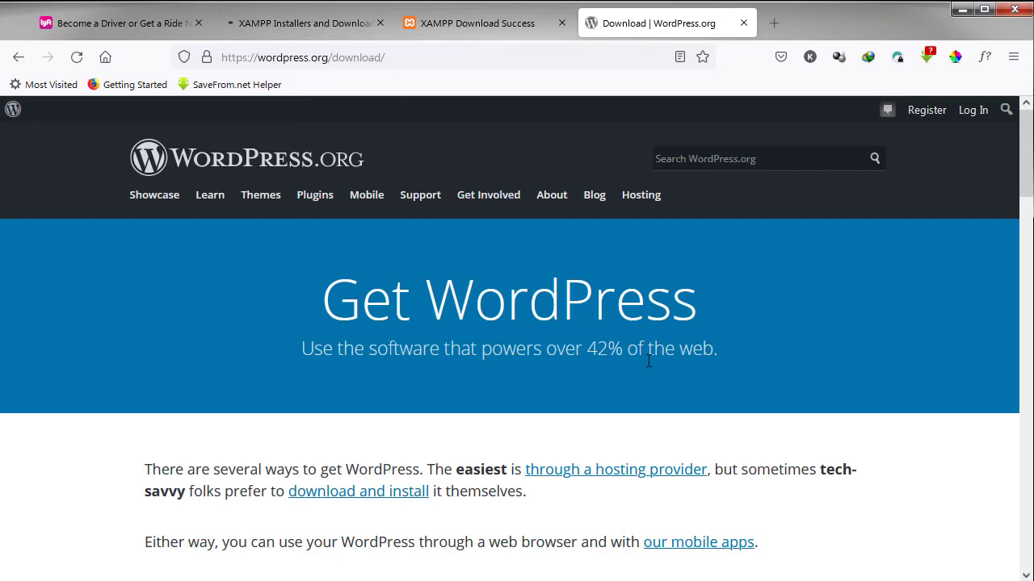
pyautogui.scroll(-3)
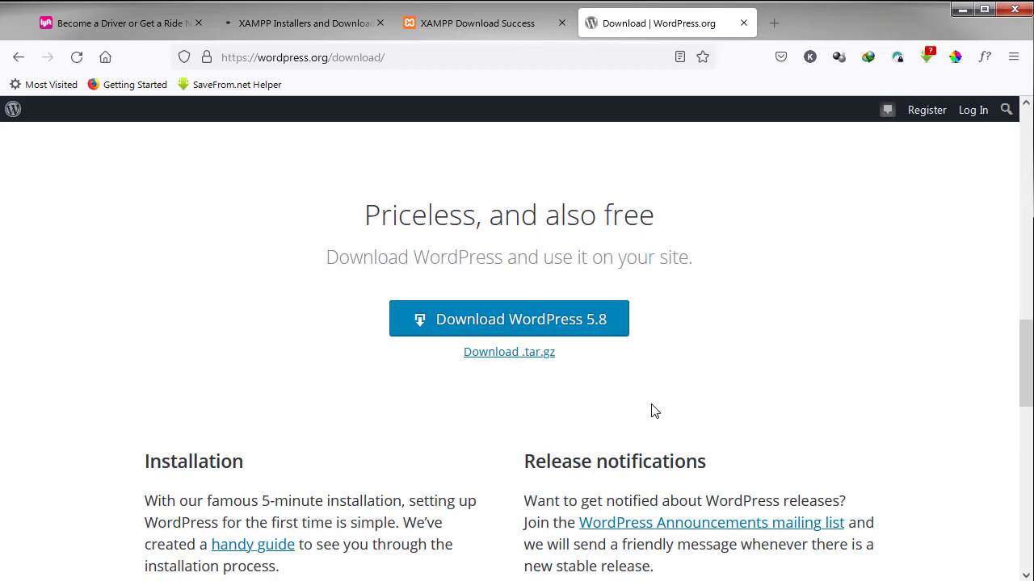
pyautogui.moveTo(504, 325)
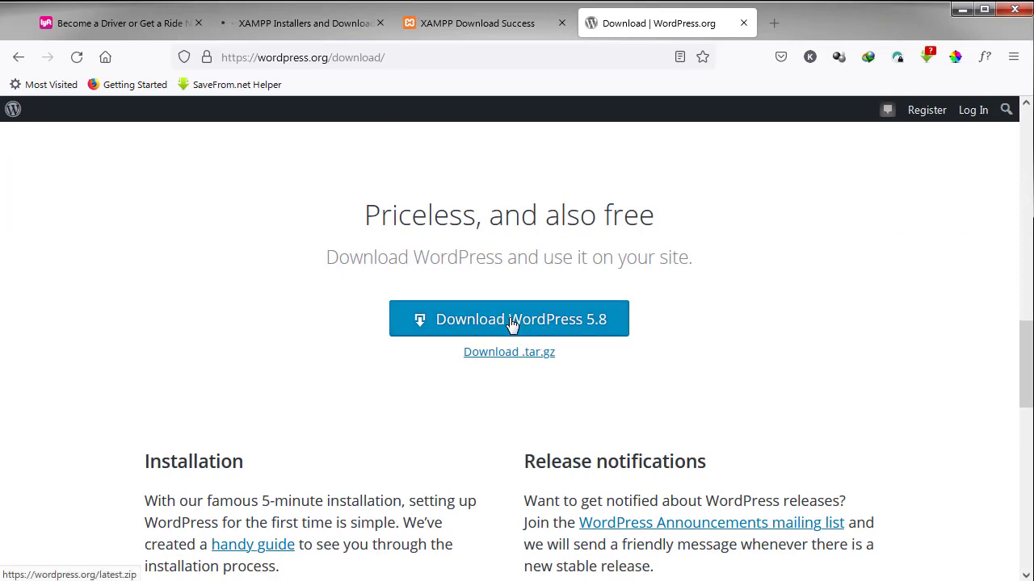
pyautogui.moveTo(726, 226)
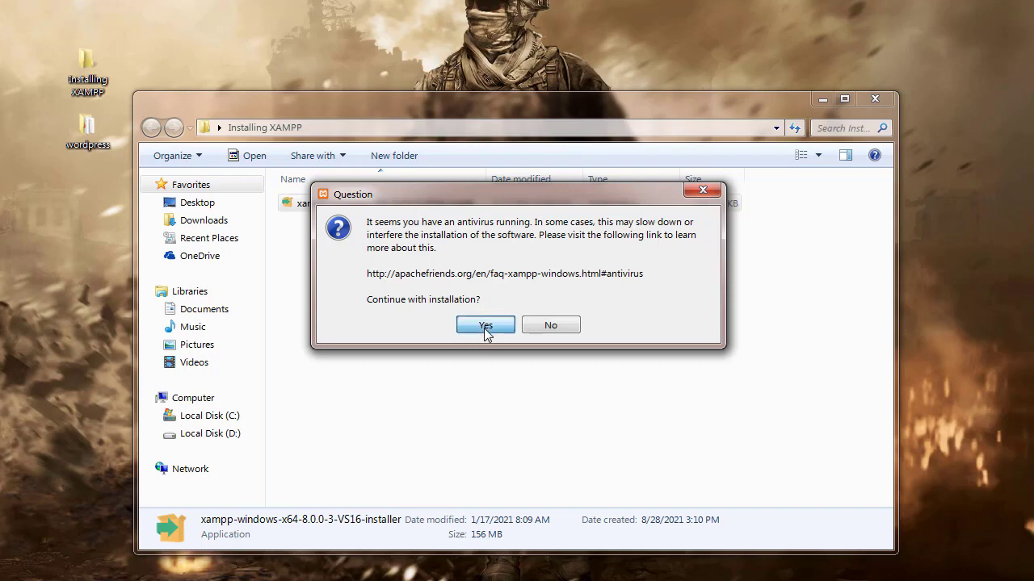
# Continue past the antivirus warning with all components kept, then quit the XAMPP setup wizard.
pyautogui.click(485, 325)
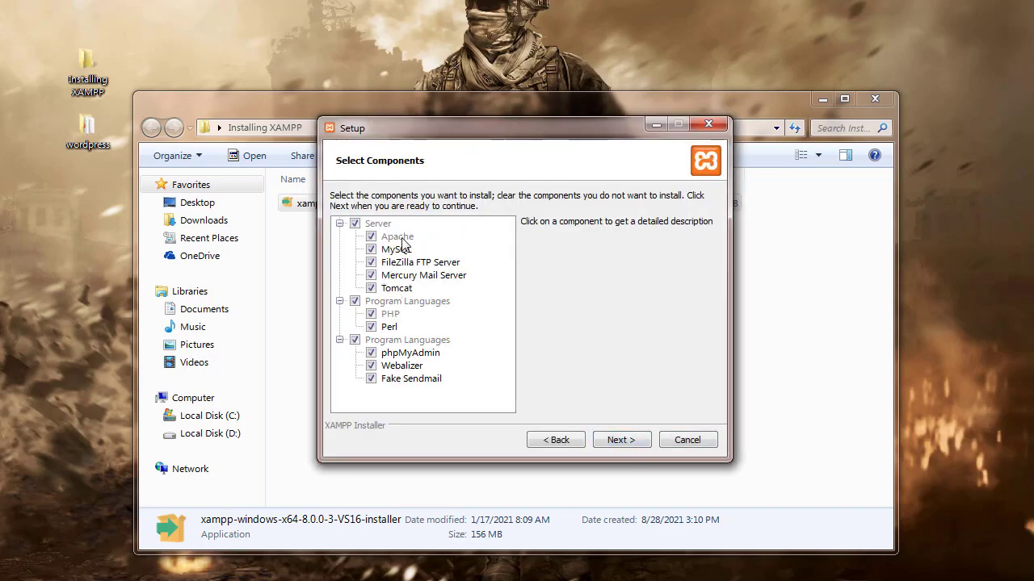
pyautogui.moveTo(493, 439)
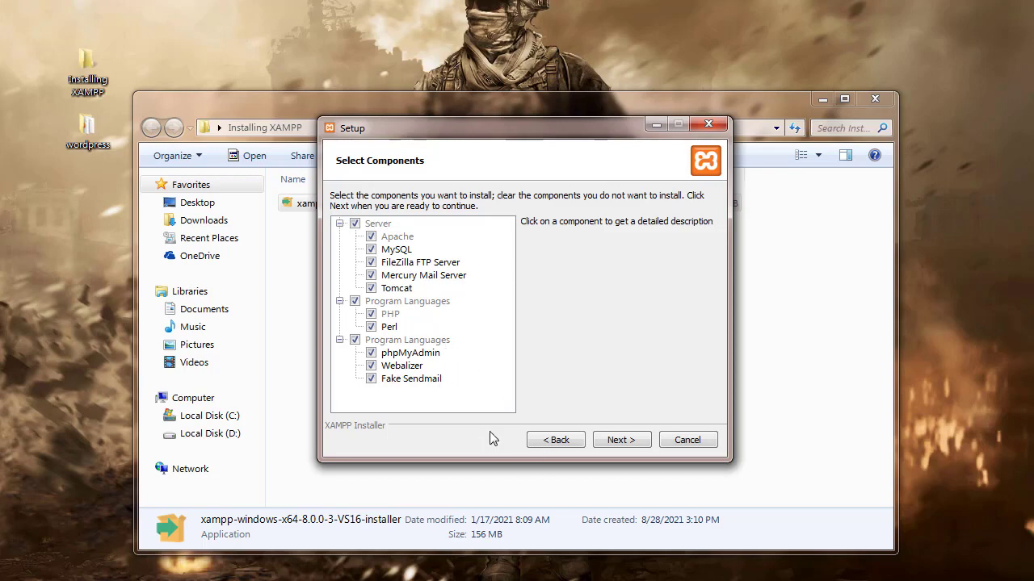
pyautogui.click(621, 439)
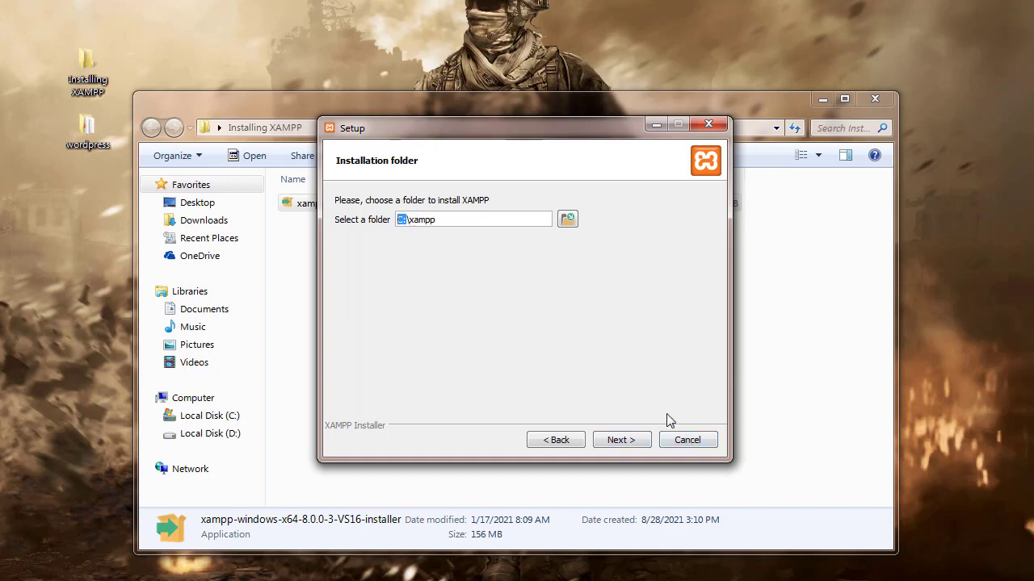
pyautogui.moveTo(290, 292)
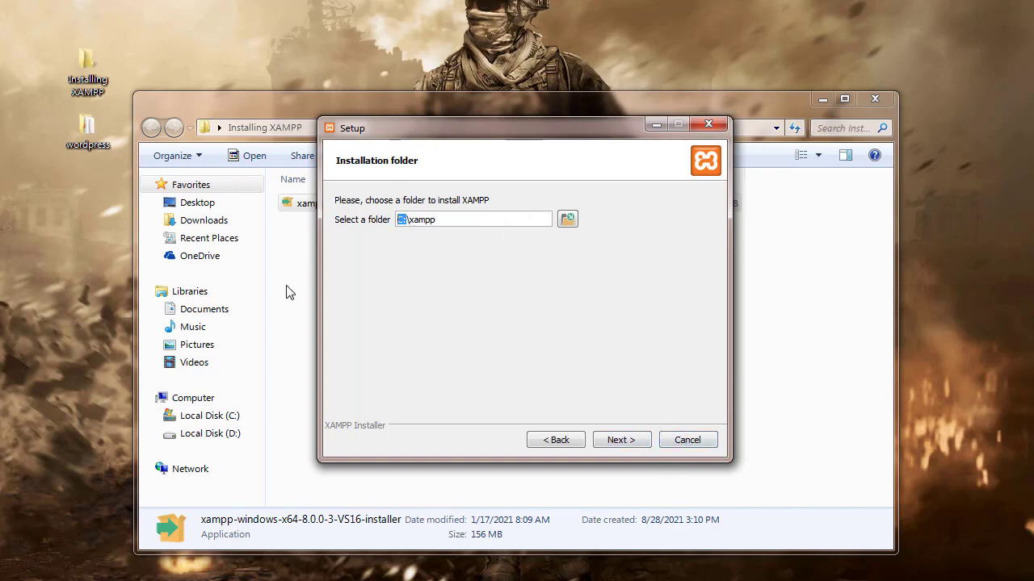
pyautogui.moveTo(701, 144)
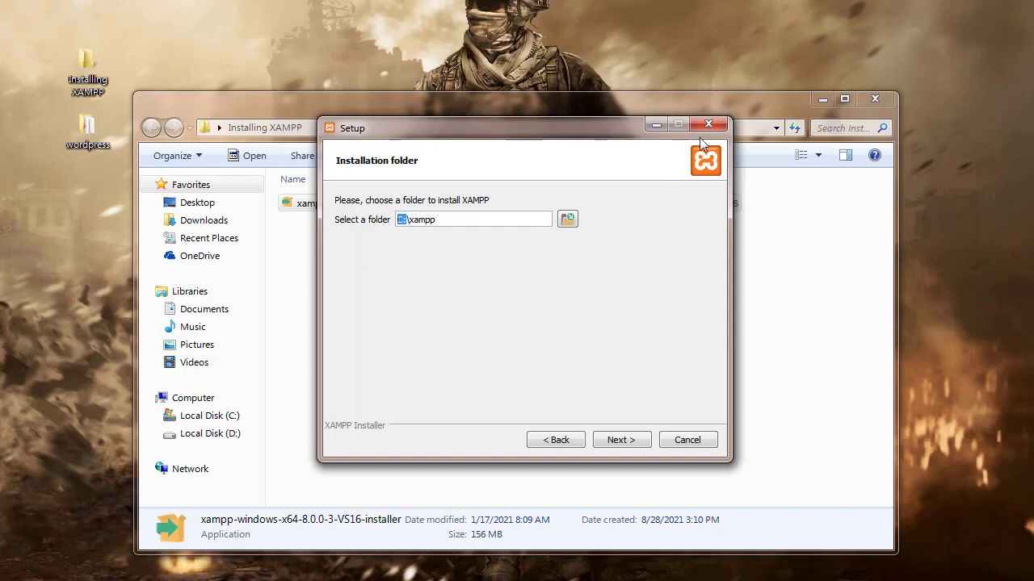
pyautogui.click(708, 123)
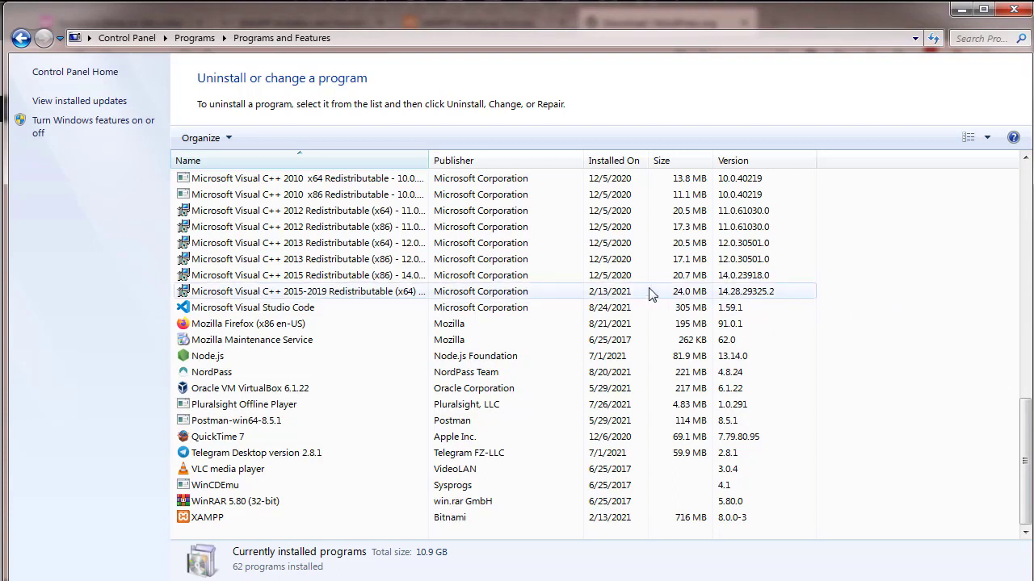
# Browse installed programs, selecting Bitnami WordPress Module and scrolling down to XAMPP.
pyautogui.scroll(3)
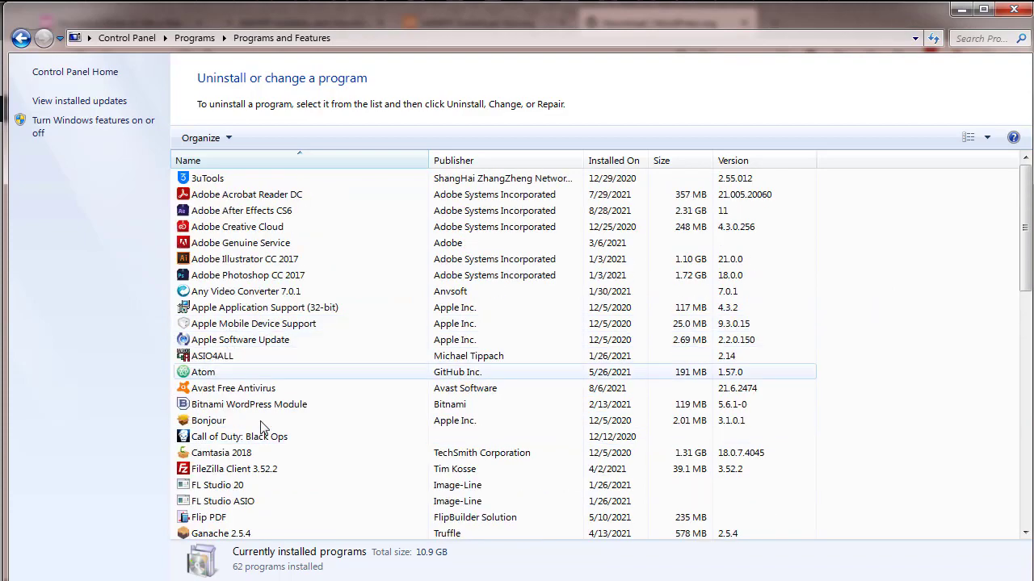
pyautogui.click(249, 404)
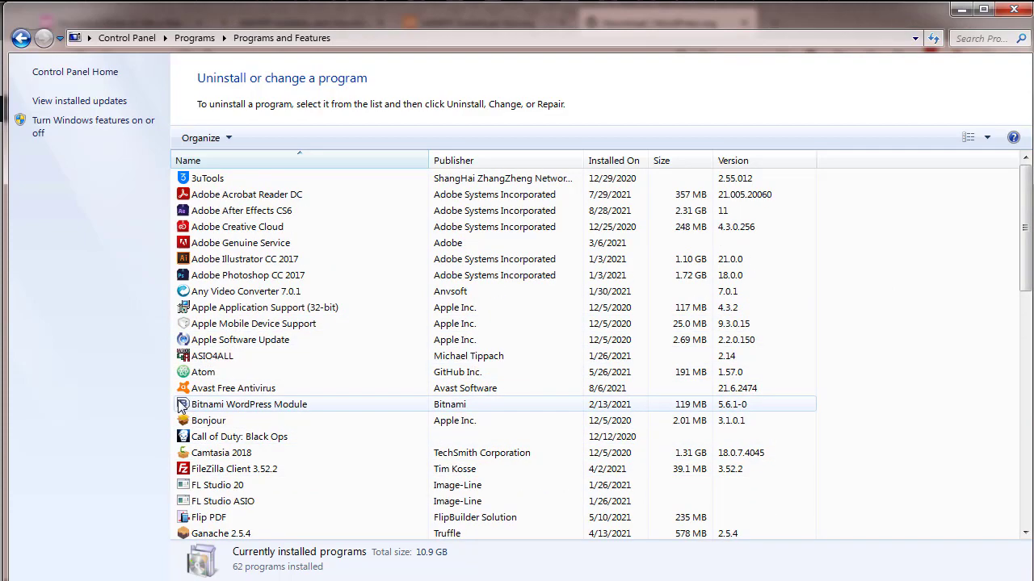
pyautogui.scroll(-3)
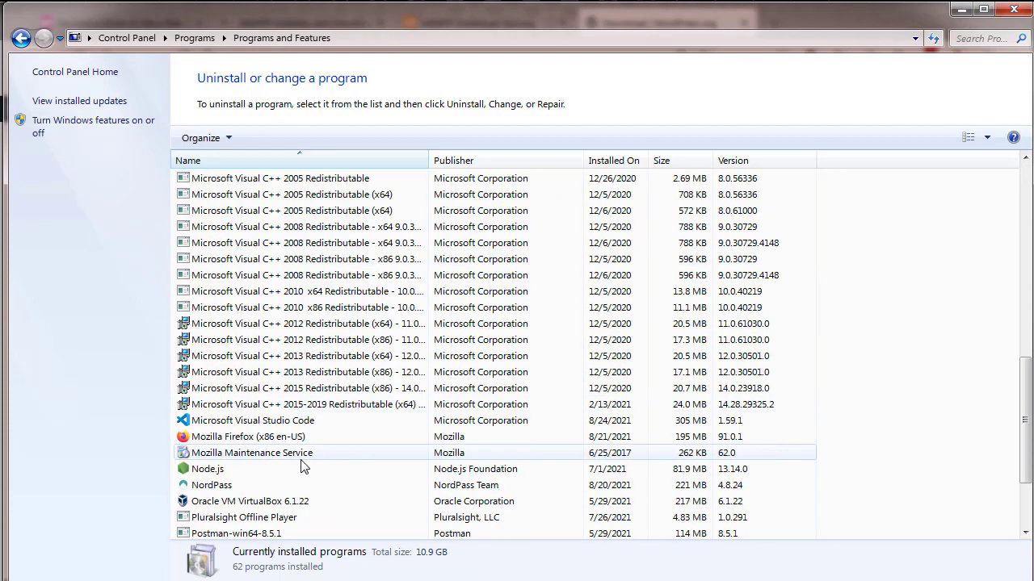
pyautogui.scroll(-3)
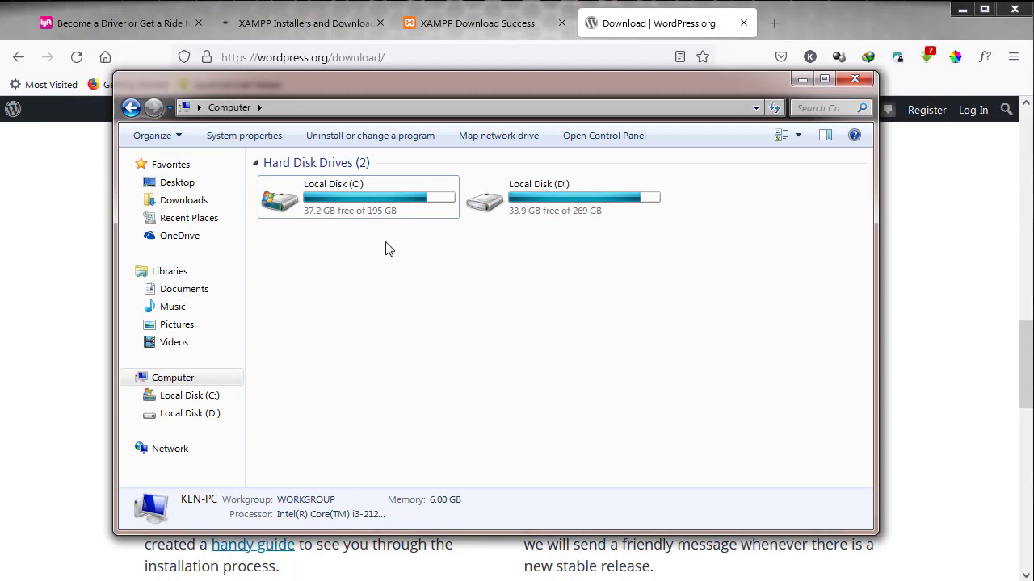
# Check Local Disk (C:) for the xampp folder, close that window, and return to the XAMPP tab.
pyautogui.doubleClick(333, 196)
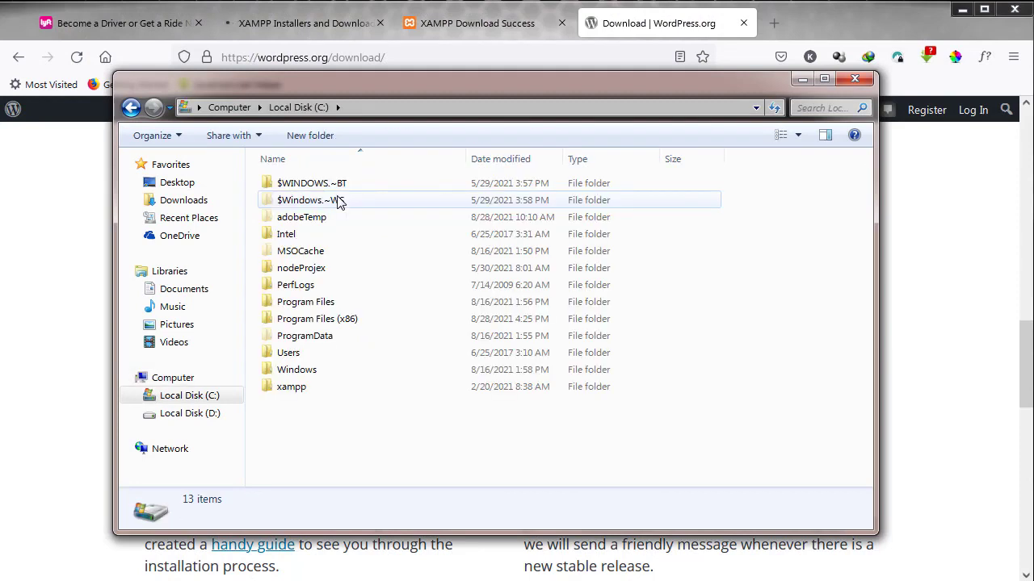
pyautogui.click(291, 386)
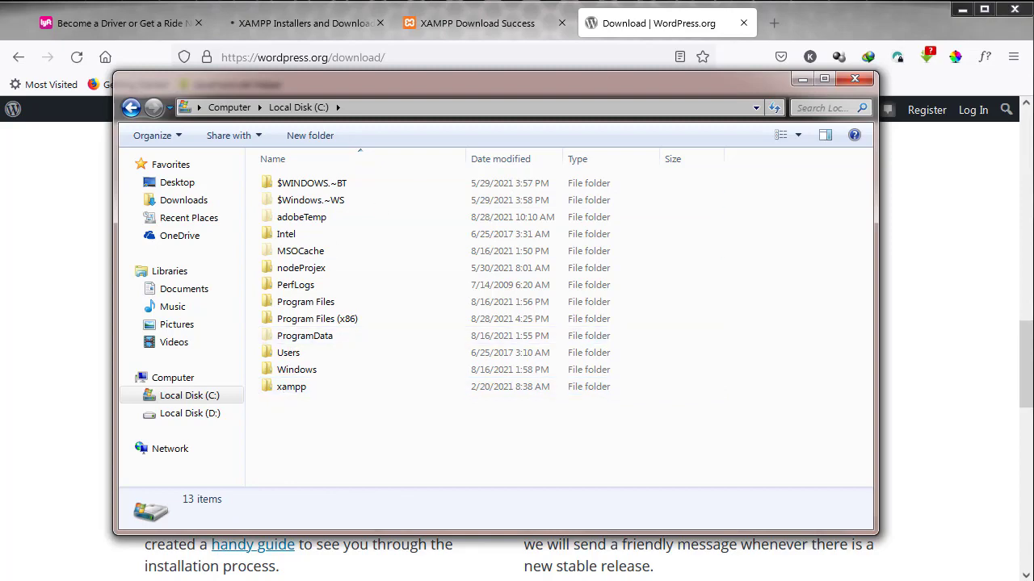
pyautogui.click(854, 78)
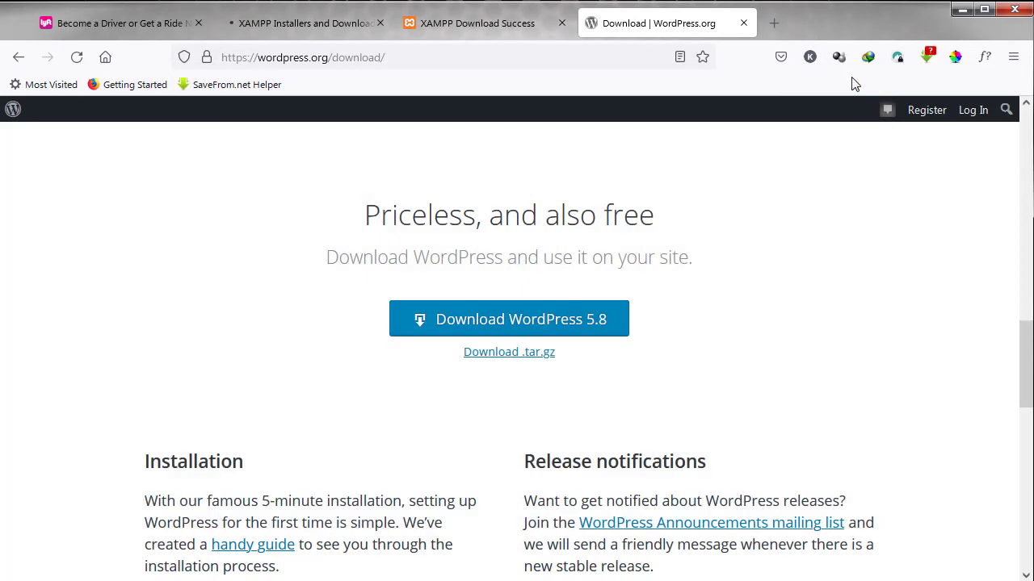
pyautogui.moveTo(353, 177)
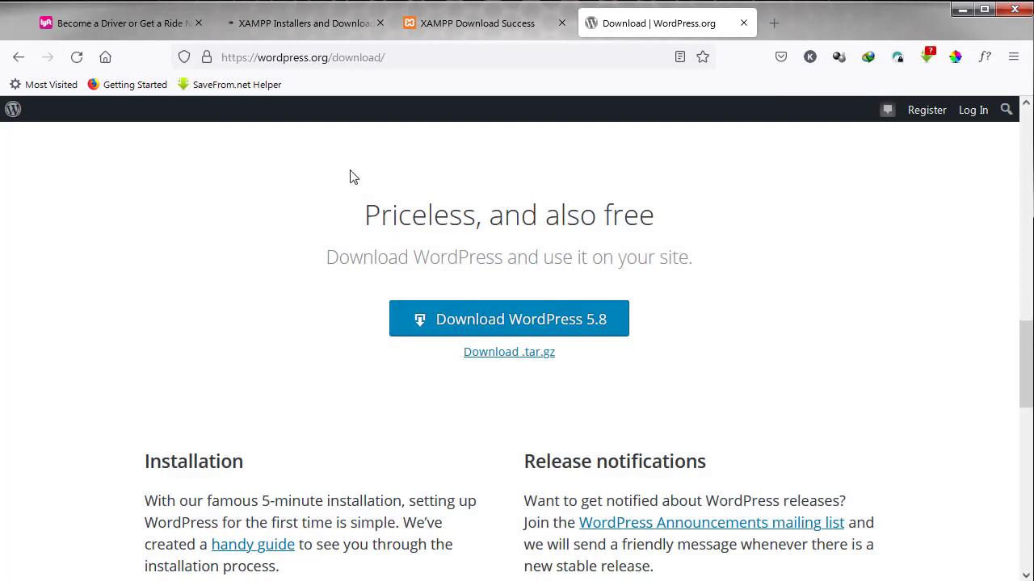
pyautogui.click(303, 23)
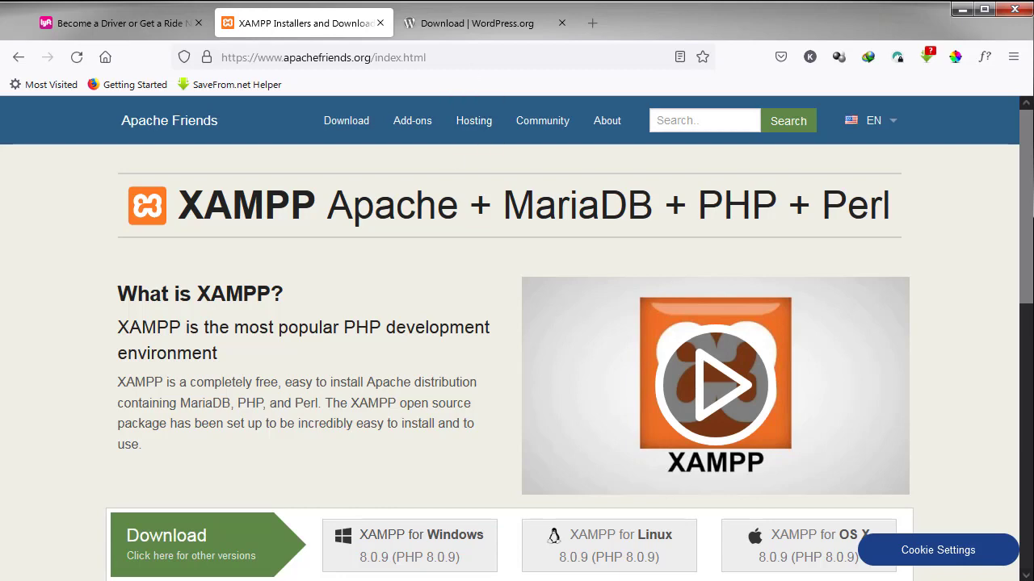
# Start MySQL (port 3306) and Apache (ports 80, 443), then close the XAMPP Control Panel.
pyautogui.click(872, 120)
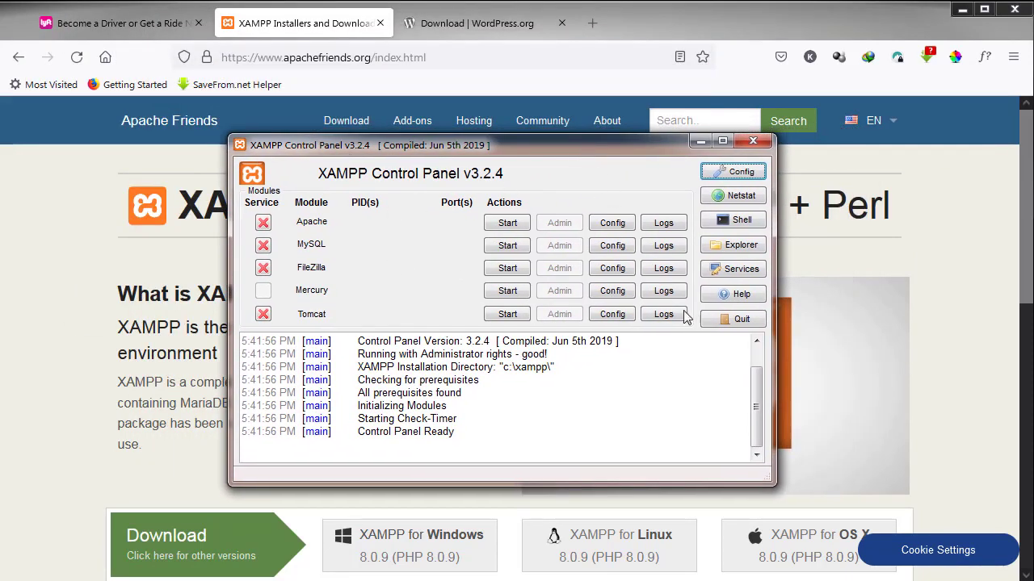
pyautogui.moveTo(549, 340)
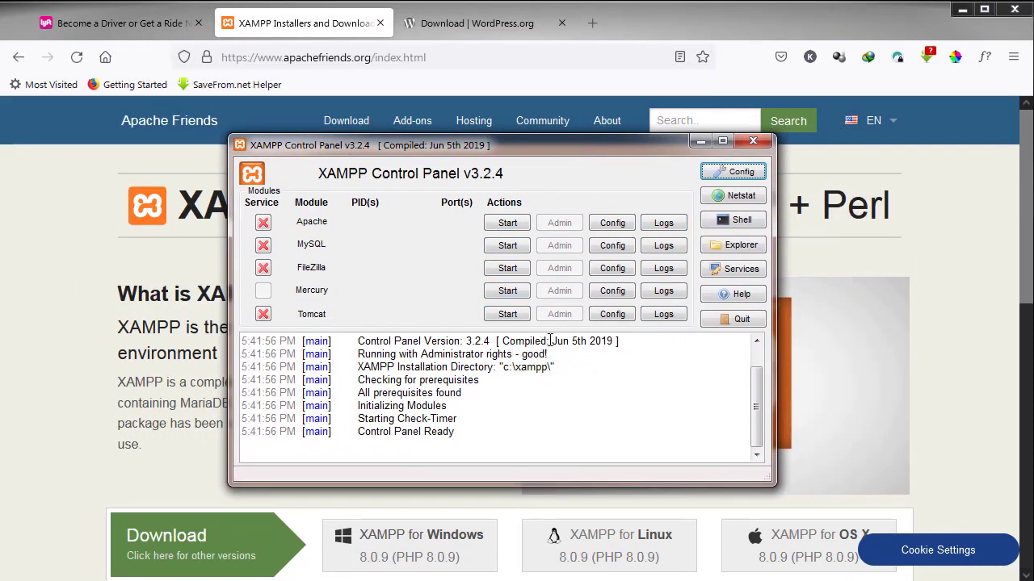
pyautogui.moveTo(476, 232)
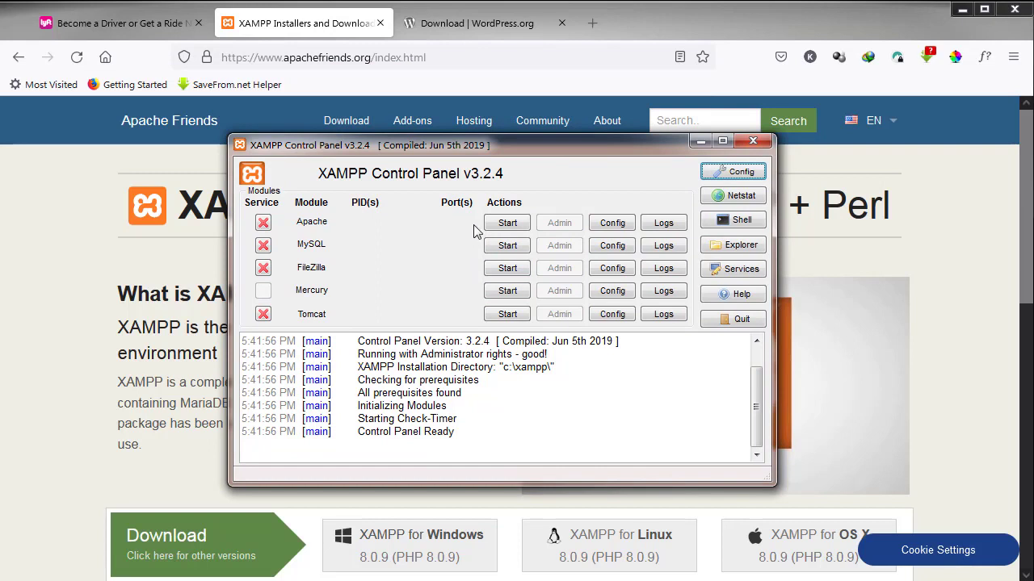
pyautogui.moveTo(310, 255)
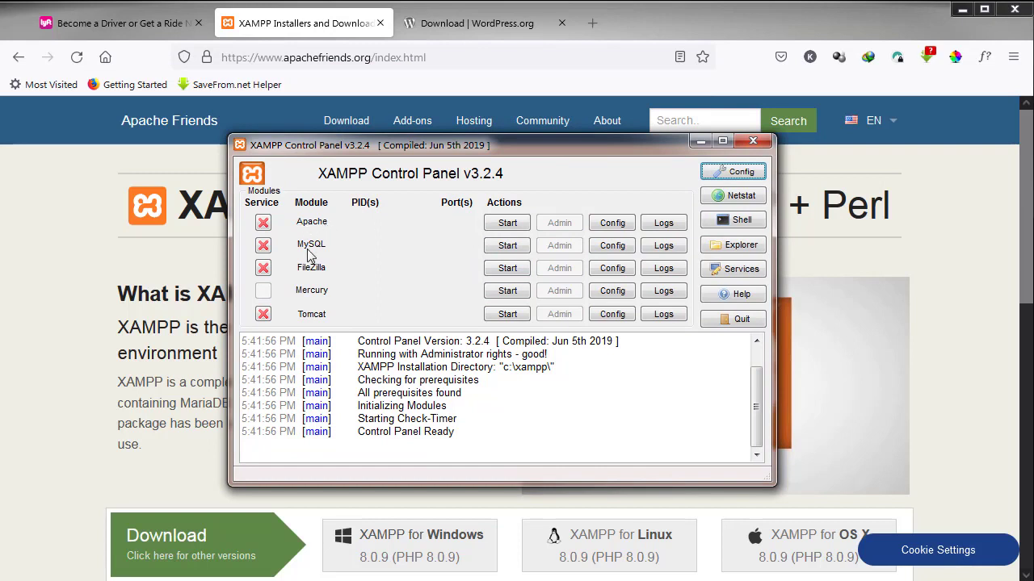
pyautogui.click(506, 246)
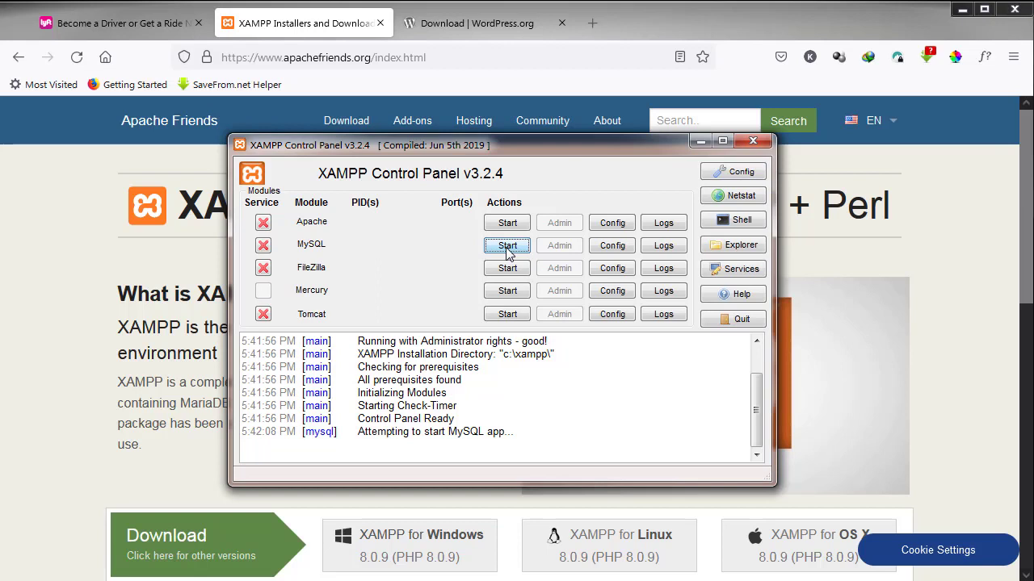
pyautogui.click(506, 222)
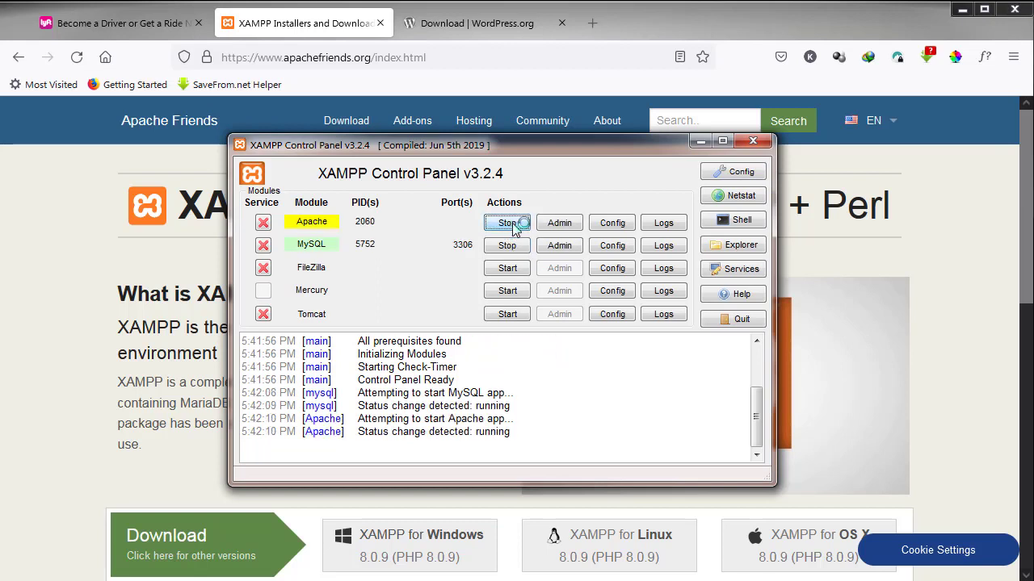
pyautogui.click(507, 222)
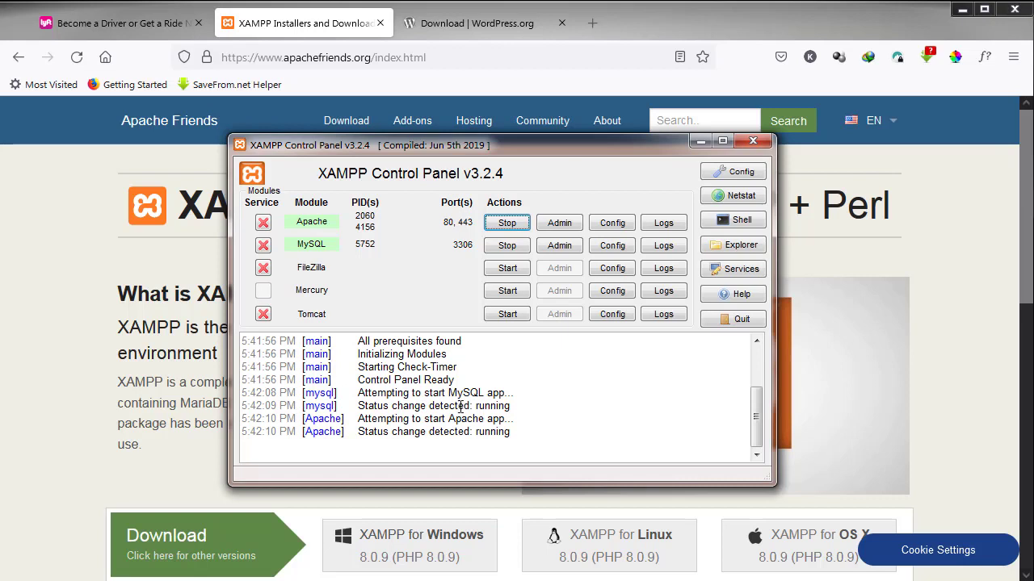
pyautogui.moveTo(486, 387)
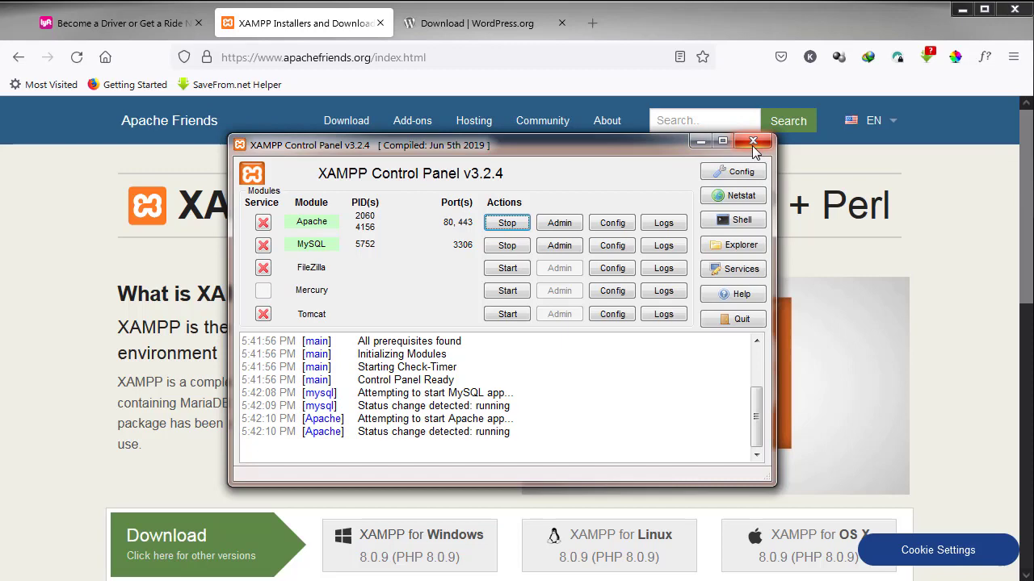
pyautogui.click(752, 141)
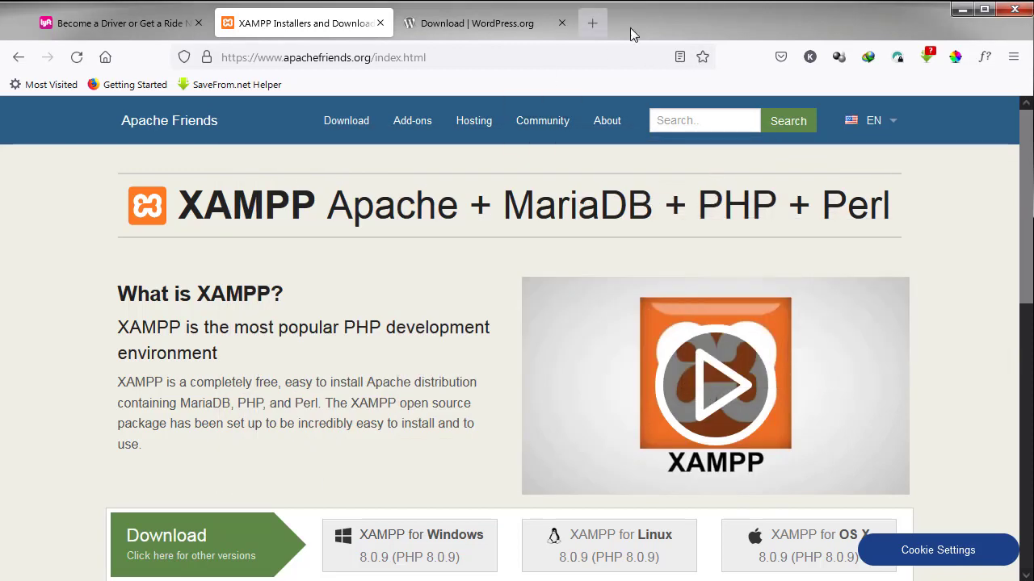
pyautogui.moveTo(585, 178)
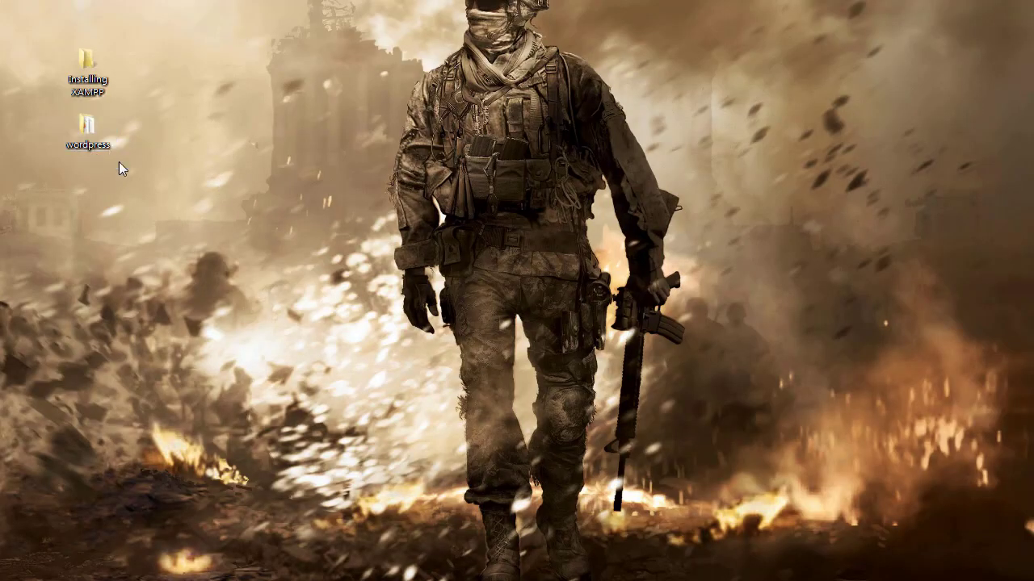
# Open the desktop wordpress folder, inspect wp-content, go back, and close the window.
pyautogui.click(86, 137)
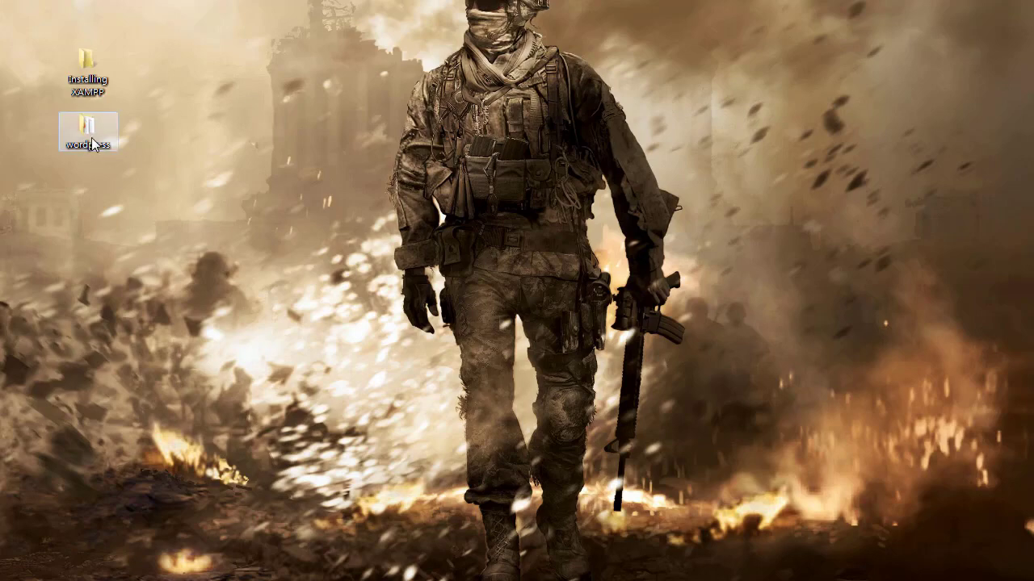
pyautogui.click(89, 138)
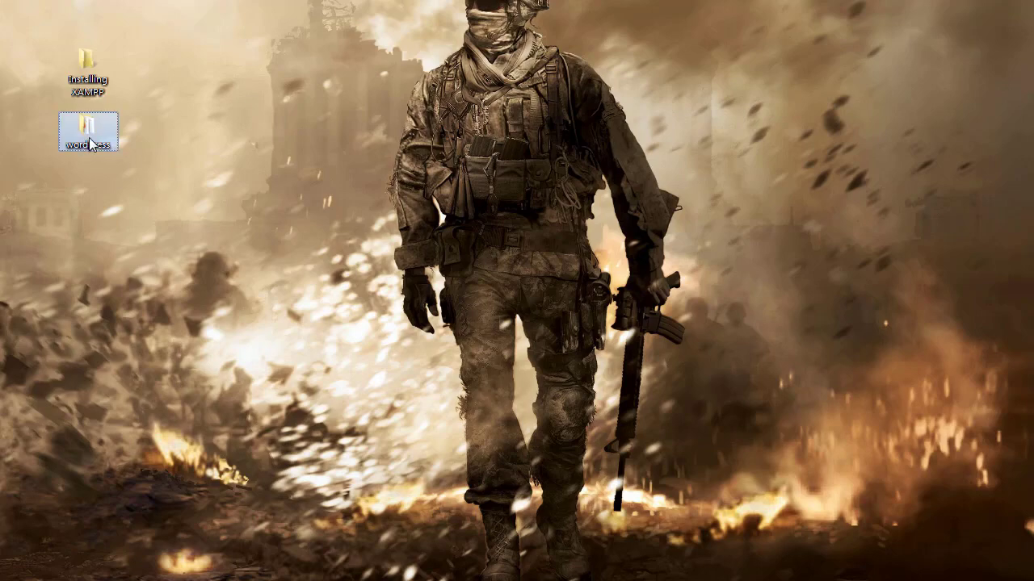
pyautogui.doubleClick(88, 129)
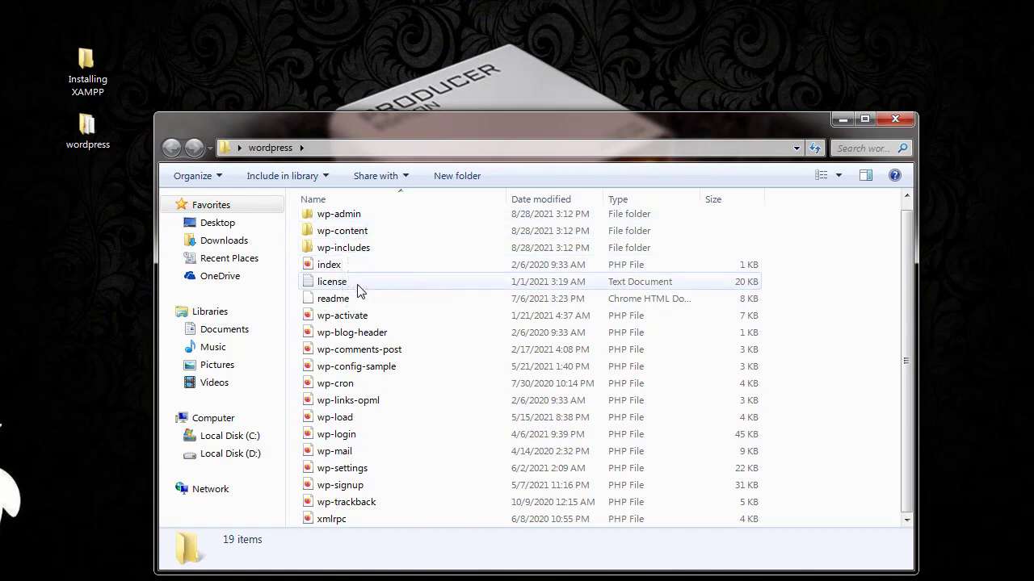
pyautogui.doubleClick(341, 230)
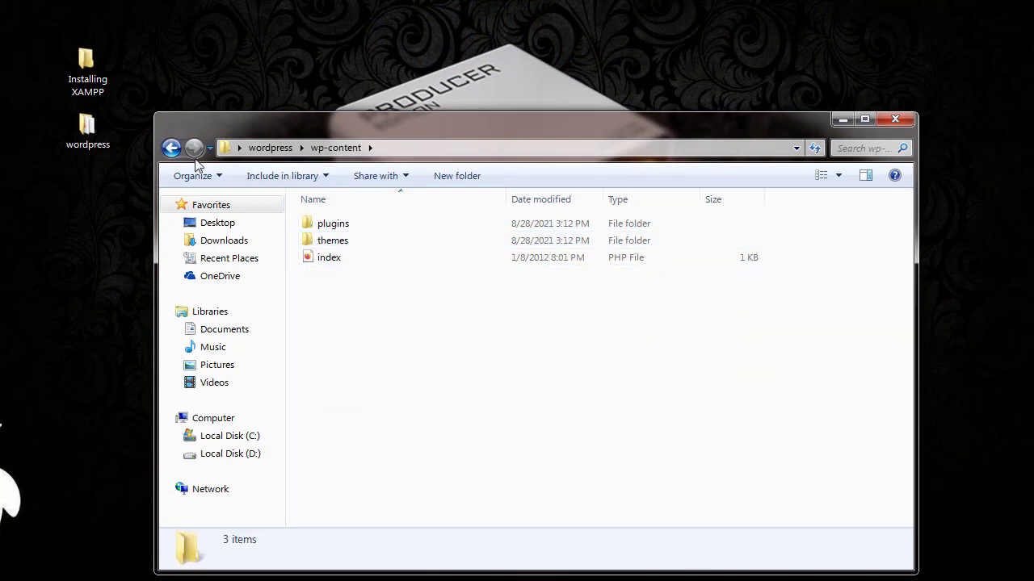
pyautogui.click(171, 148)
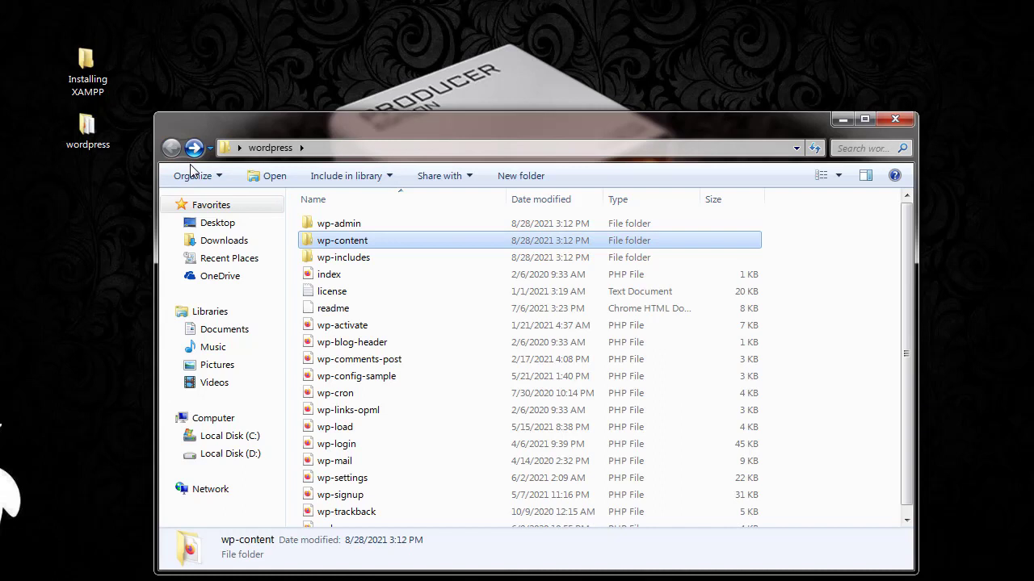
pyautogui.moveTo(896, 120)
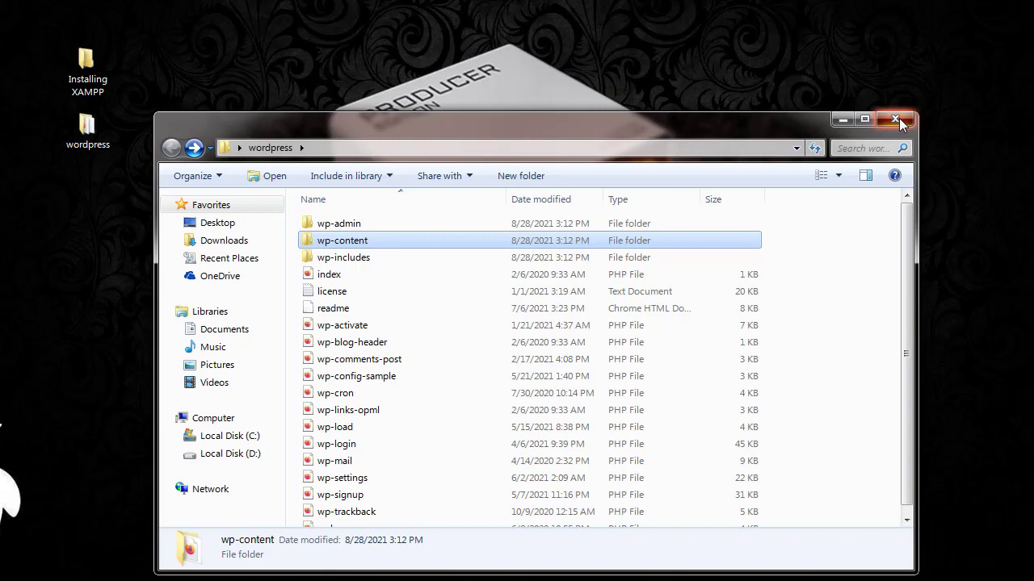
pyautogui.click(896, 118)
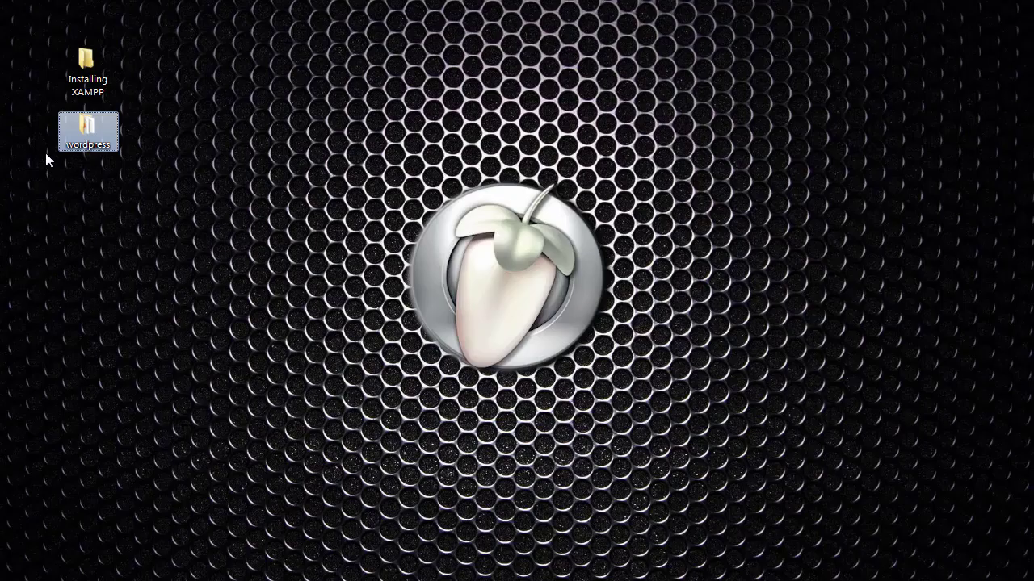
# Copy the wordpress folder from the desktop.
pyautogui.rightClick(89, 131)
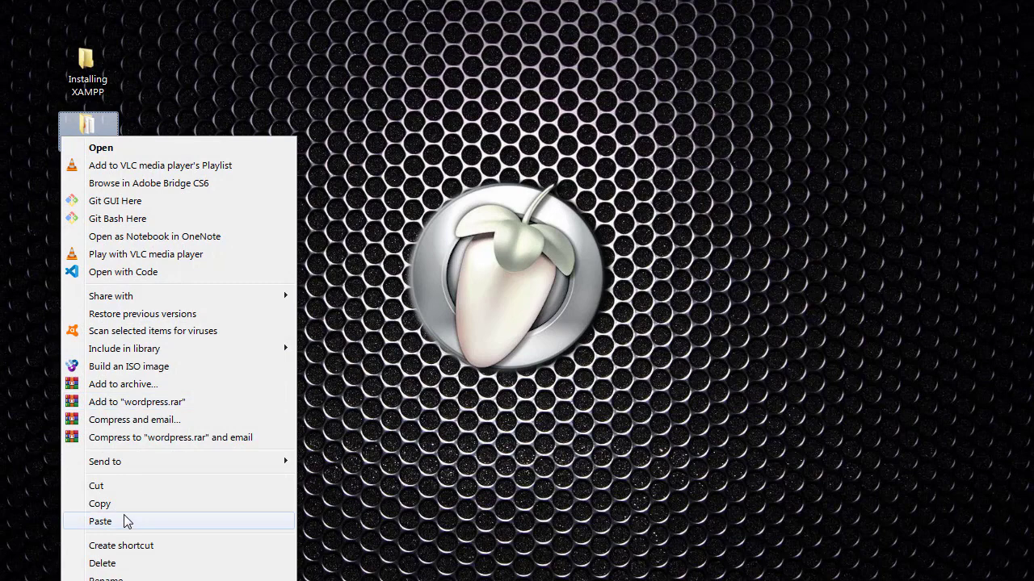
pyautogui.click(100, 521)
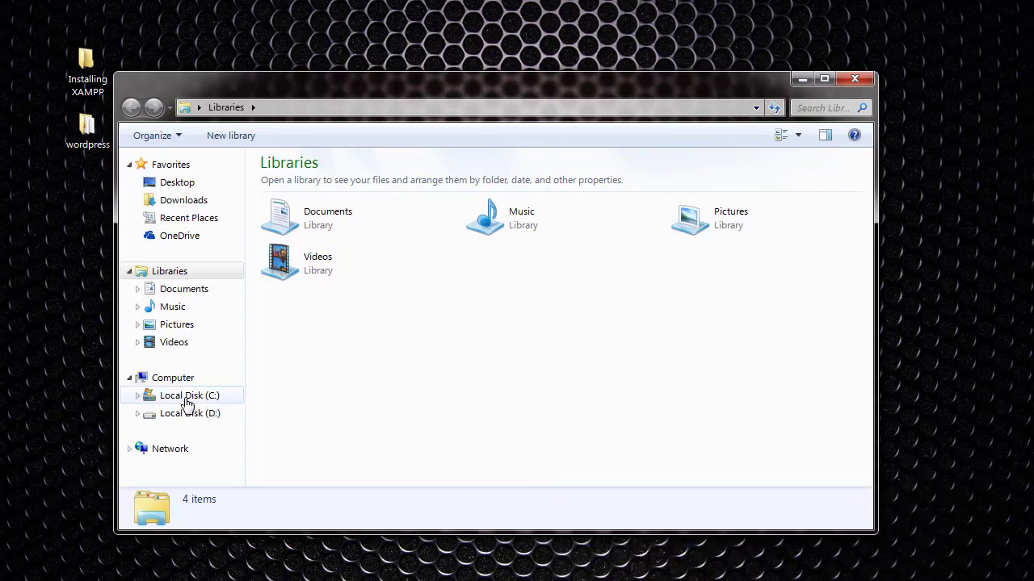
# Navigate to C:\xampp\htdocs in Windows Explorer.
pyautogui.doubleClick(189, 395)
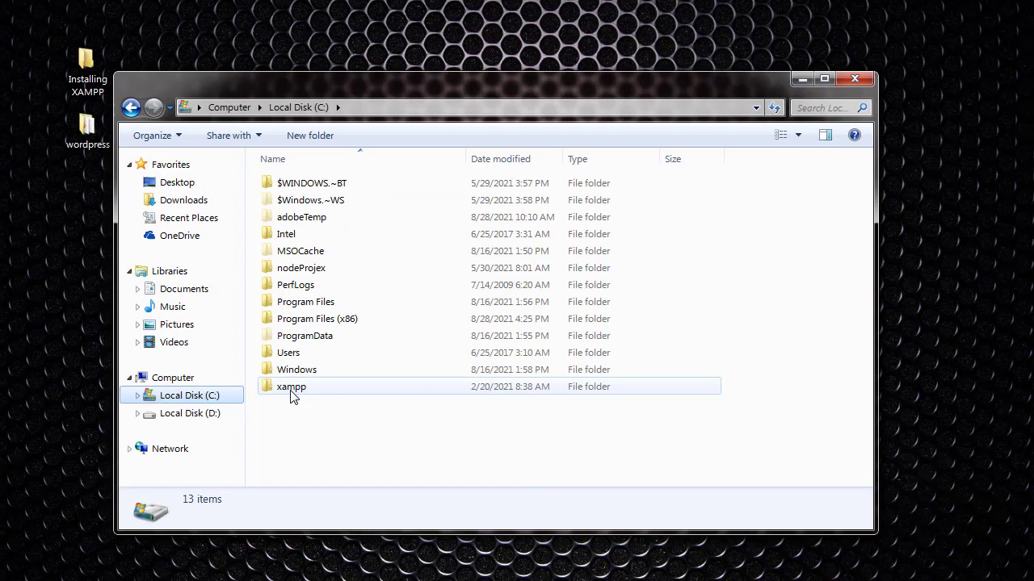
pyautogui.doubleClick(290, 386)
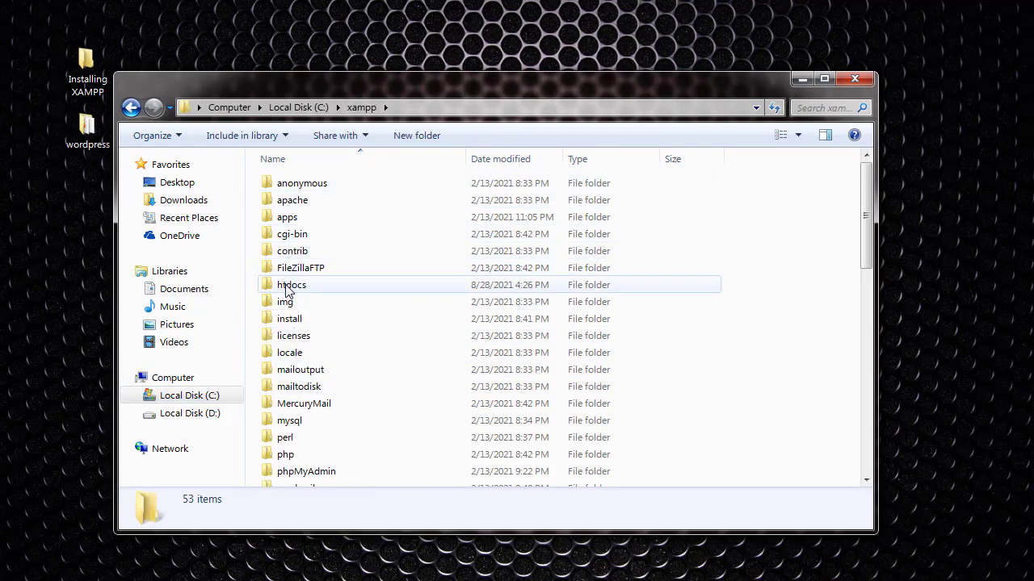
pyautogui.moveTo(291, 291)
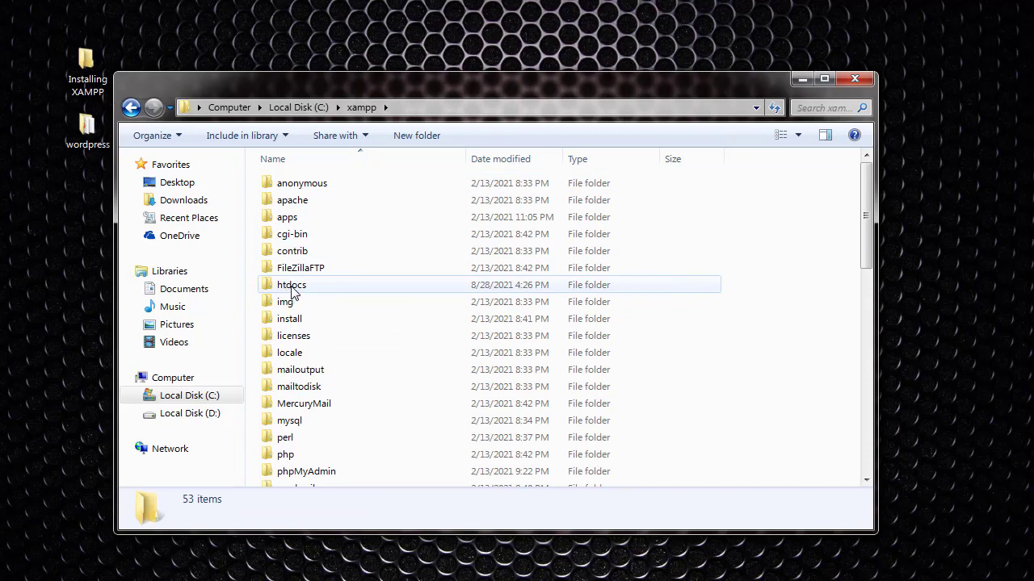
pyautogui.doubleClick(291, 284)
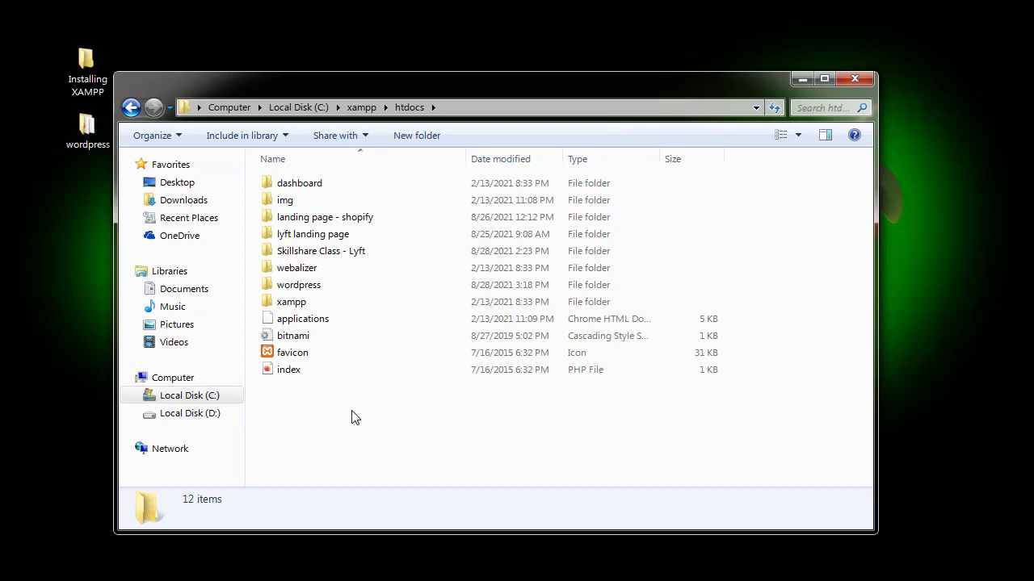
# Paste the wordpress folder into htdocs, merging it with the existing wordpress folder.
pyautogui.rightClick(355, 416)
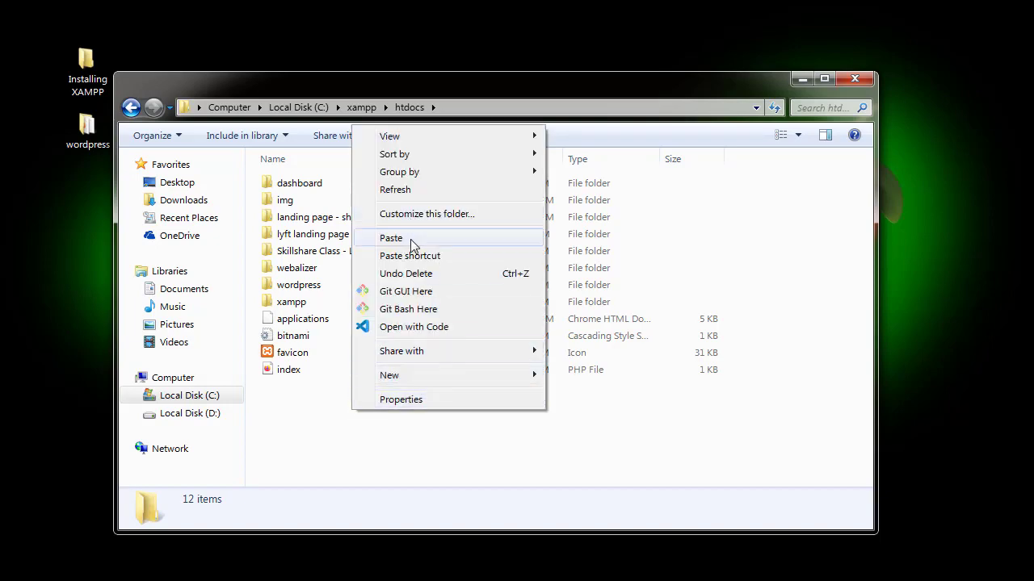
pyautogui.click(390, 237)
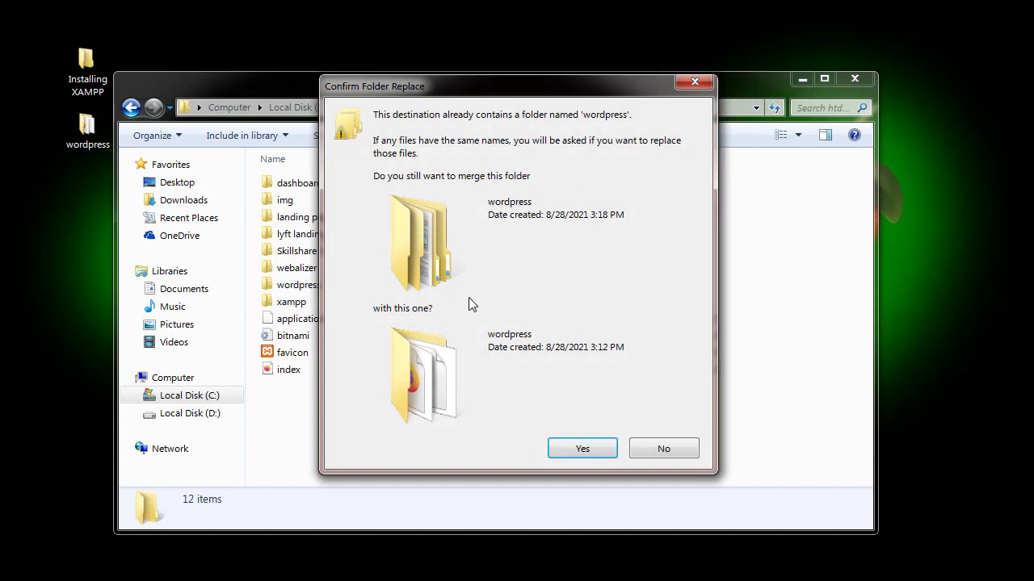
pyautogui.click(582, 448)
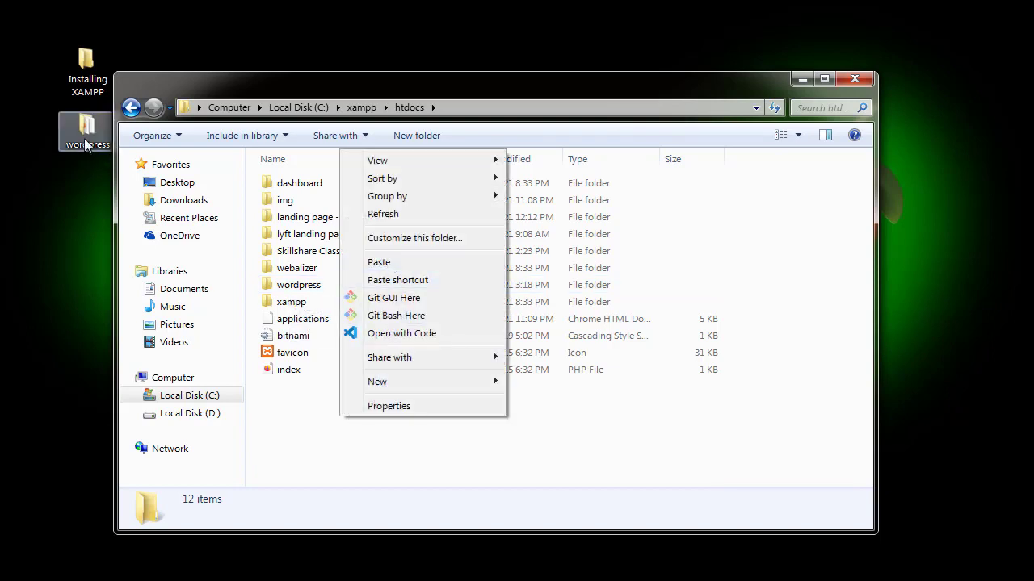
pyautogui.click(315, 451)
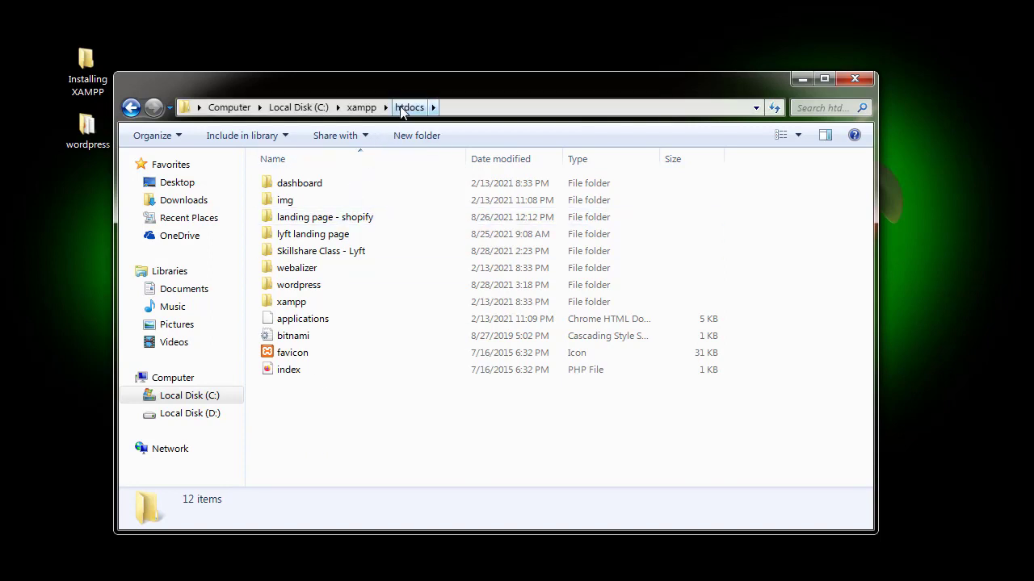
pyautogui.moveTo(361, 106)
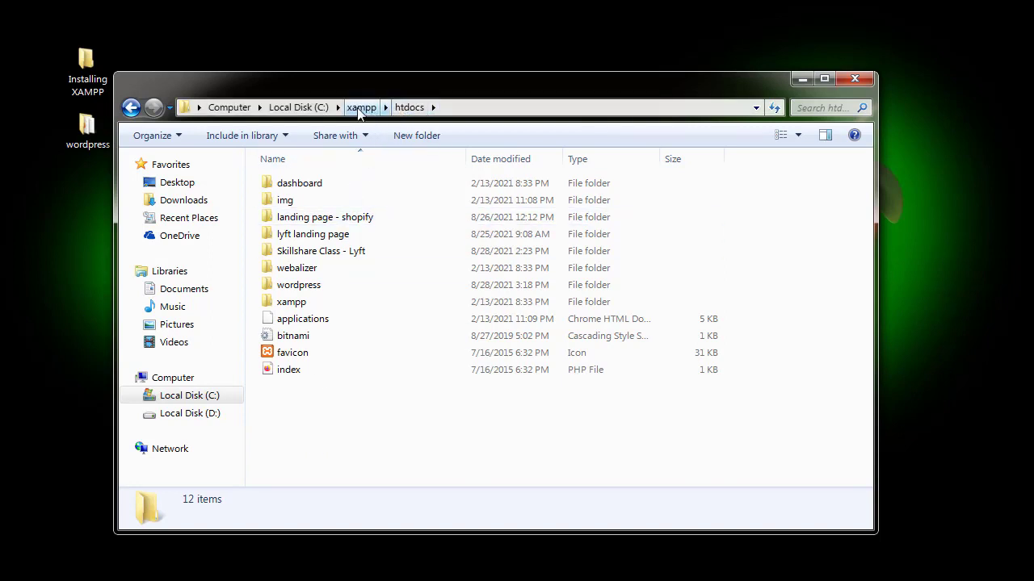
pyautogui.moveTo(288, 369)
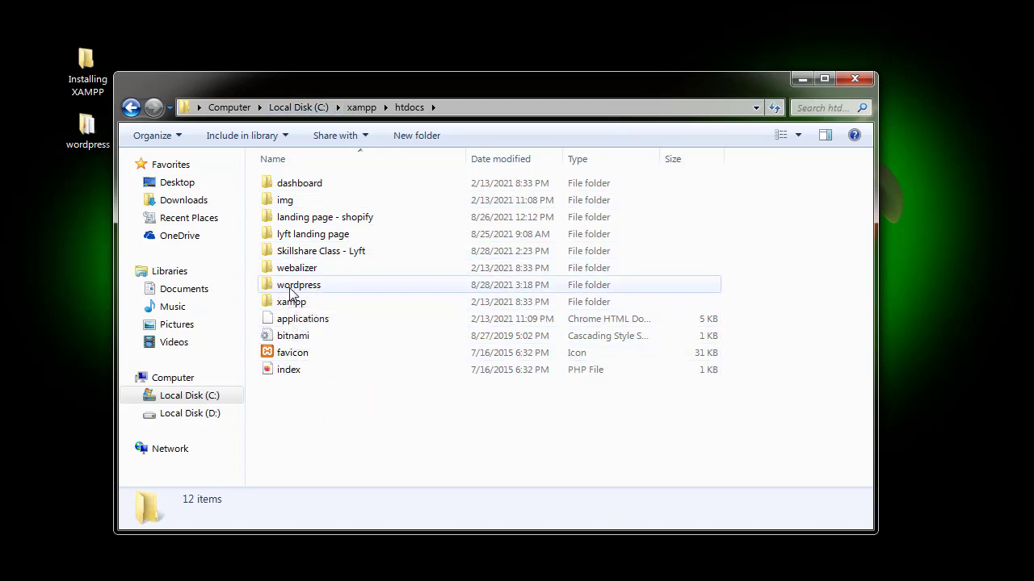
# Rename the wordpress folder in htdocs to 'myweb'.
pyautogui.click(298, 285)
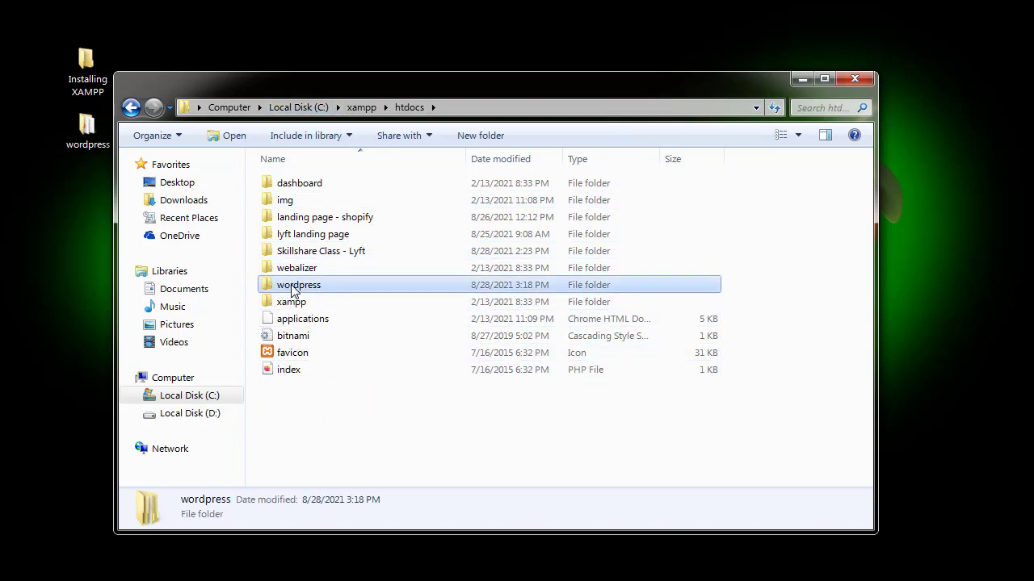
pyautogui.click(299, 284)
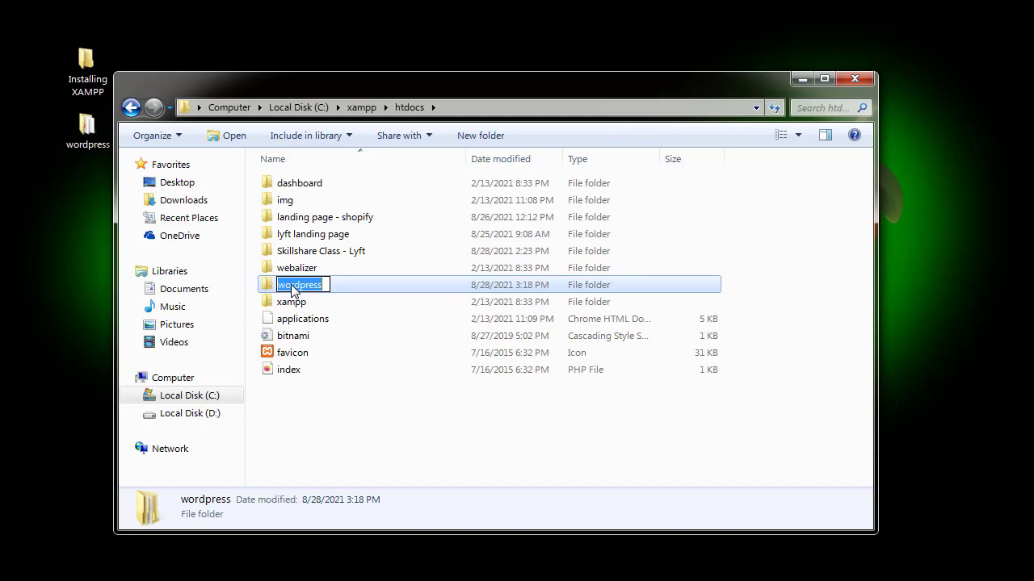
pyautogui.write('myweb')
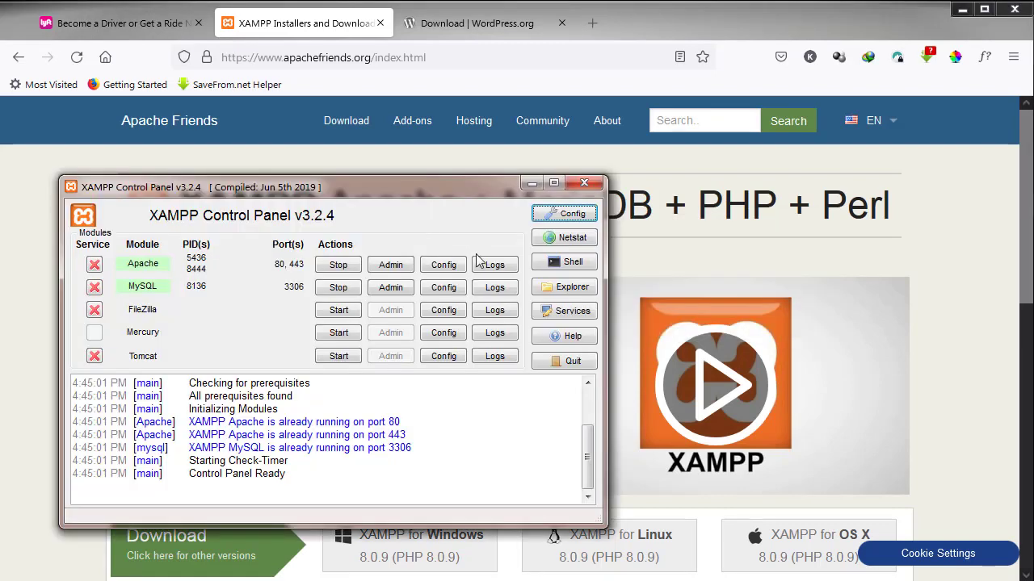
pyautogui.moveTo(284, 280)
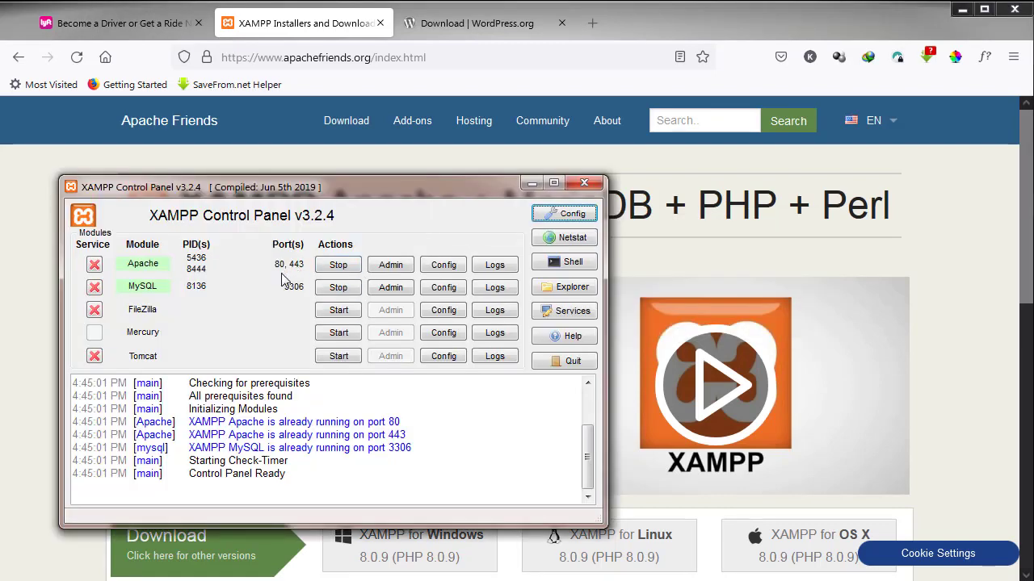
pyautogui.moveTo(337, 287)
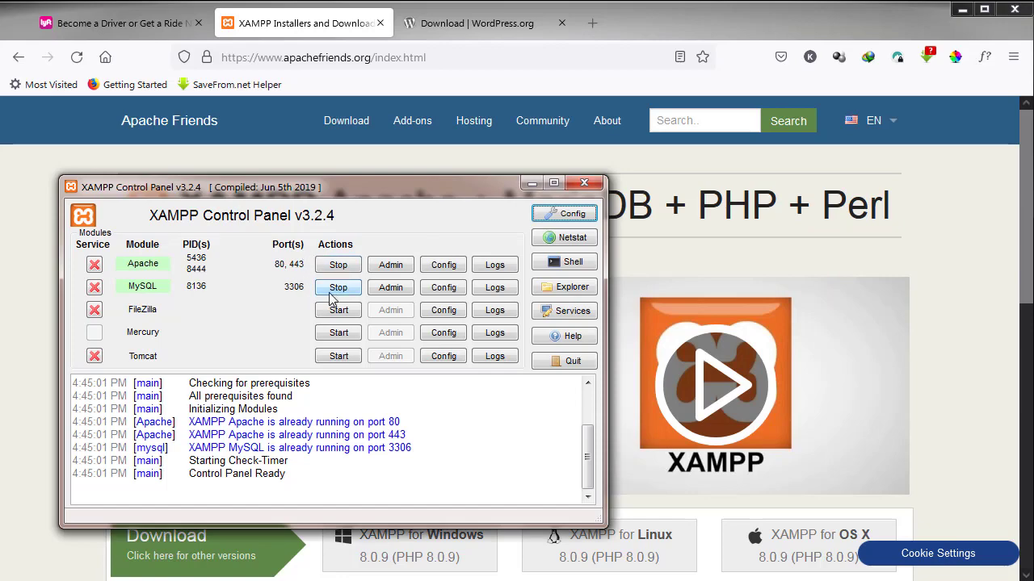
# Leave Apache and MySQL running in XAMPP and switch back to the Firefox download page.
pyautogui.click(476, 22)
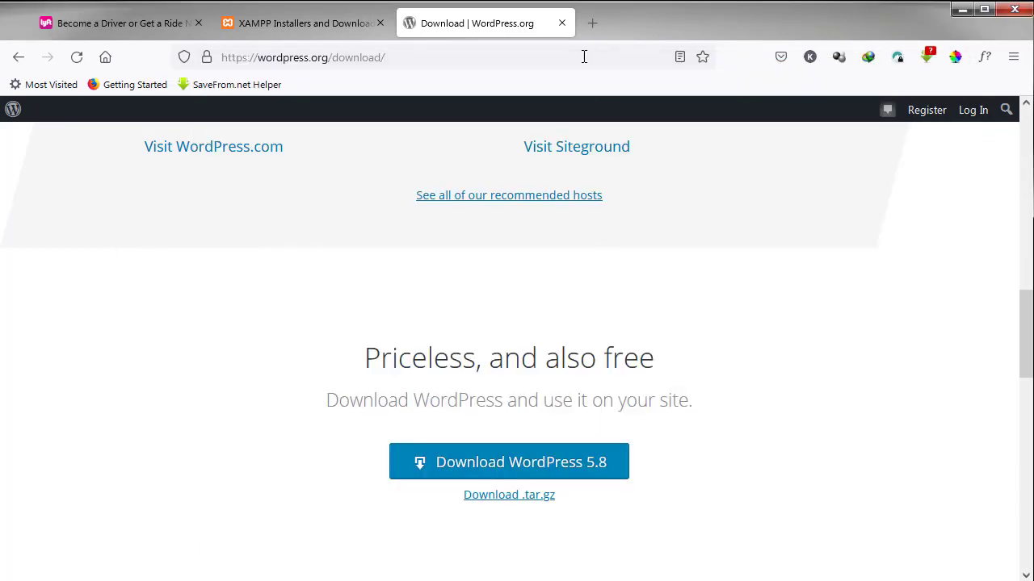
# Load localhost/my web in a new Firefox tab to start WordPress setup.
pyautogui.click(592, 23)
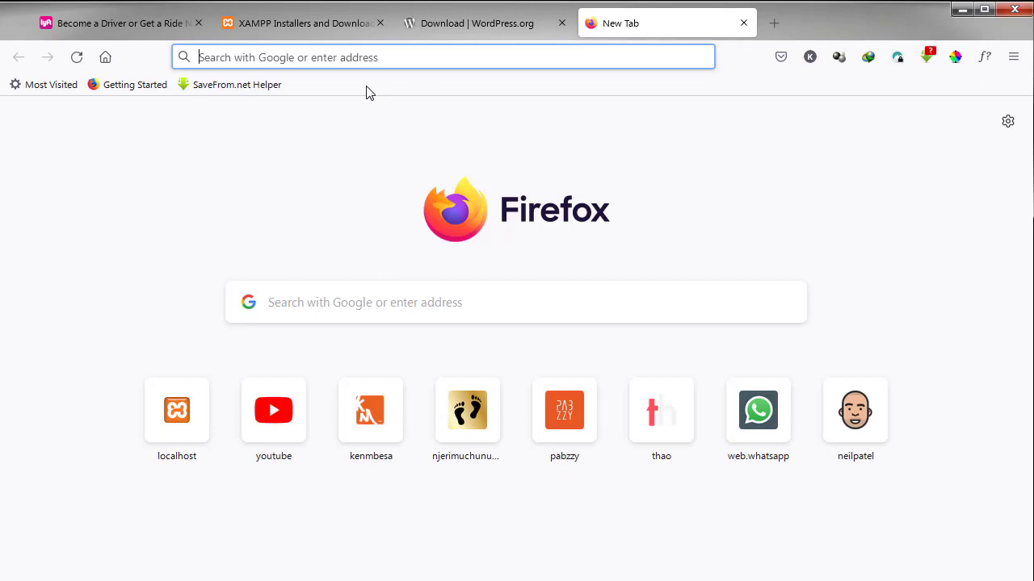
pyautogui.click(444, 57)
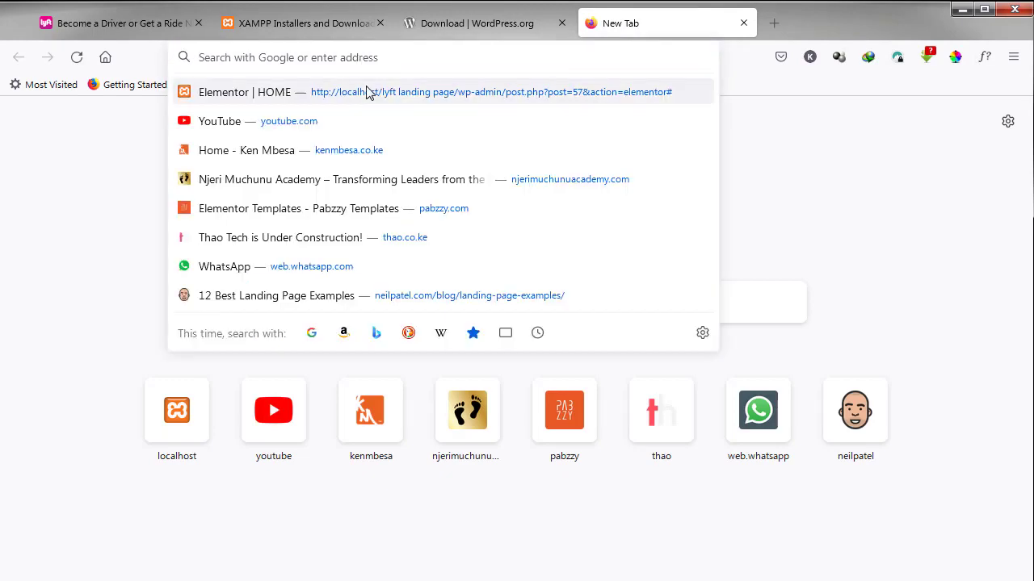
pyautogui.write('localhost')
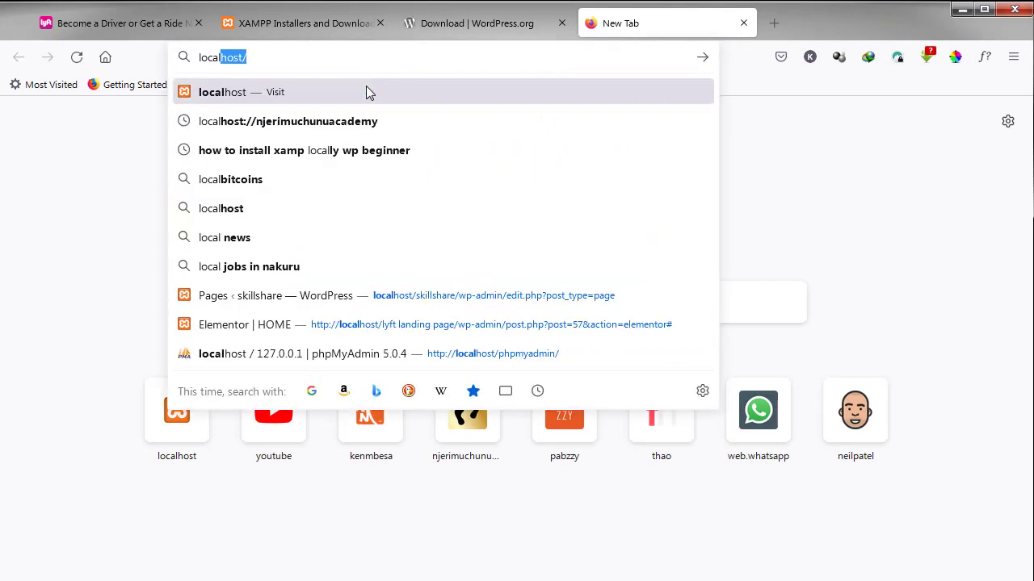
pyautogui.write('/my web/wp-admin/setup-config.php')
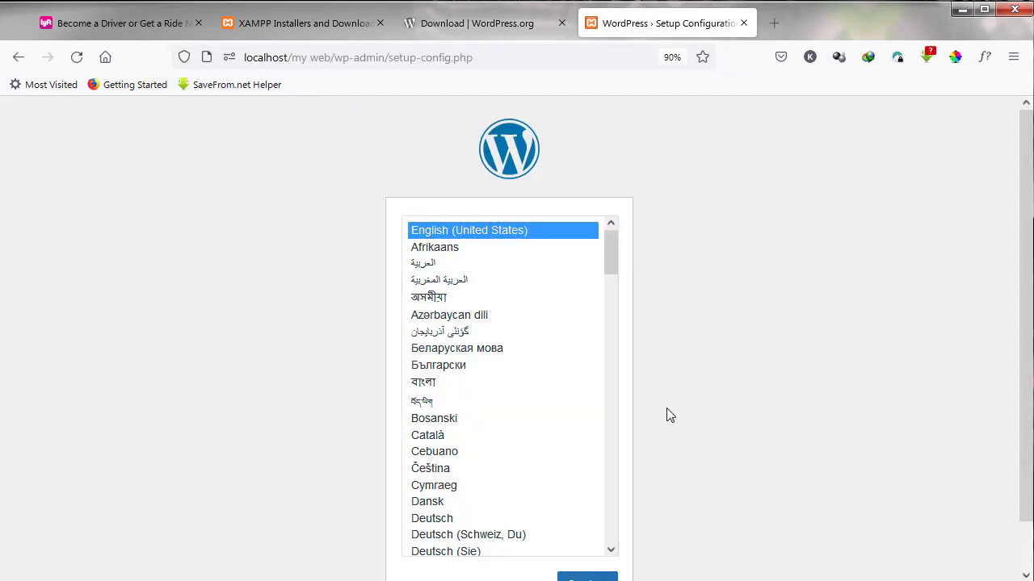
# Continue WordPress setup in English (United States), then start a blank new tab.
pyautogui.scroll(-3)
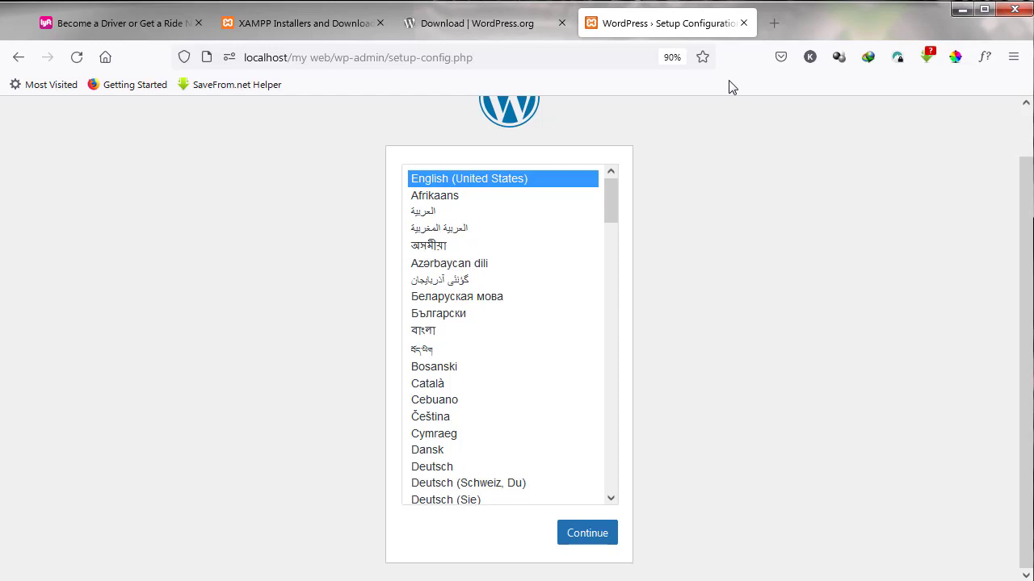
pyautogui.click(587, 533)
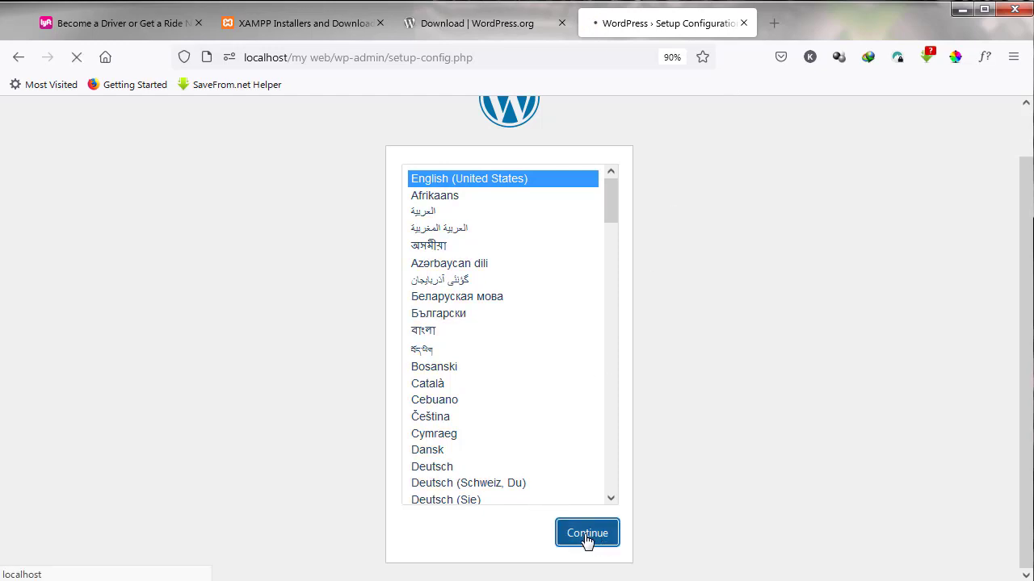
pyautogui.click(587, 532)
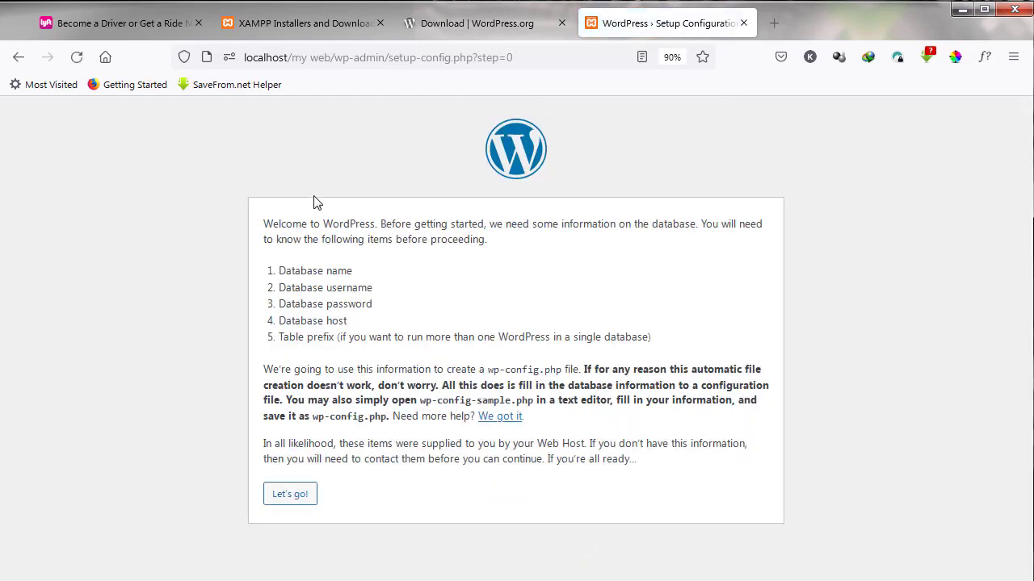
pyautogui.moveTo(481, 231)
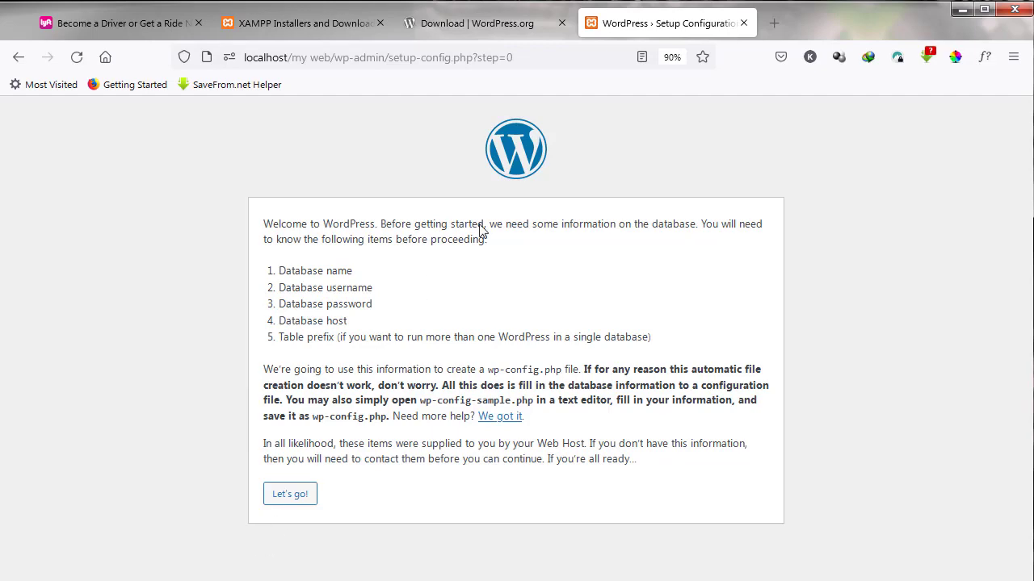
pyautogui.click(773, 23)
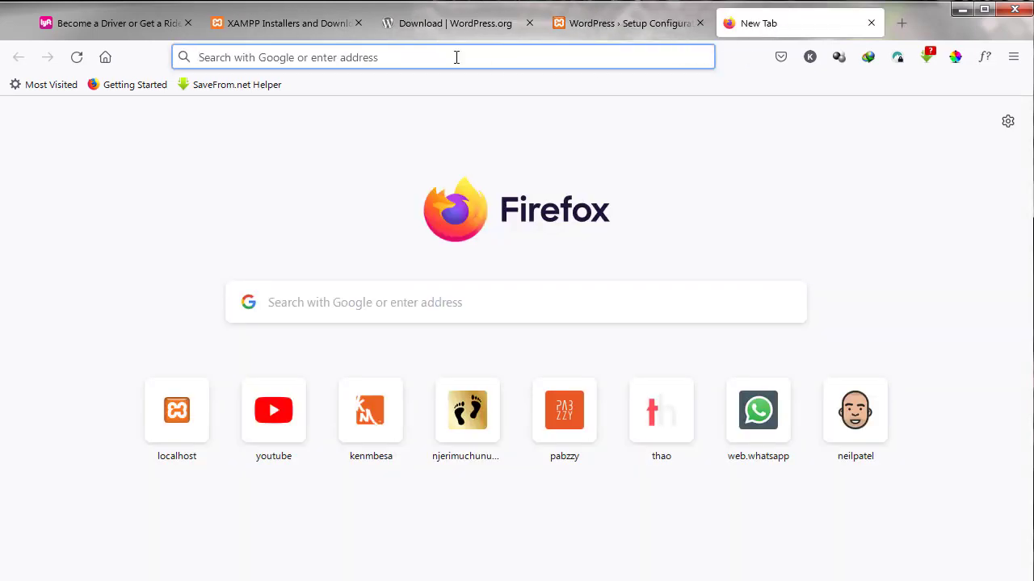
# Load localhost/phpmyadmin/ in the new browser tab.
pyautogui.write('localhost/')
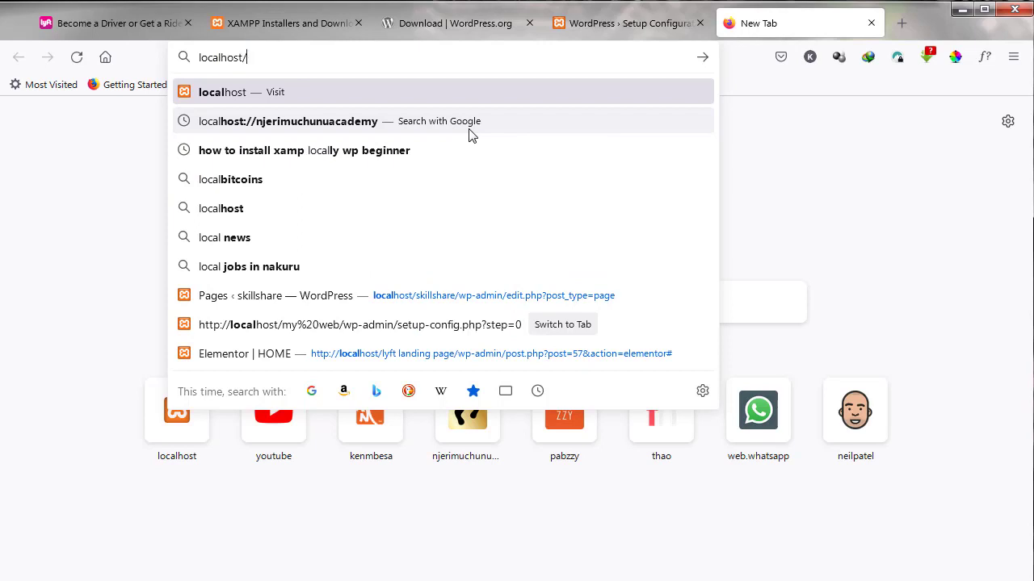
pyautogui.write('phpmyadmin/')
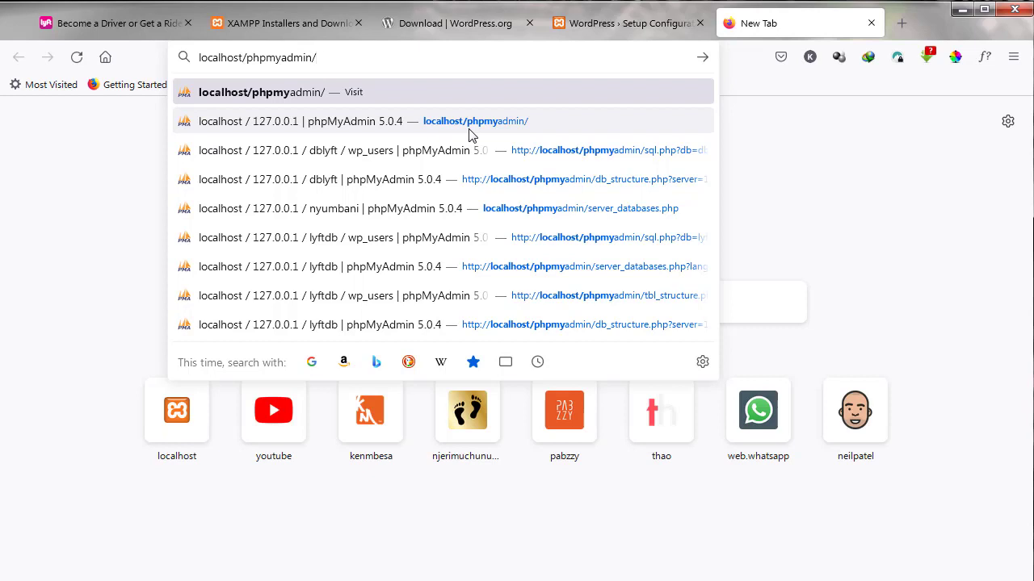
pyautogui.click(626, 22)
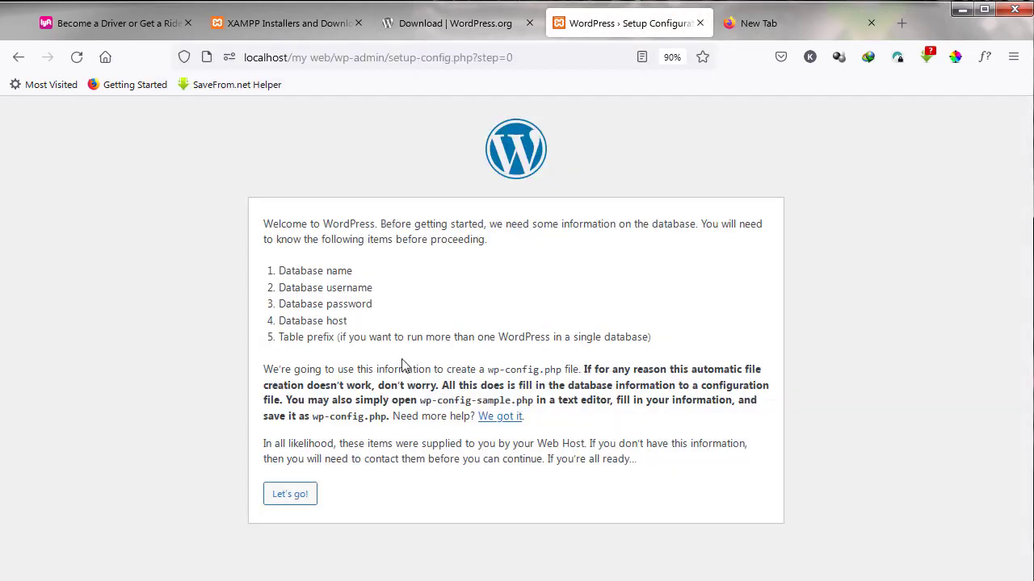
pyautogui.moveTo(471, 383)
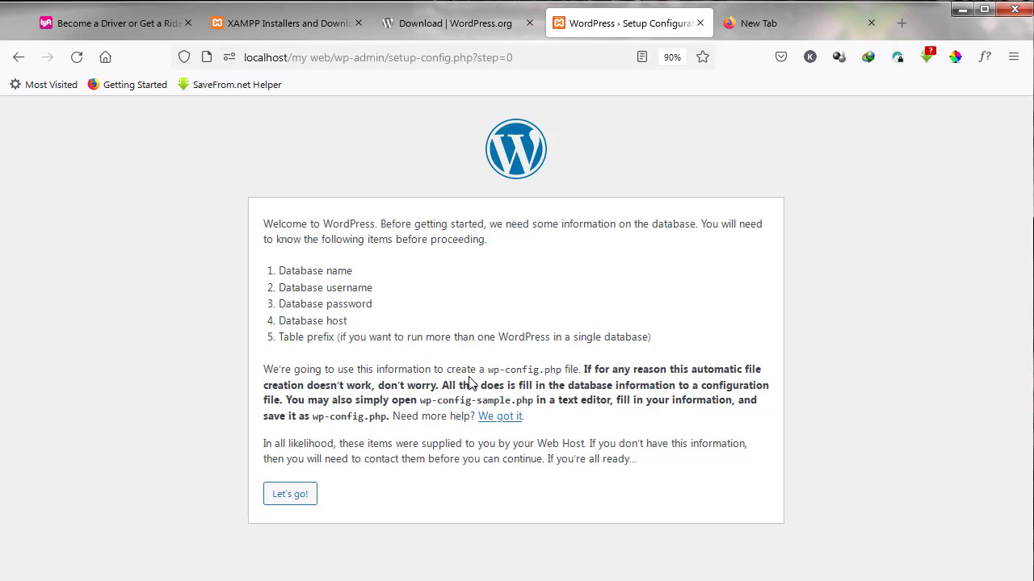
pyautogui.write('localhost/phpmyadmin/')
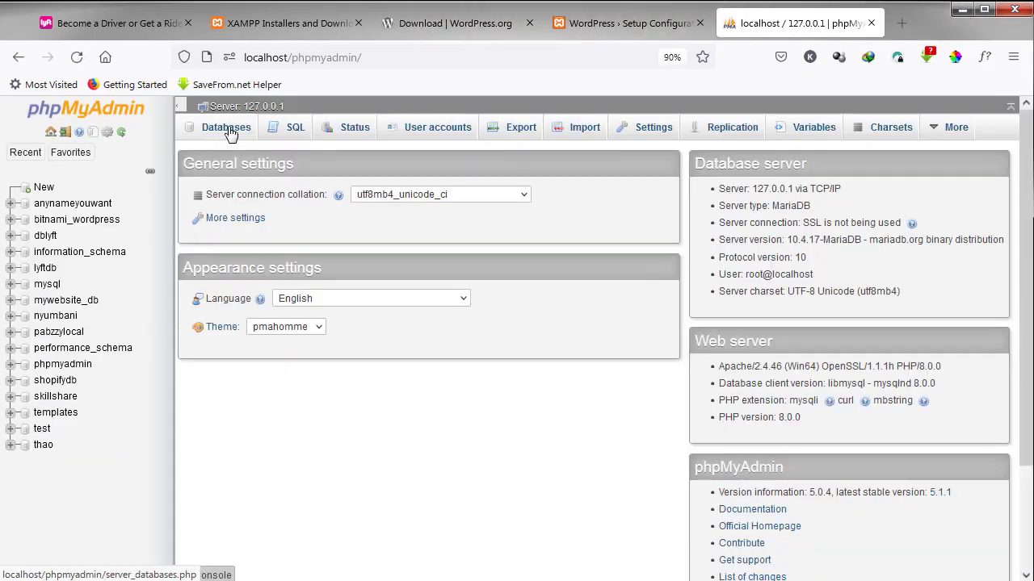
# Create an empty database named myweb_db from phpMyAdmin's Databases page.
pyautogui.click(227, 127)
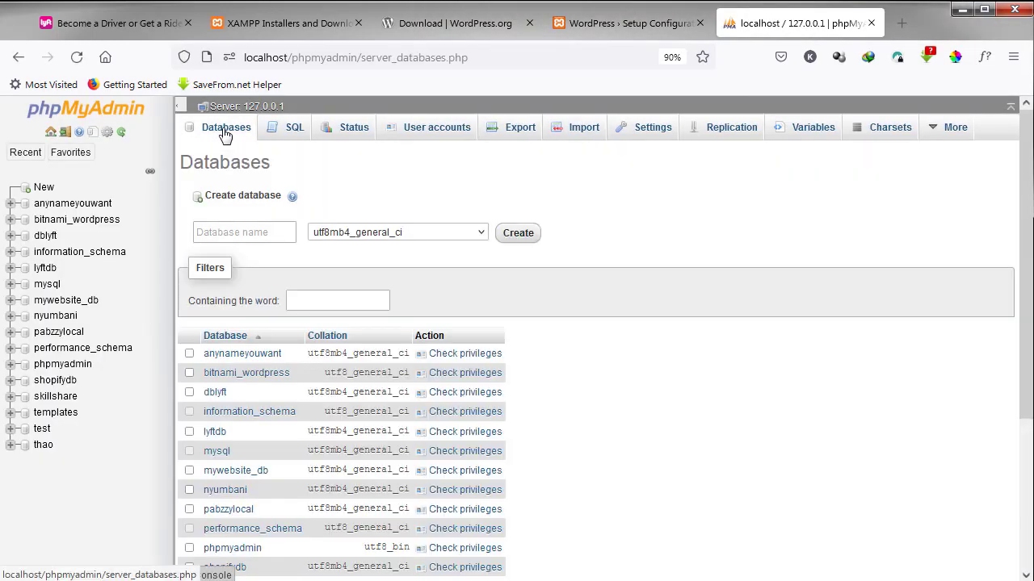
pyautogui.click(244, 232)
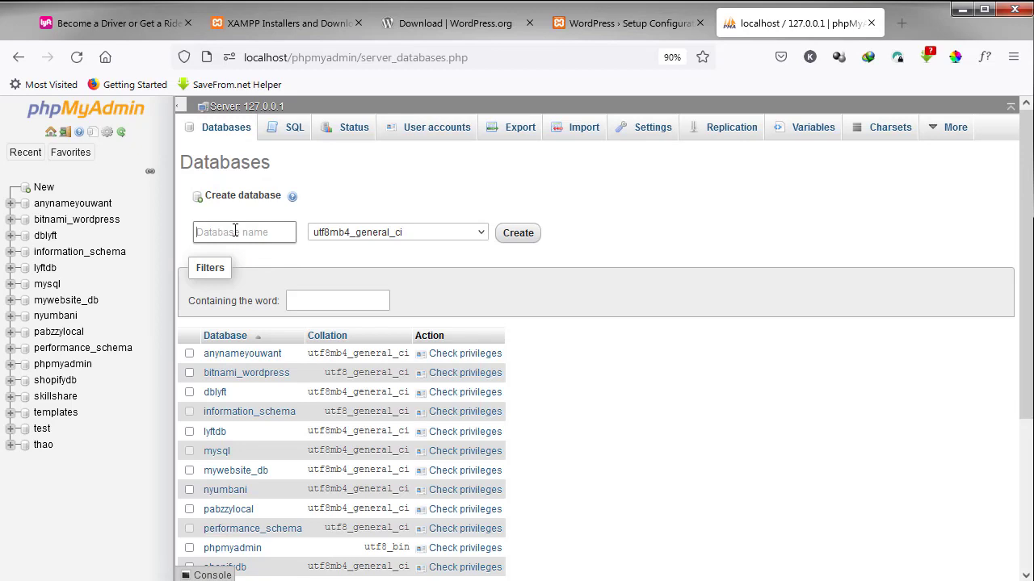
pyautogui.write('myw')
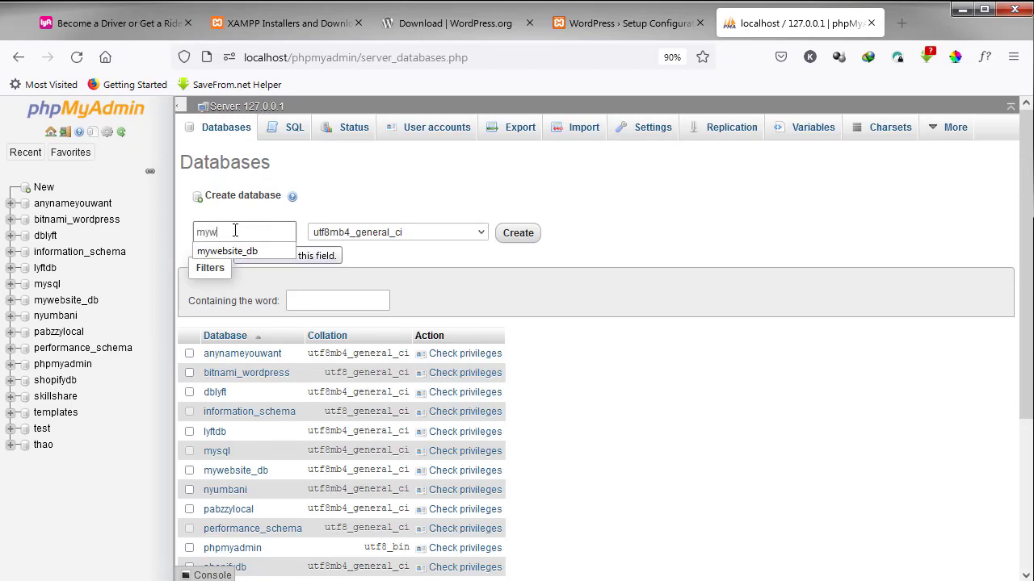
pyautogui.write('eb')
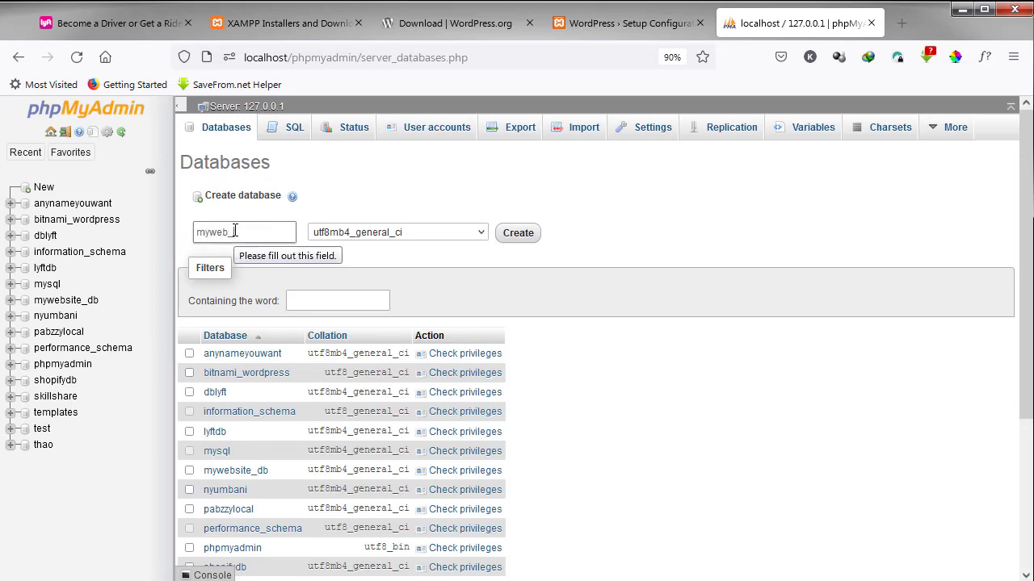
pyautogui.write('_db')
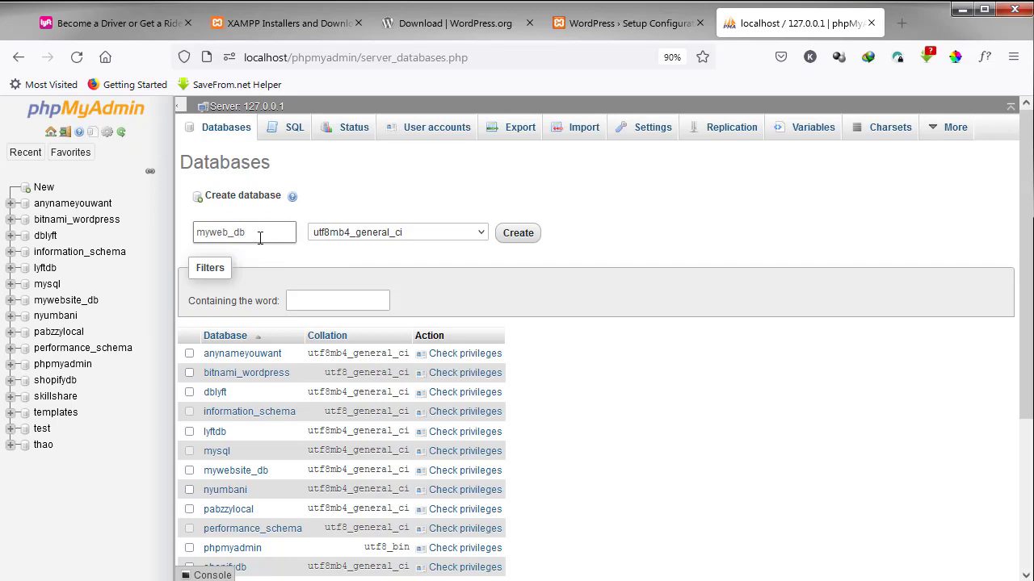
pyautogui.click(517, 232)
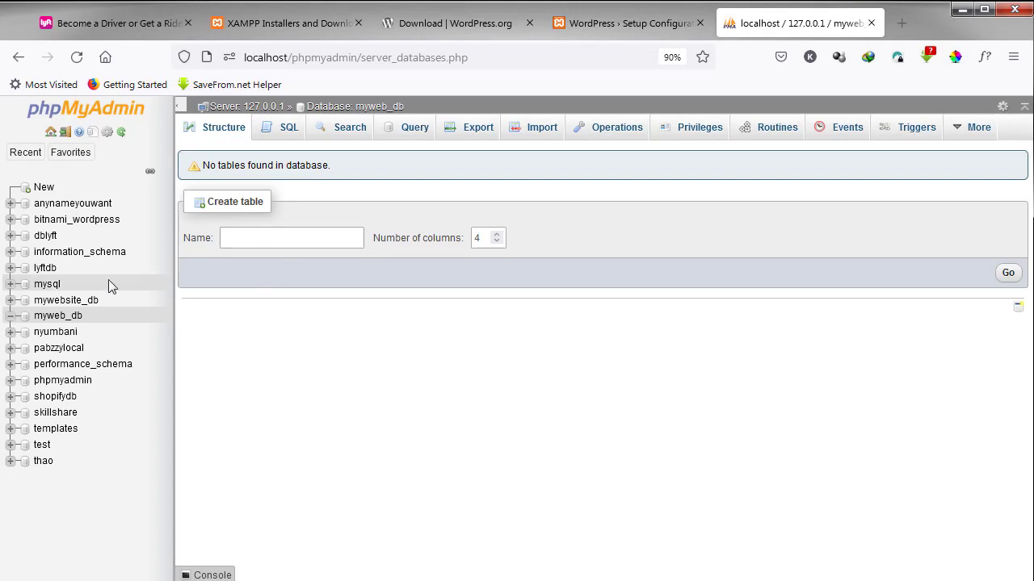
pyautogui.moveTo(56, 469)
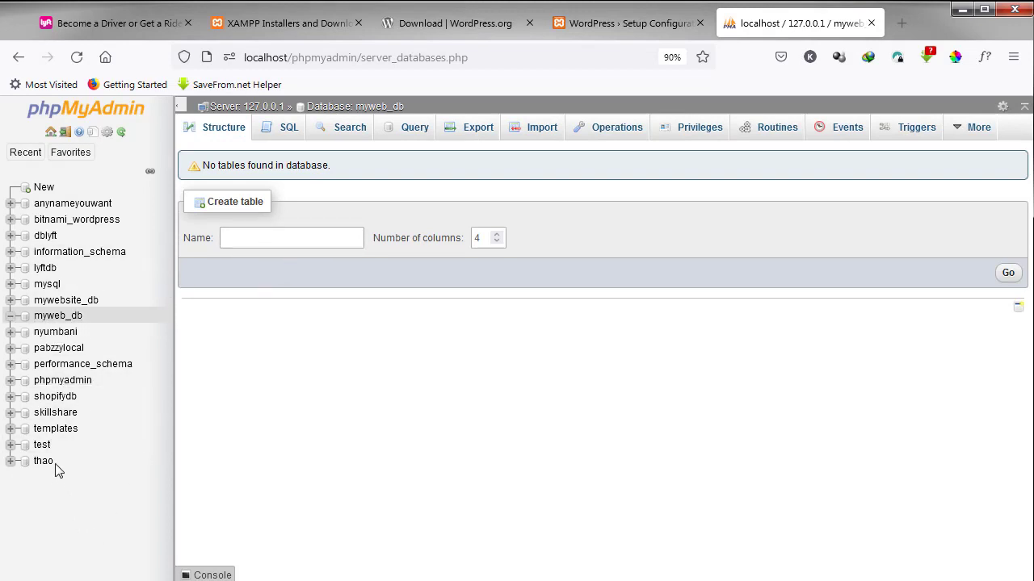
pyautogui.moveTo(58, 315)
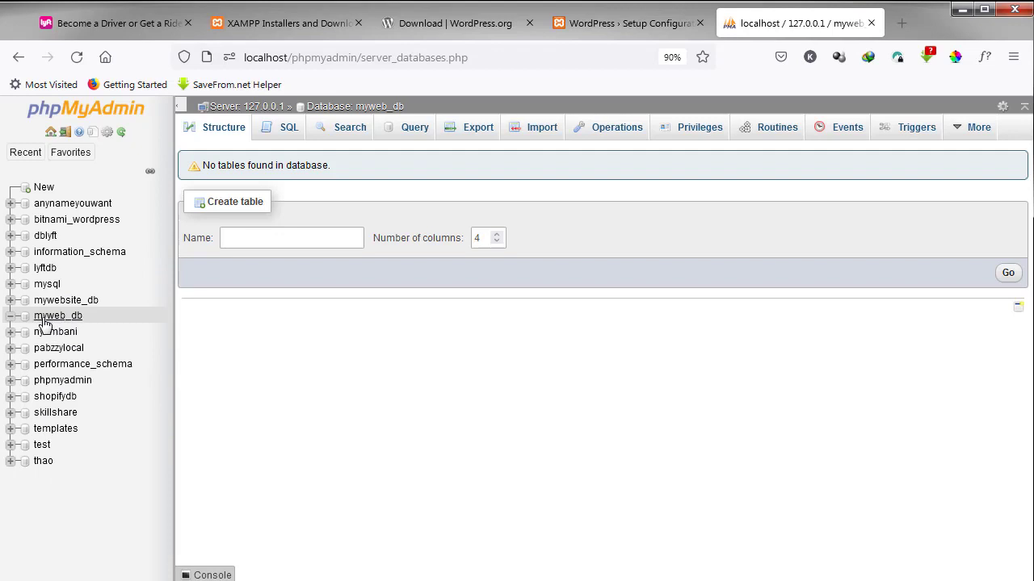
pyautogui.moveTo(252, 412)
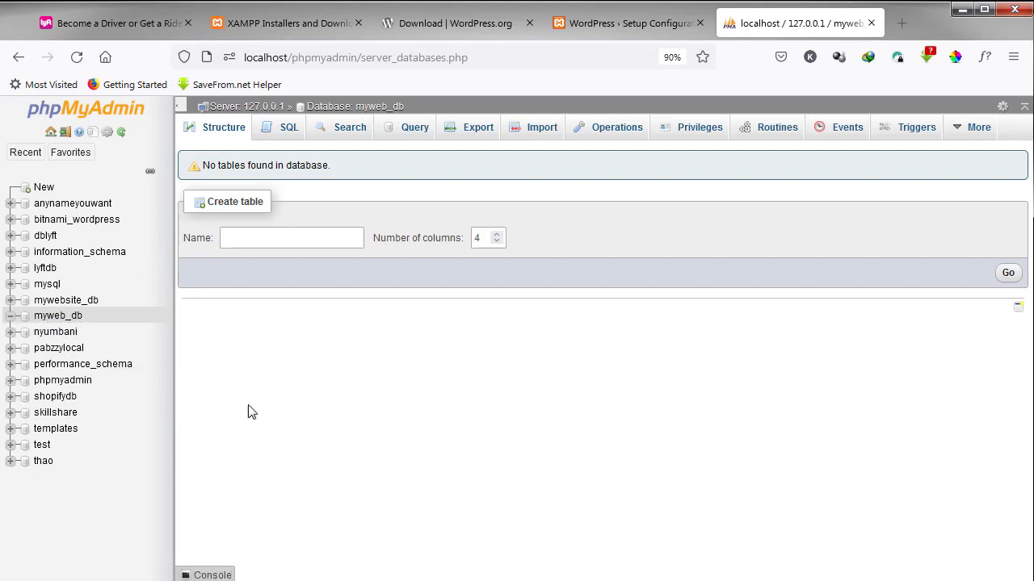
# Switch back to the WordPress Setup Configuration tab.
pyautogui.click(622, 23)
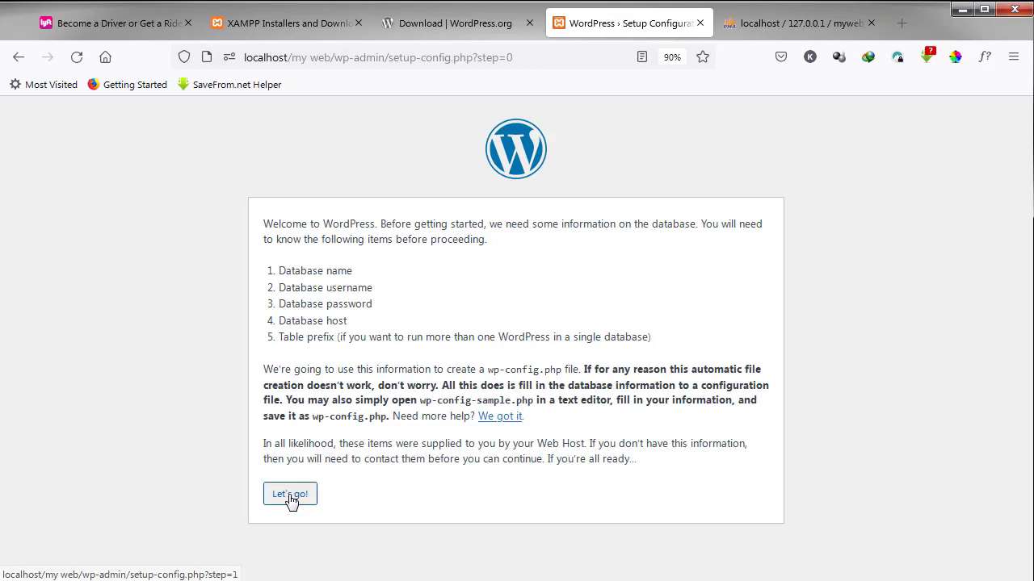
# Submit database name myweb_db, username root and an empty password to WordPress setup.
pyautogui.click(289, 493)
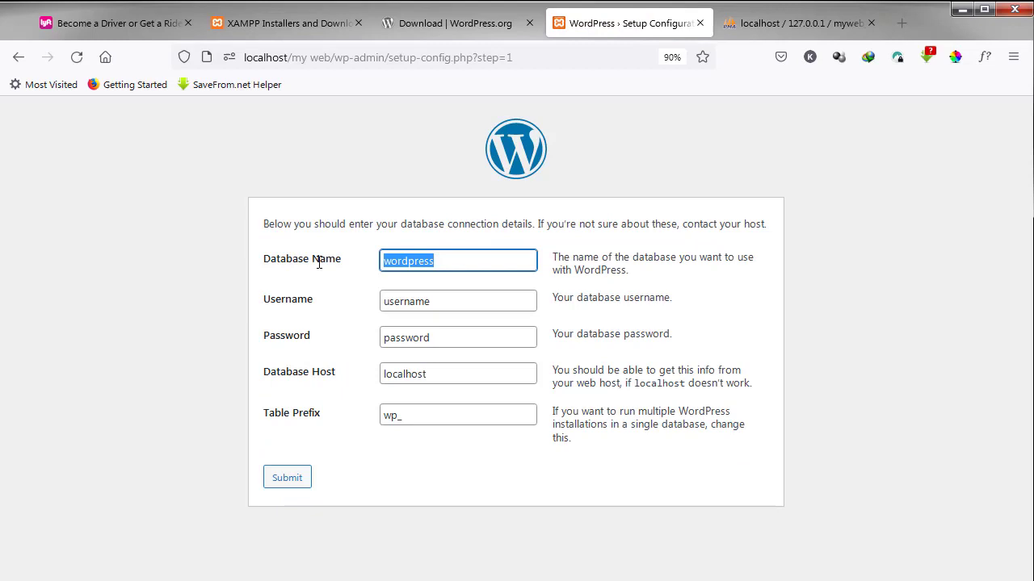
pyautogui.moveTo(427, 250)
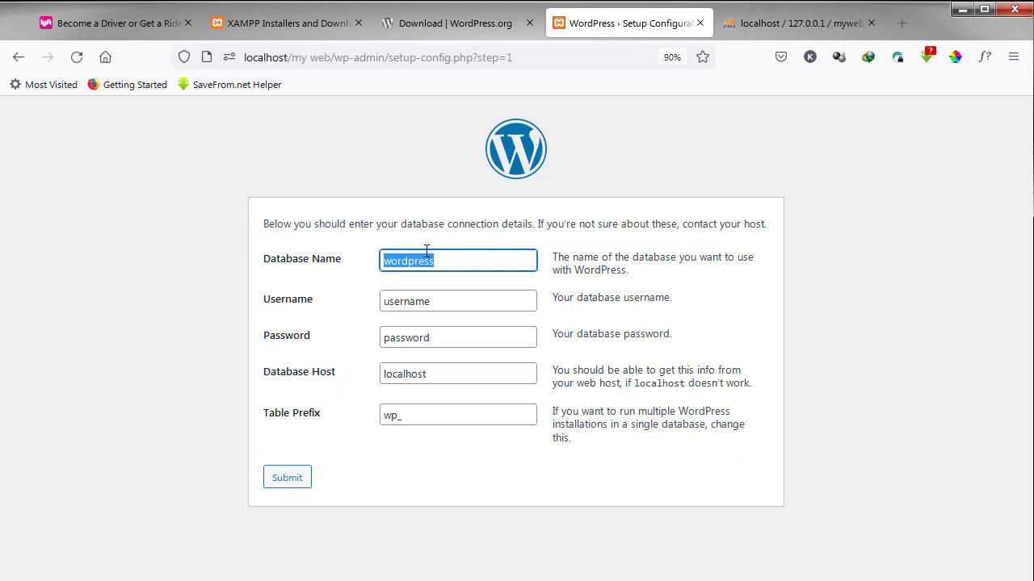
pyautogui.write('myweb_')
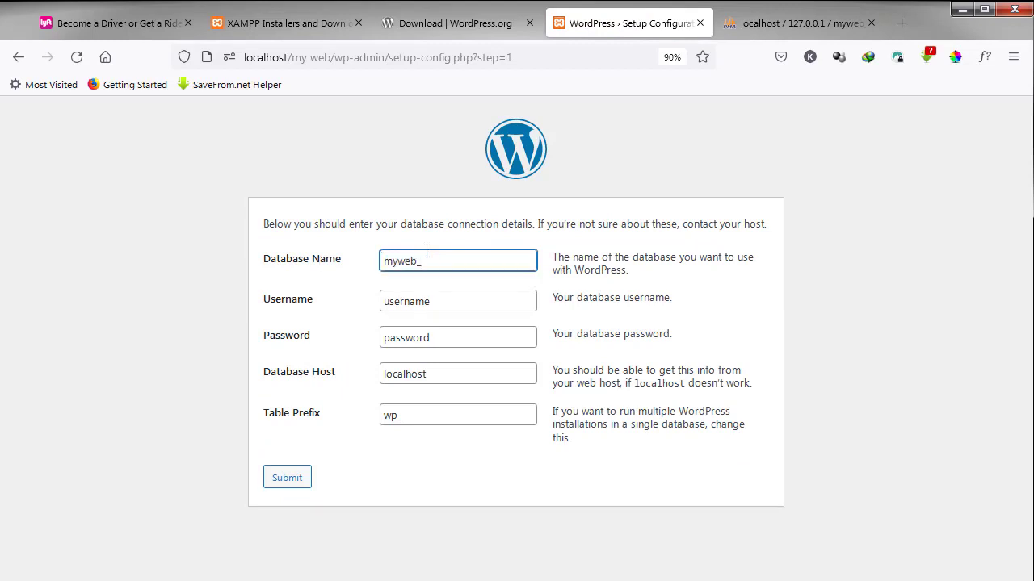
pyautogui.write('db')
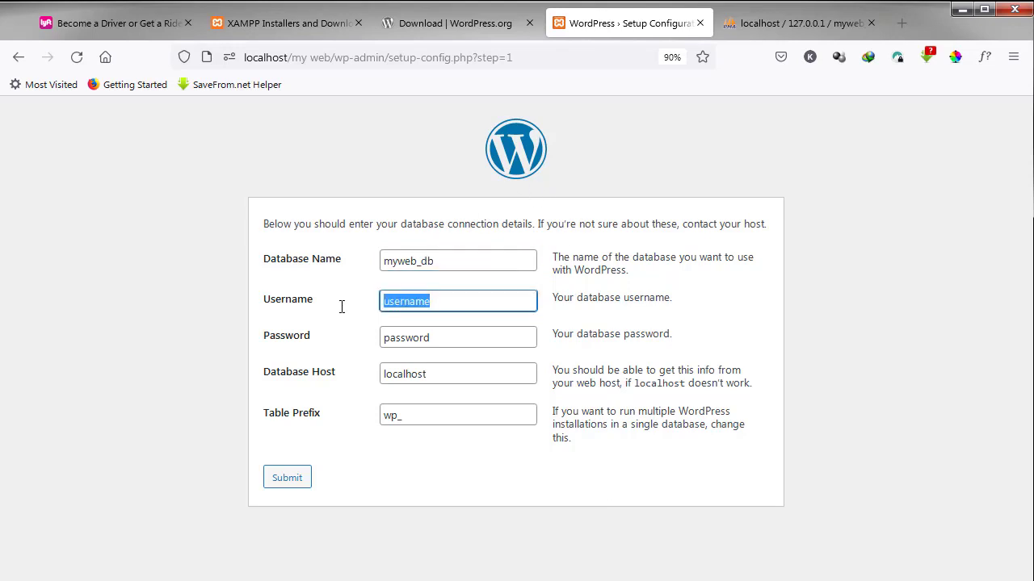
pyautogui.write('root')
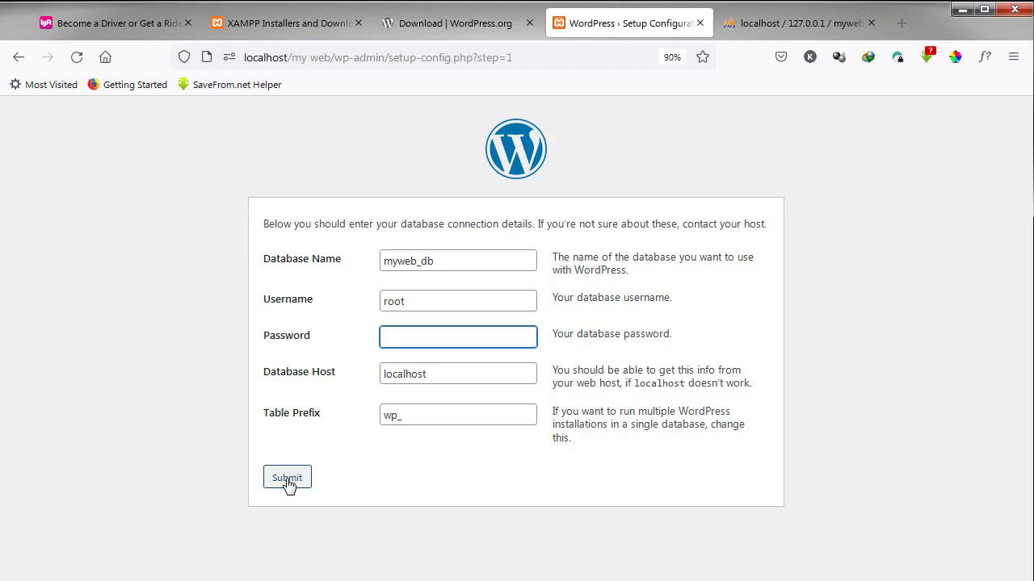
pyautogui.click(287, 477)
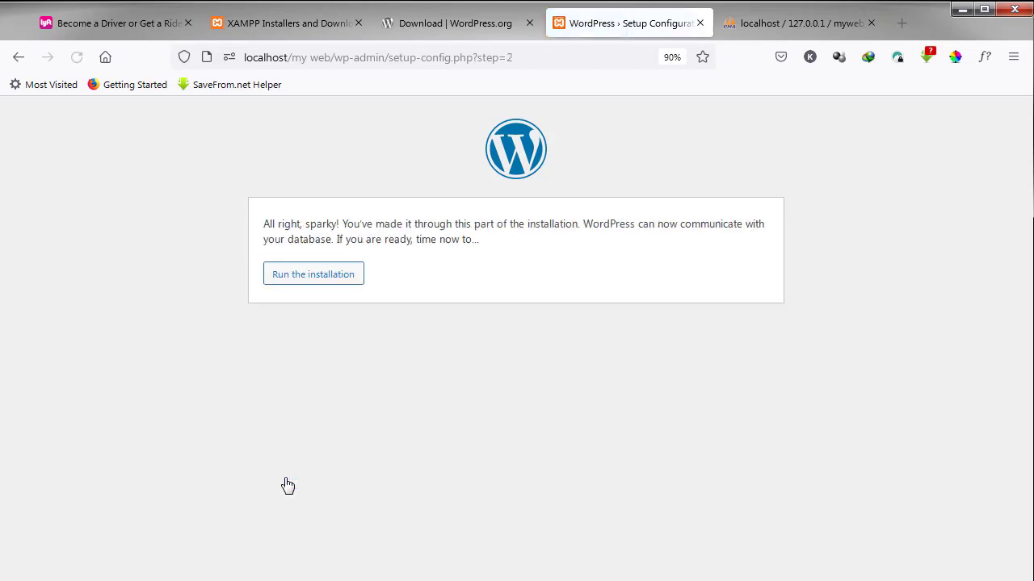
pyautogui.moveTo(398, 256)
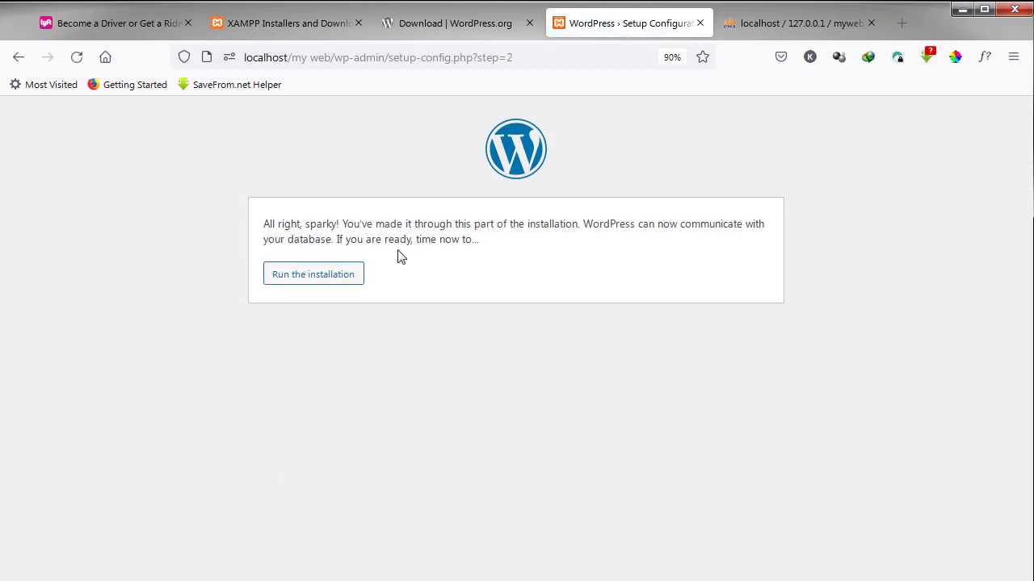
pyautogui.moveTo(588, 245)
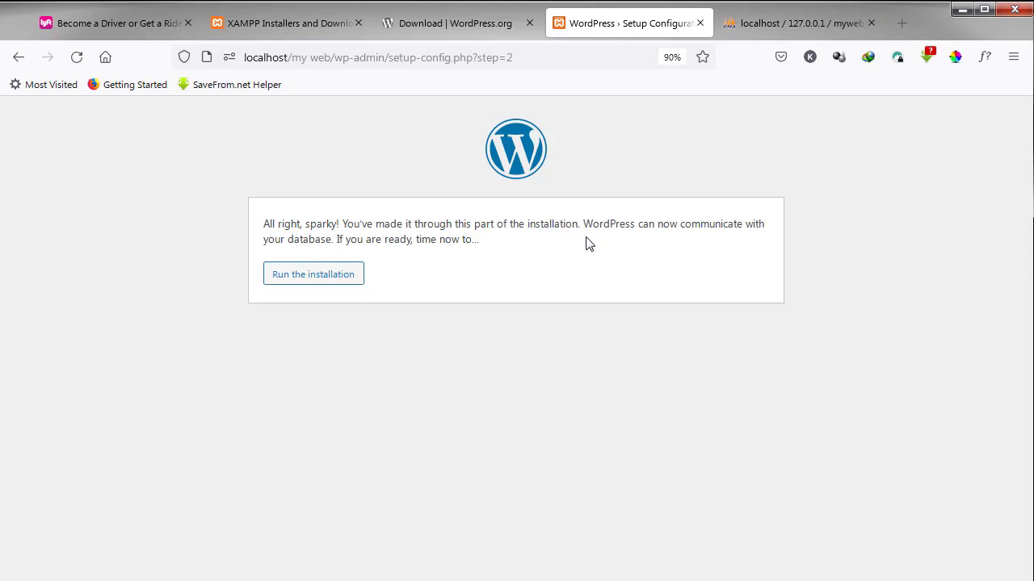
# Run the WordPress installation to reach the site information form.
pyautogui.click(314, 274)
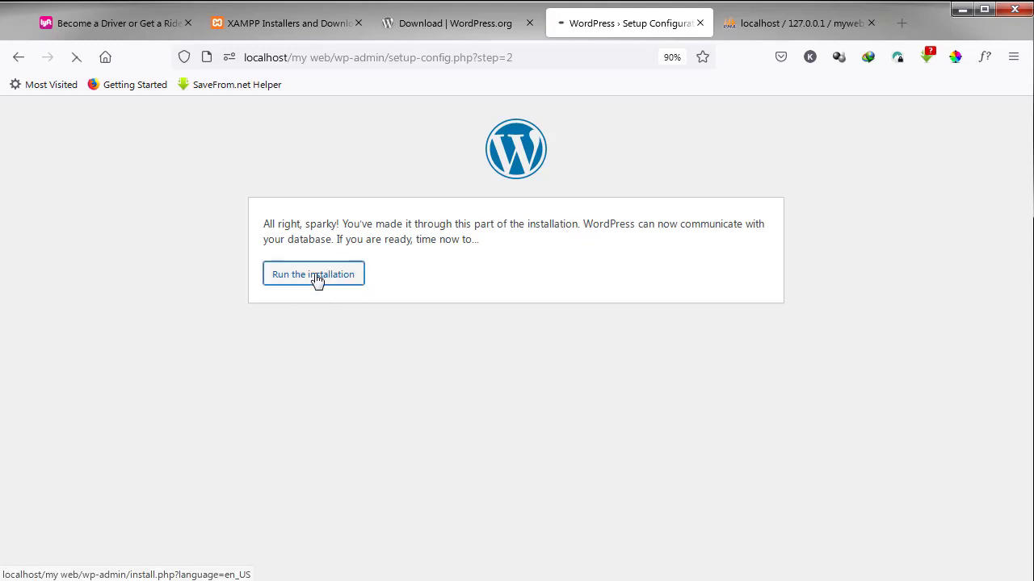
pyautogui.click(313, 273)
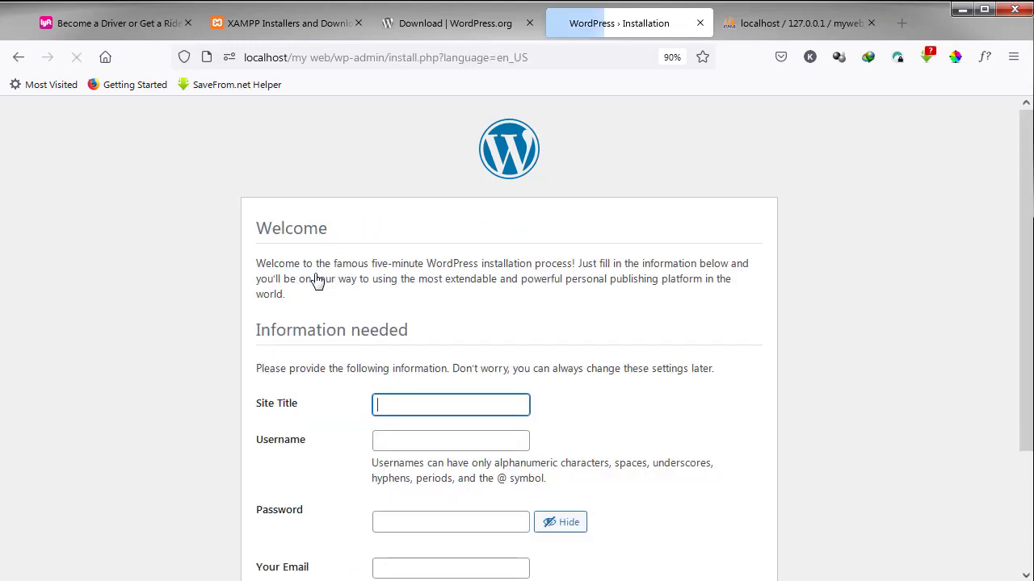
# Enter site title My Web, username admin and a password, confirming the weak password.
pyautogui.scroll(-3)
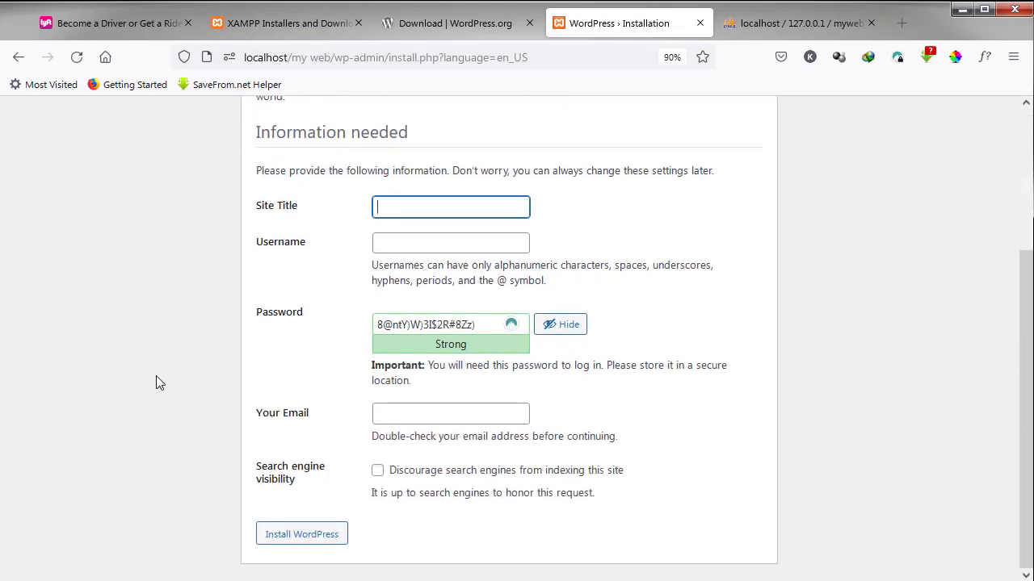
pyautogui.scroll(3)
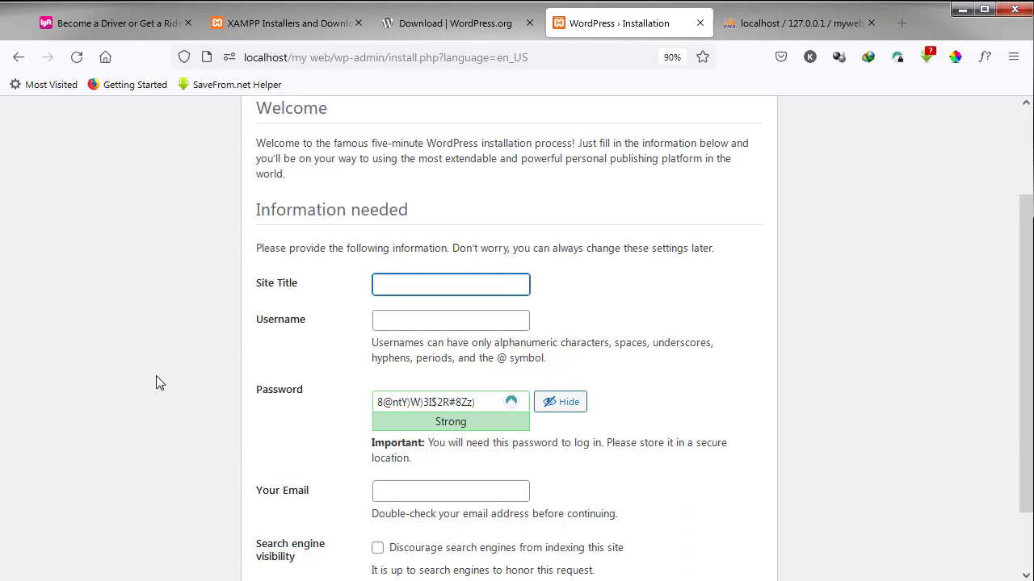
pyautogui.moveTo(328, 360)
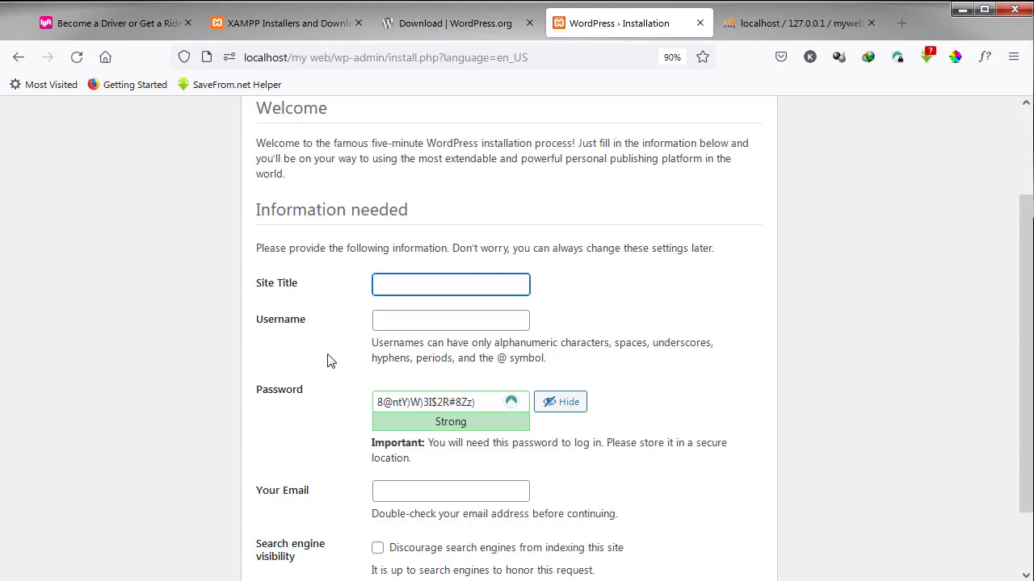
pyautogui.click(449, 283)
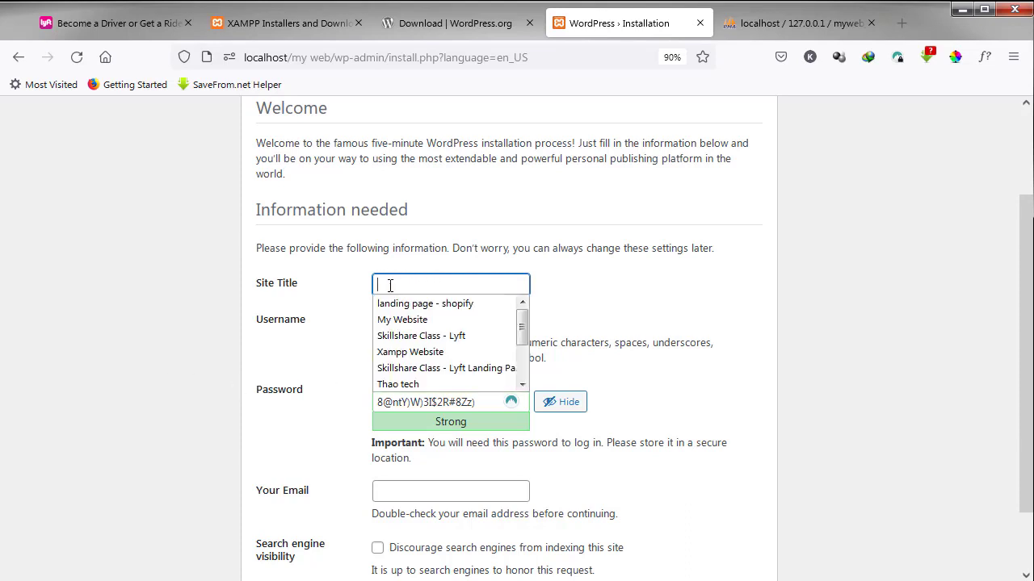
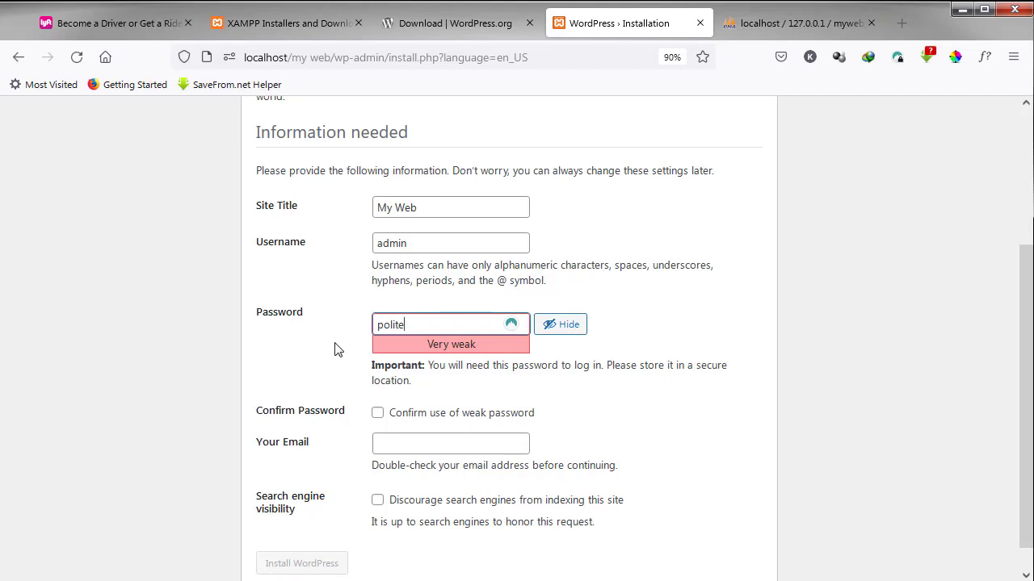
pyautogui.moveTo(378, 413)
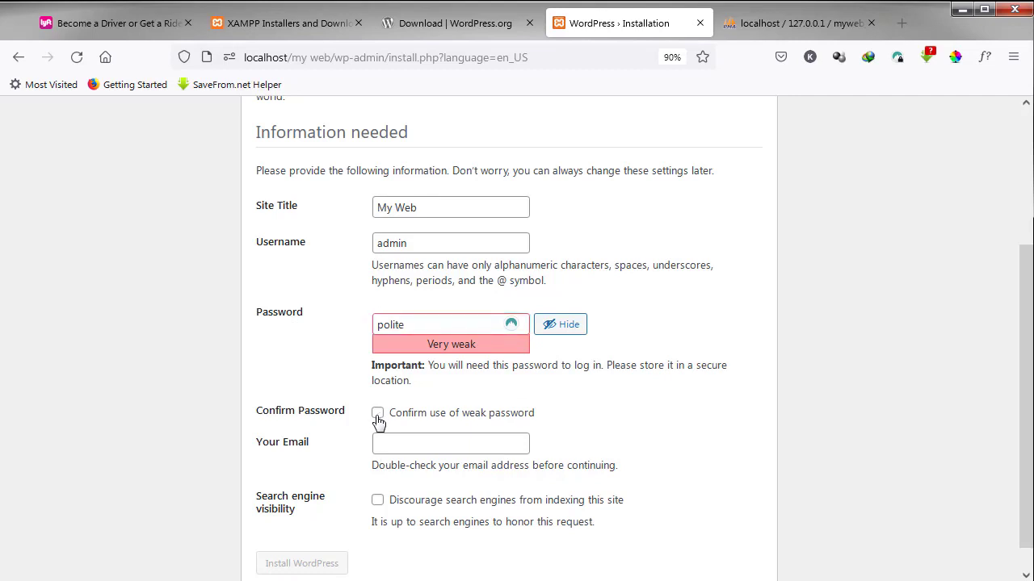
pyautogui.click(377, 413)
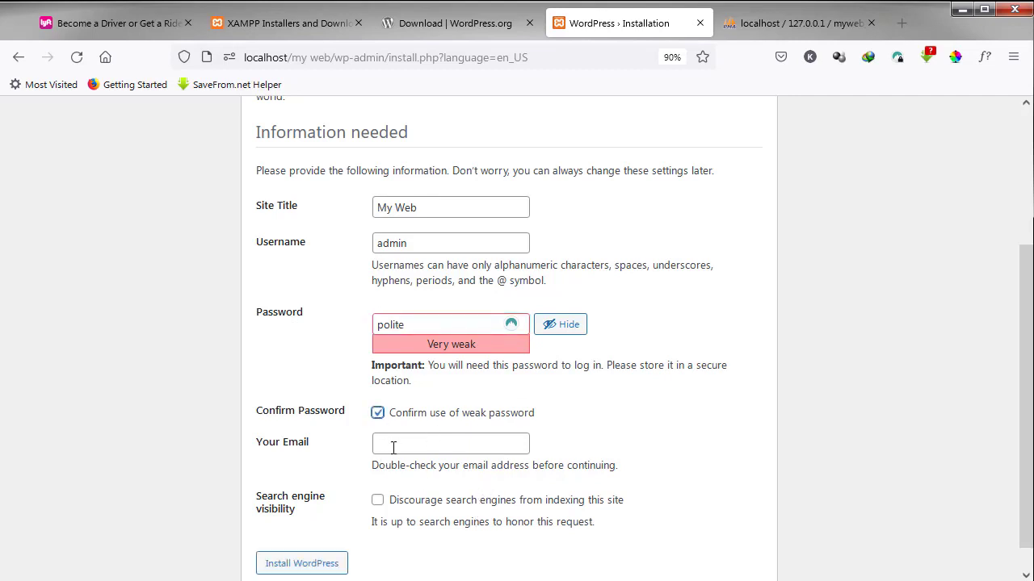
# Add the admin email, install WordPress, and go to the login page.
pyautogui.click(450, 443)
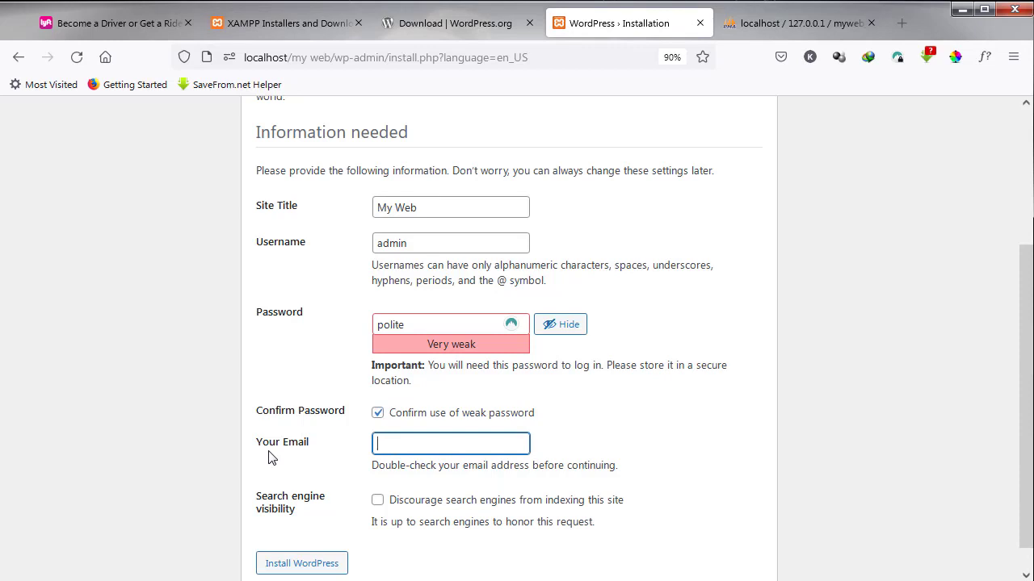
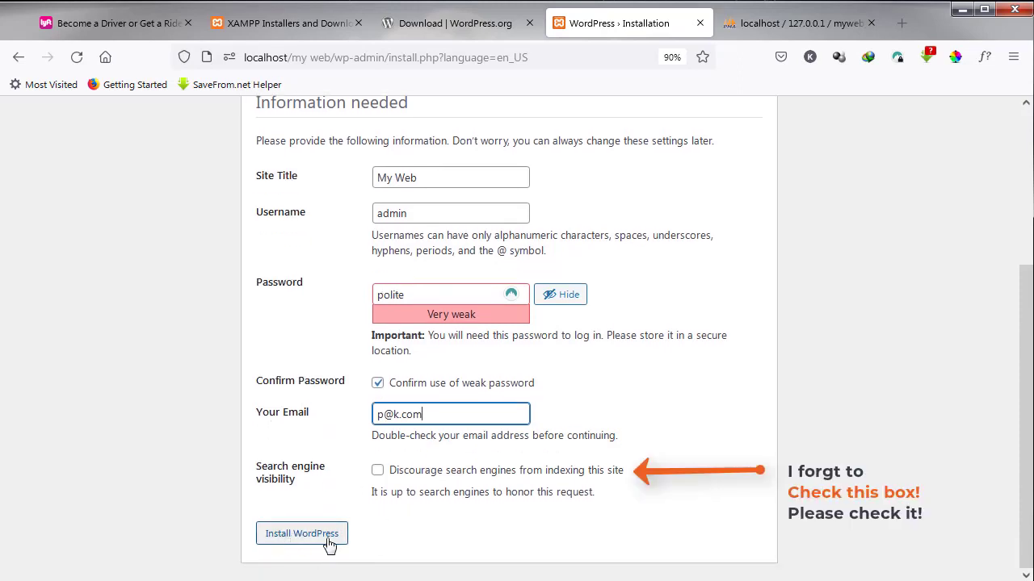
pyautogui.click(302, 533)
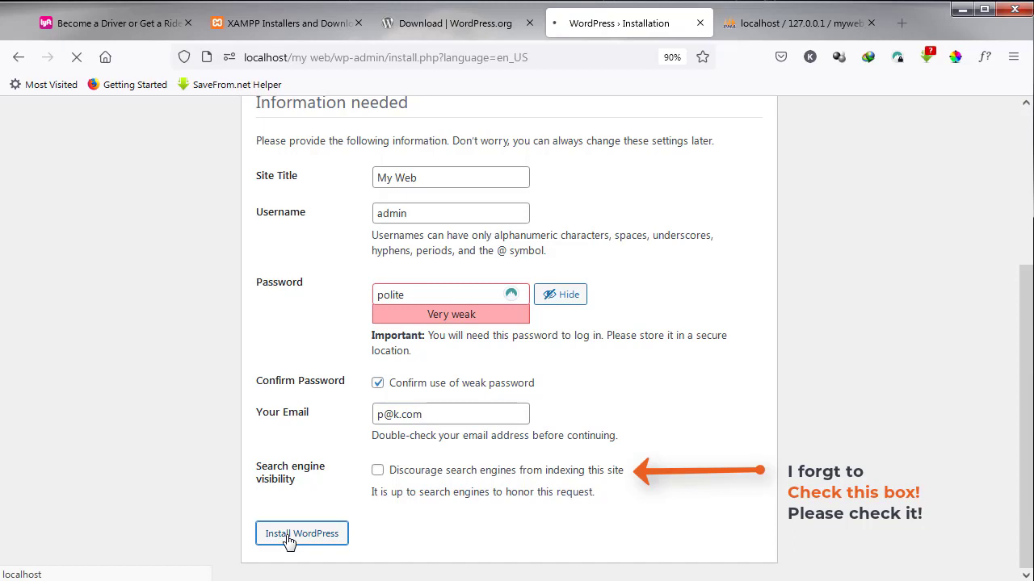
pyautogui.click(301, 533)
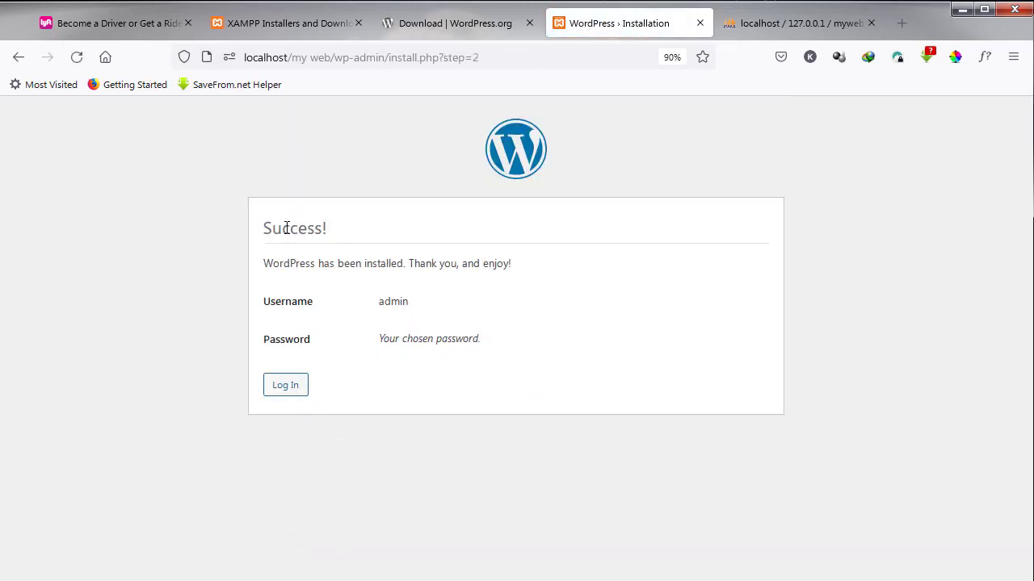
pyautogui.moveTo(517, 272)
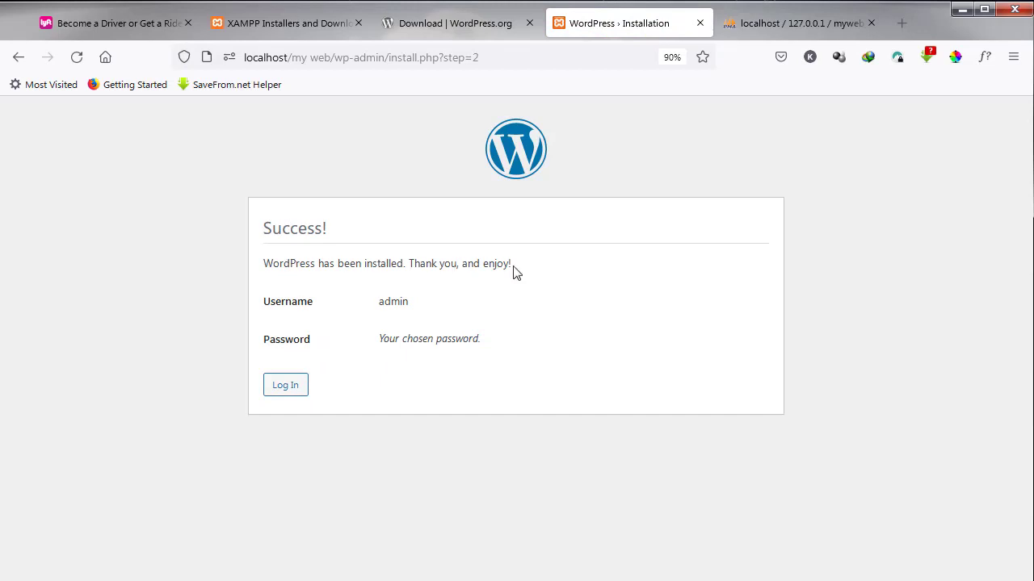
pyautogui.click(286, 385)
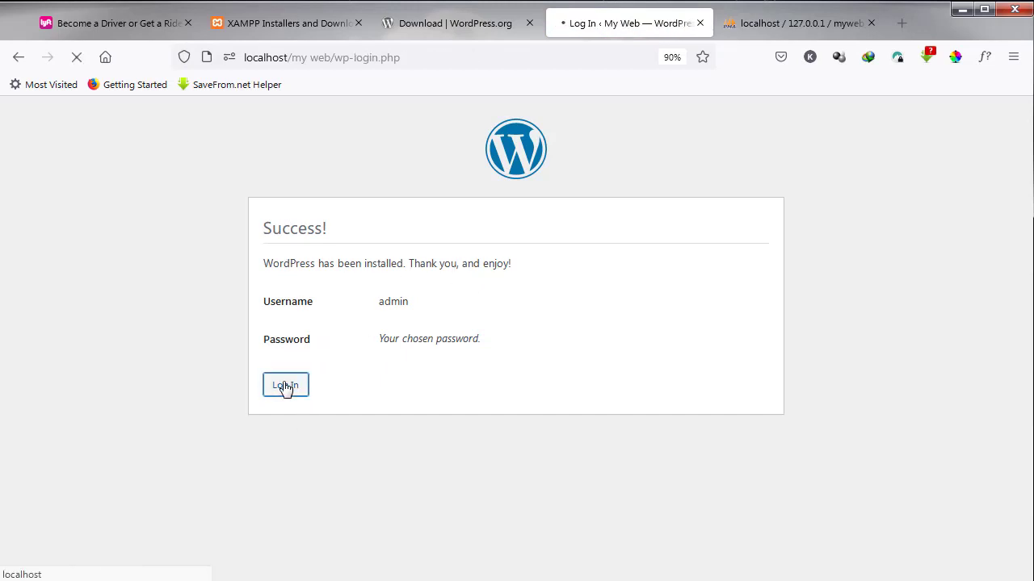
pyautogui.click(285, 386)
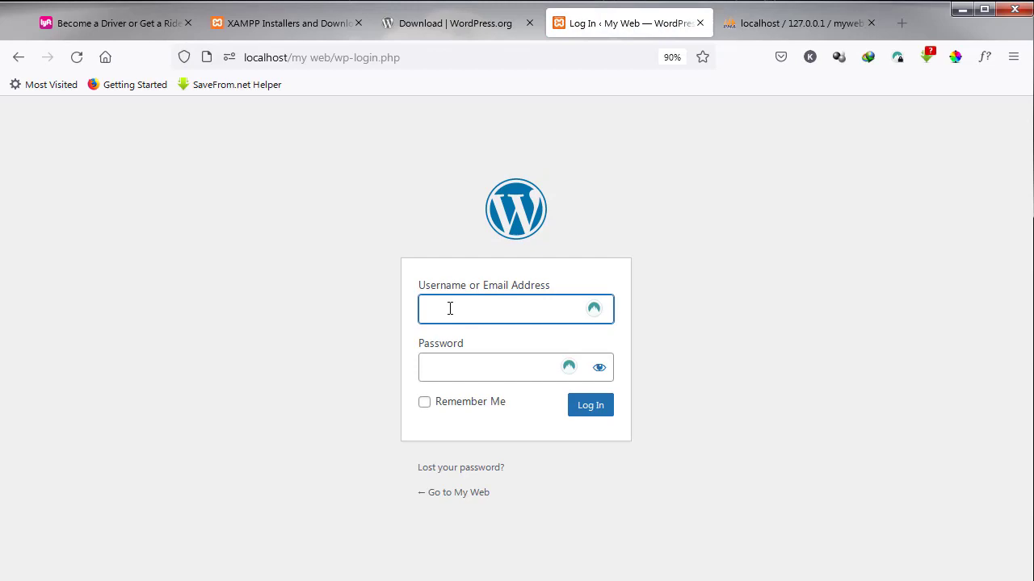
pyautogui.write('admin')
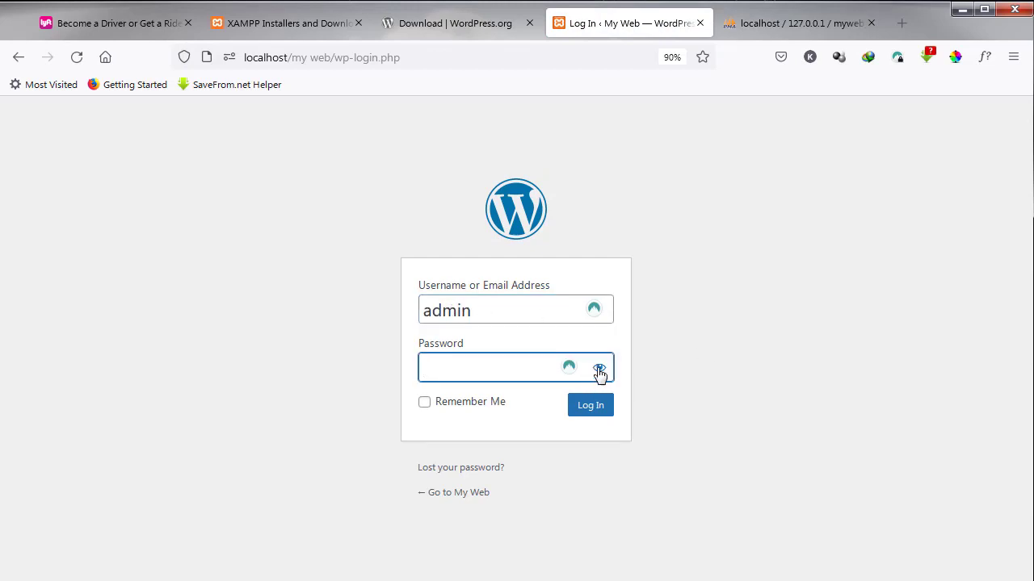
pyautogui.click(500, 367)
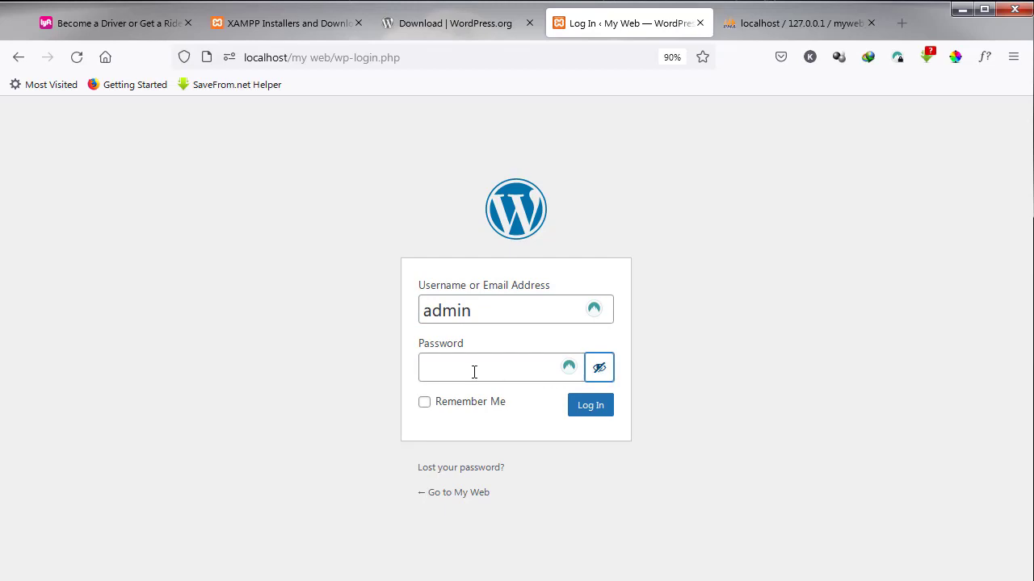
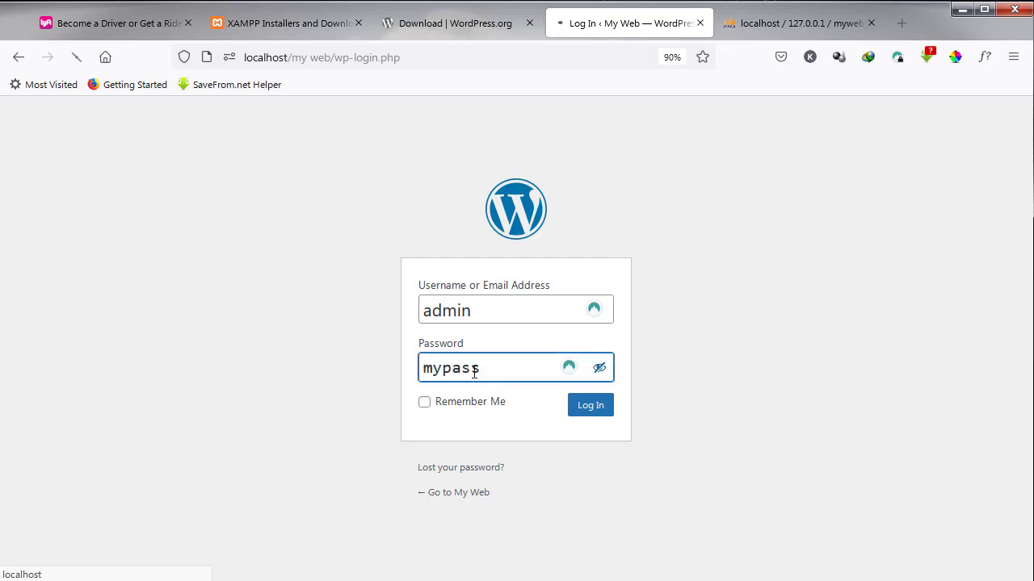
pyautogui.click(590, 405)
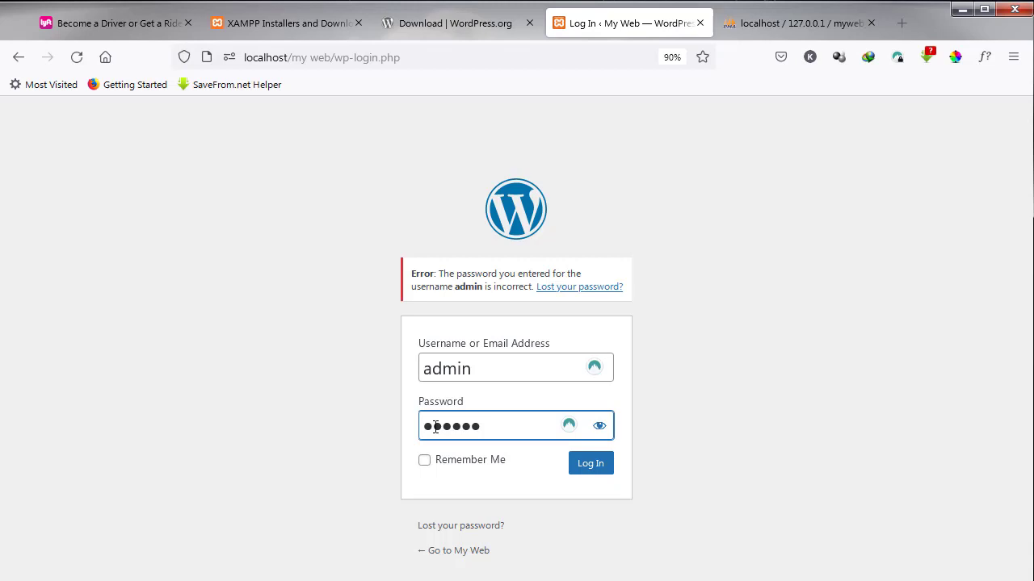
pyautogui.click(591, 463)
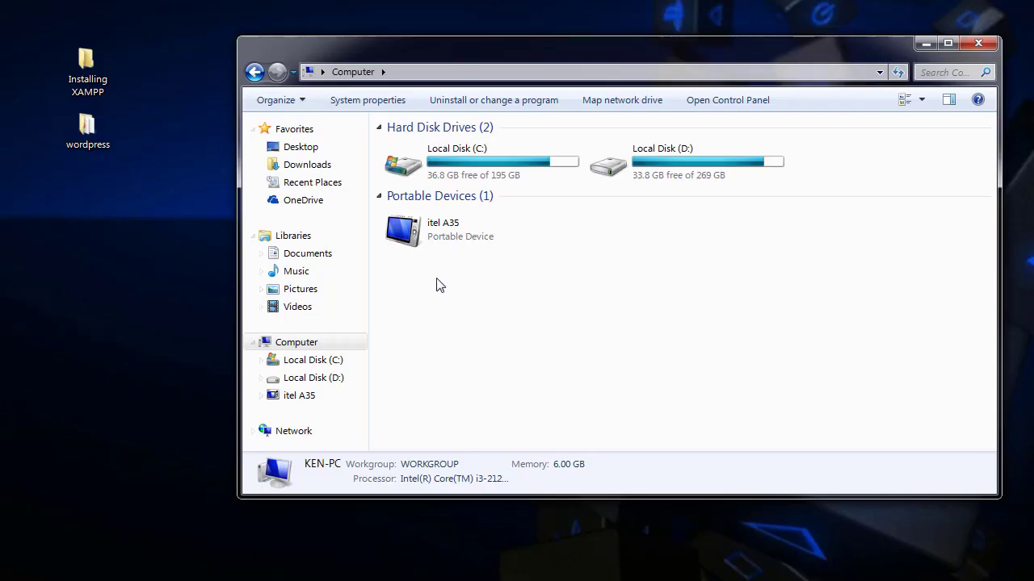
pyautogui.moveTo(137, 200)
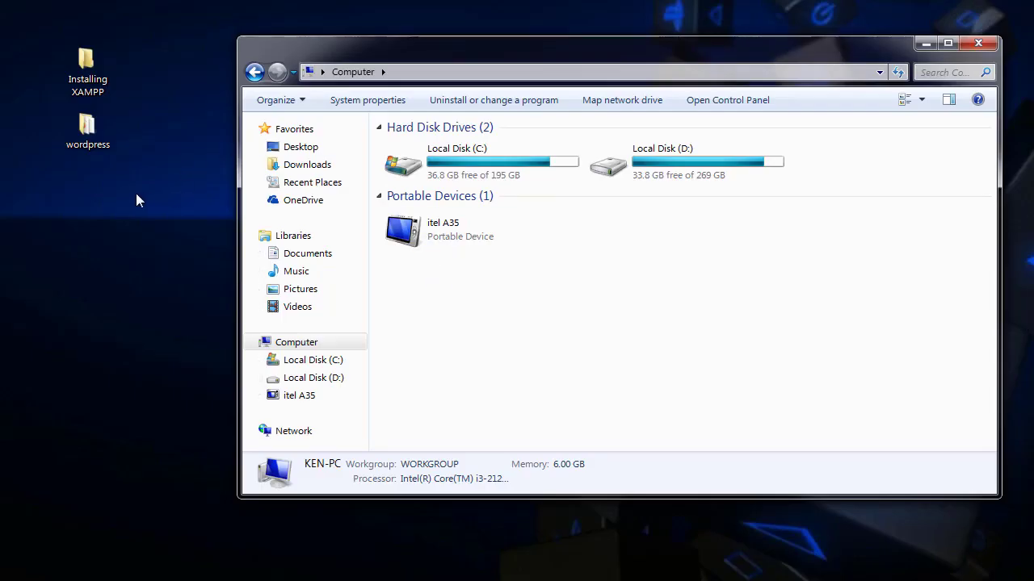
pyautogui.moveTo(153, 182)
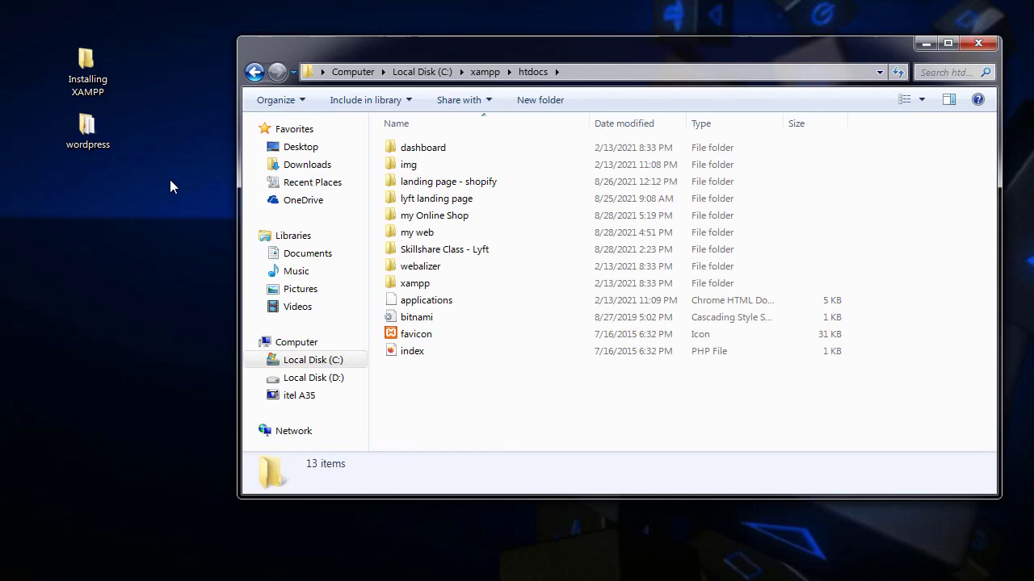
# Browse Explorer to C:\xampp\htdocs, showing its 13 items including my web.
pyautogui.click(87, 129)
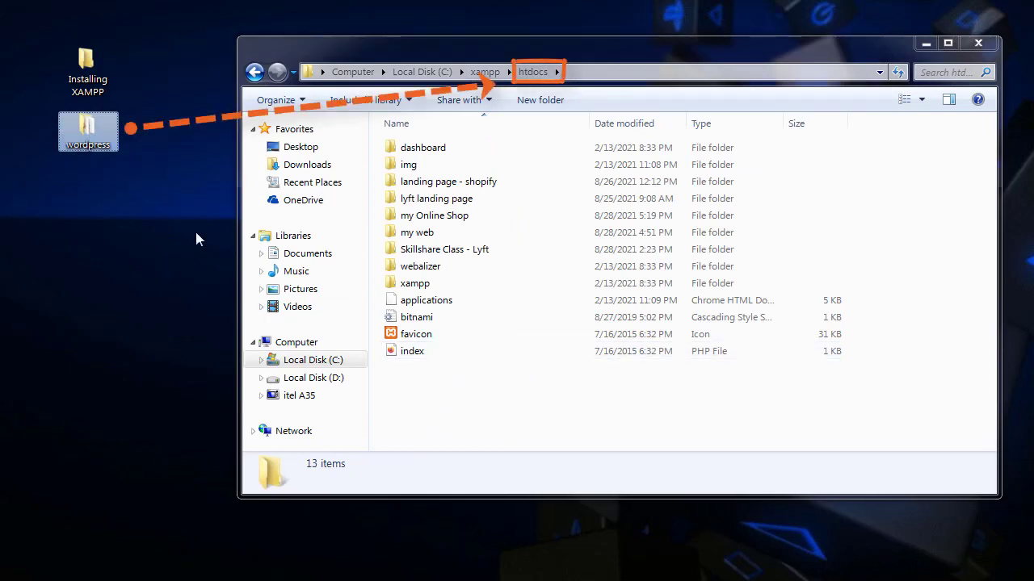
pyautogui.moveTo(97, 131)
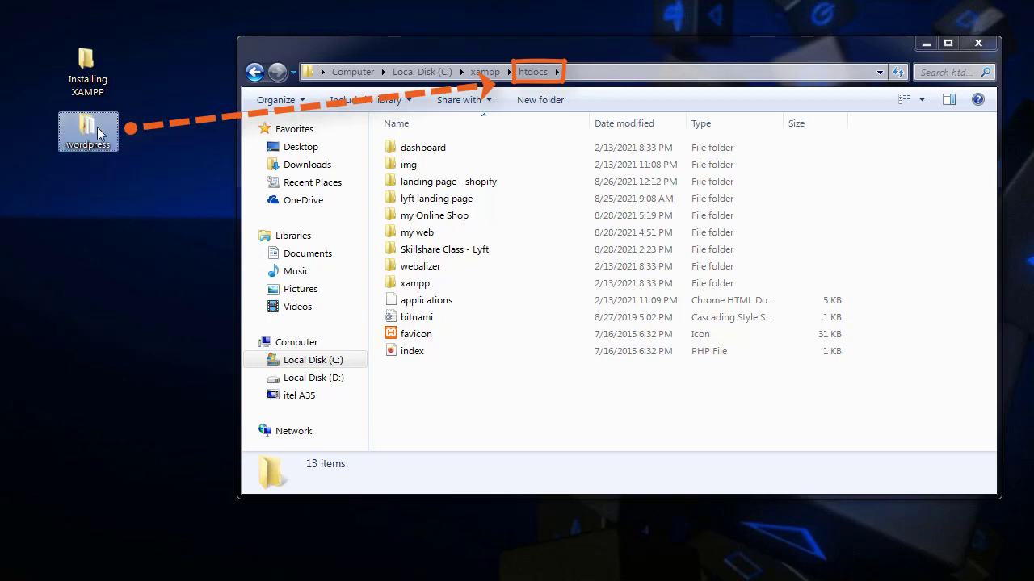
pyautogui.moveTo(479, 385)
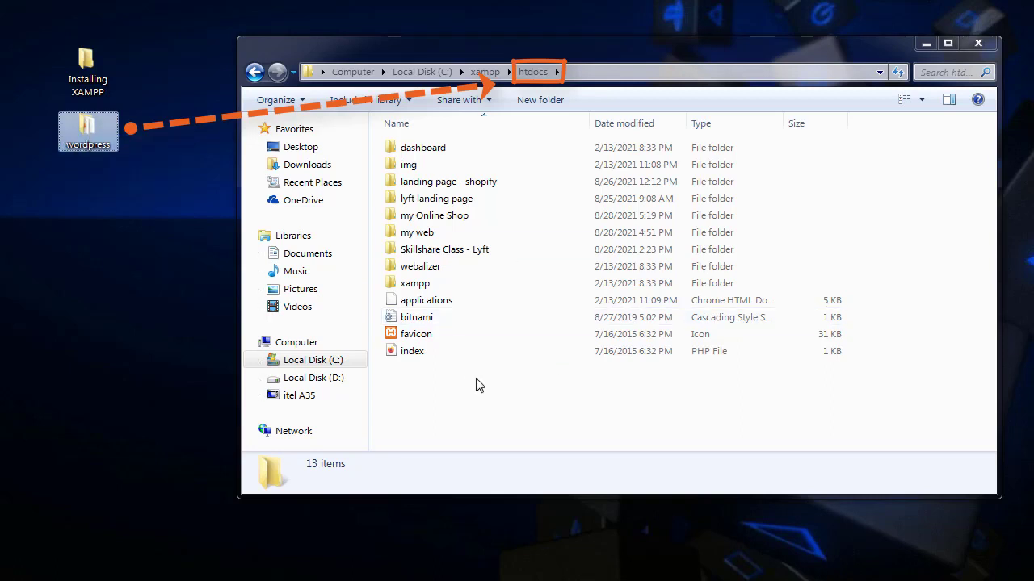
pyautogui.moveTo(150, 185)
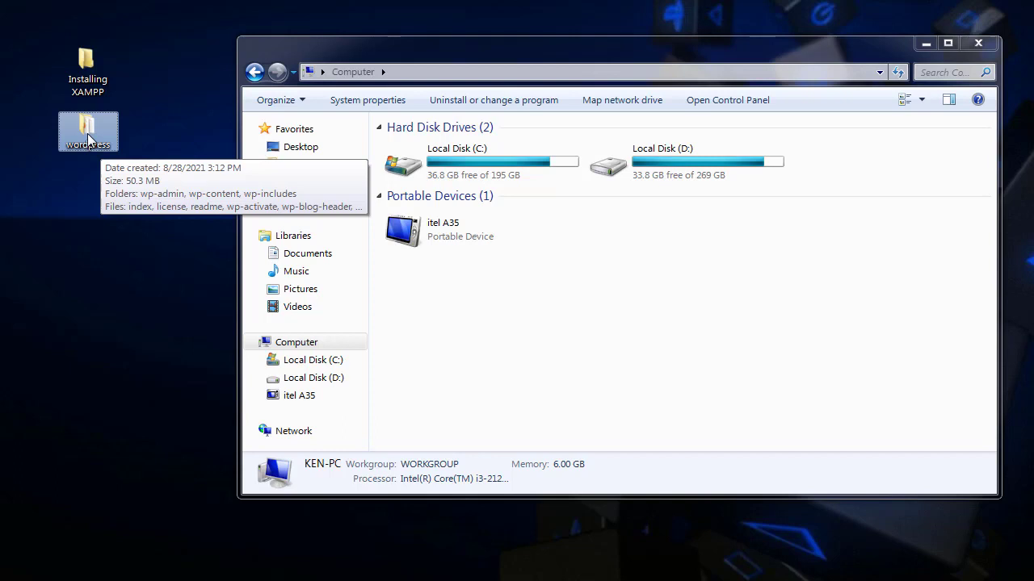
pyautogui.click(87, 131)
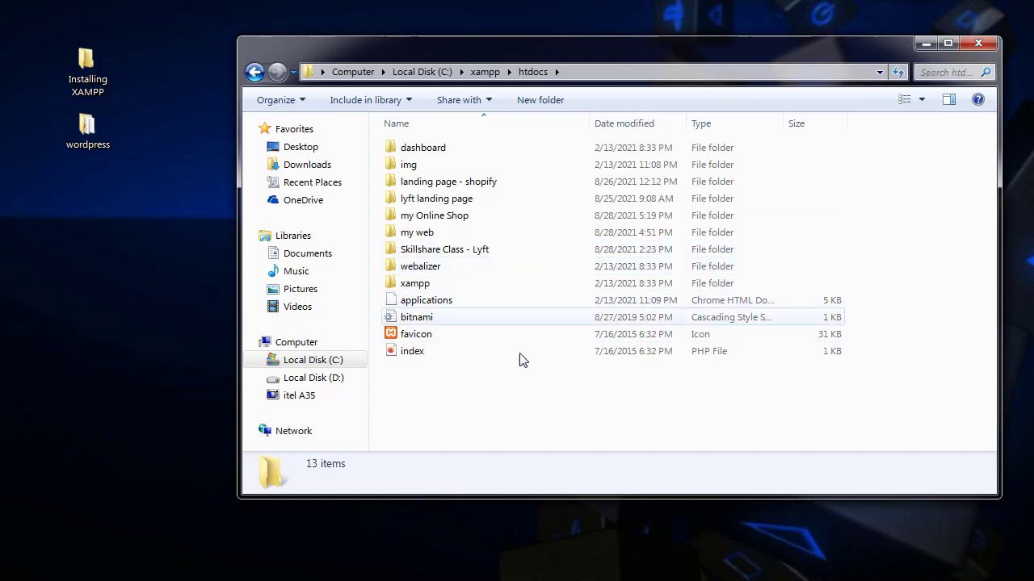
pyautogui.click(87, 131)
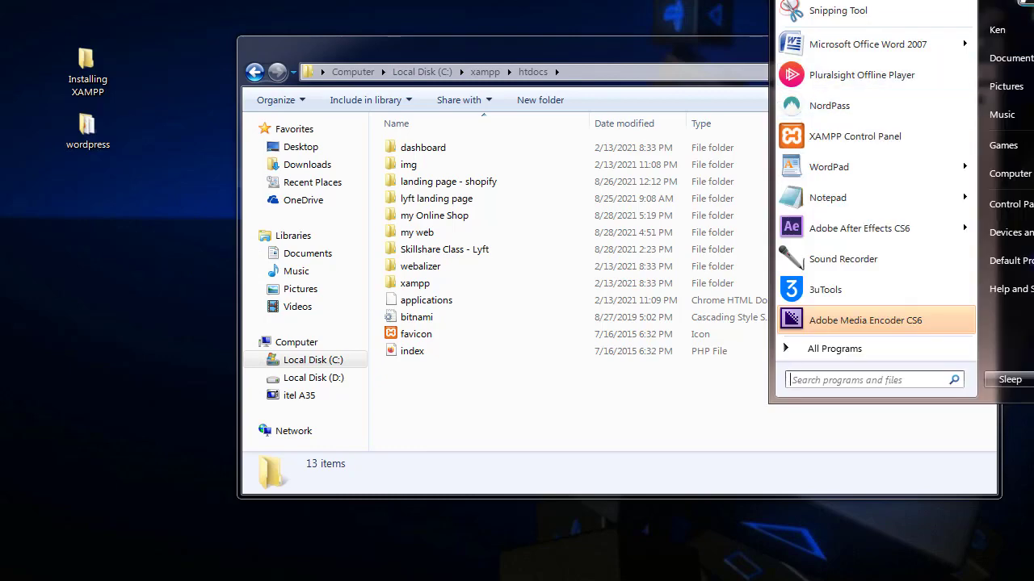
# Launch XAMPP Control Panel v3.2.4, with Apache (80, 443) and MySQL (3306) running.
pyautogui.click(854, 135)
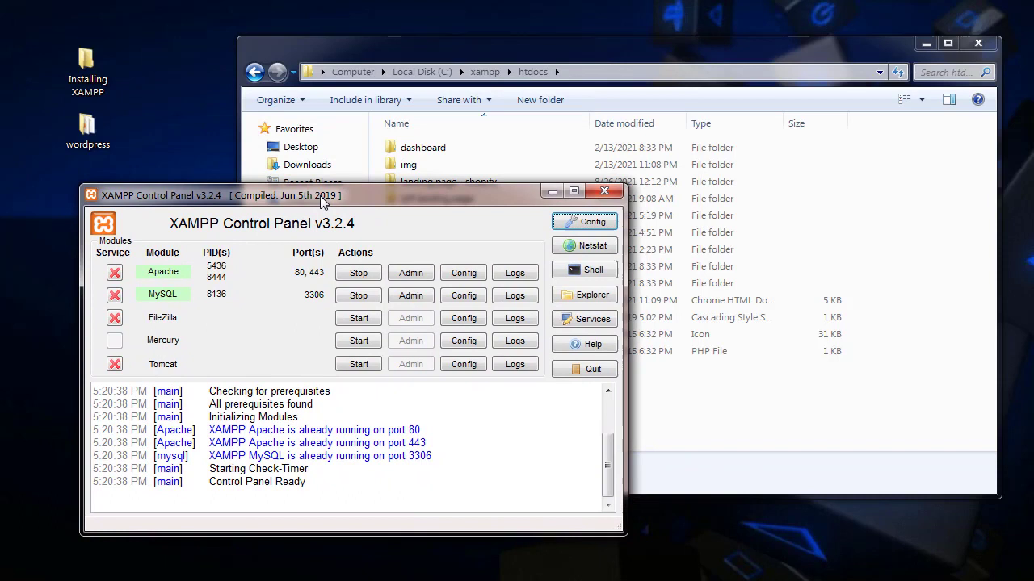
pyautogui.moveTo(163, 272)
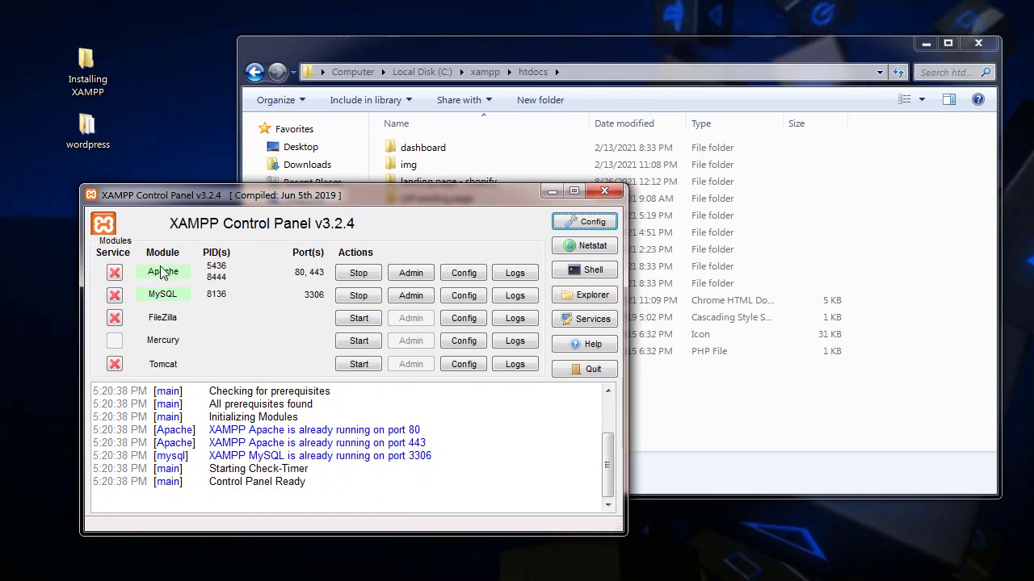
pyautogui.moveTo(358, 272)
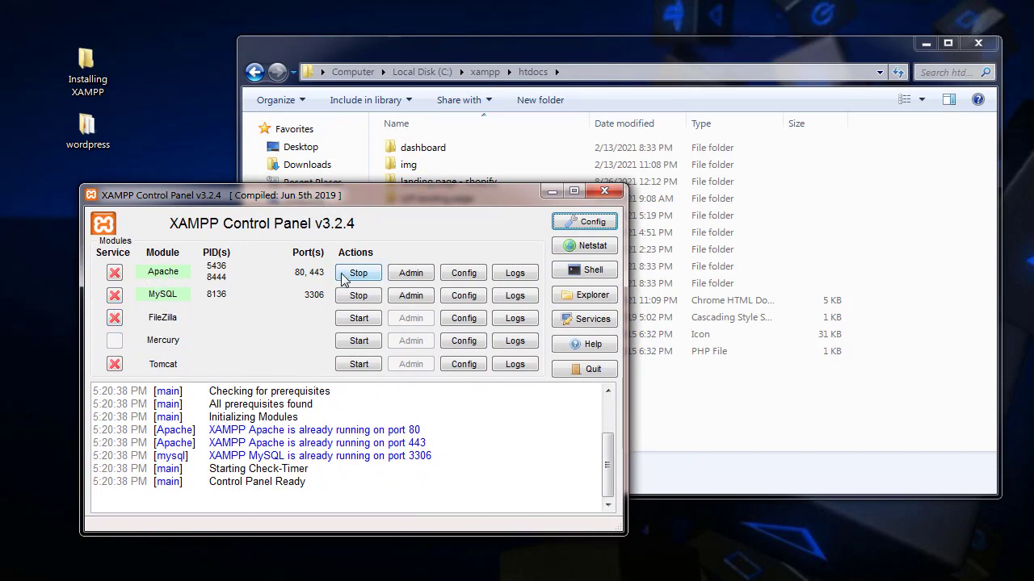